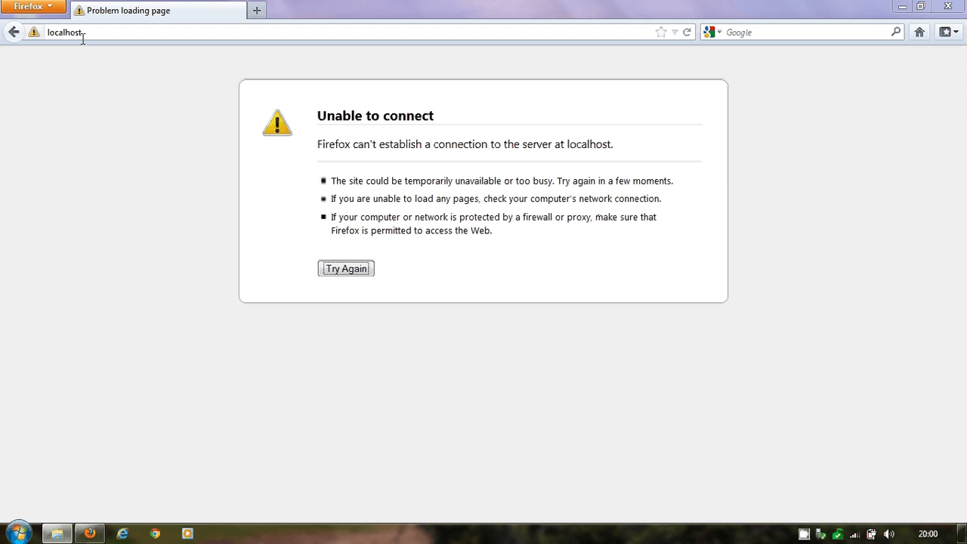
{"action": "mouse_move", "coordinate": [388, 313]}
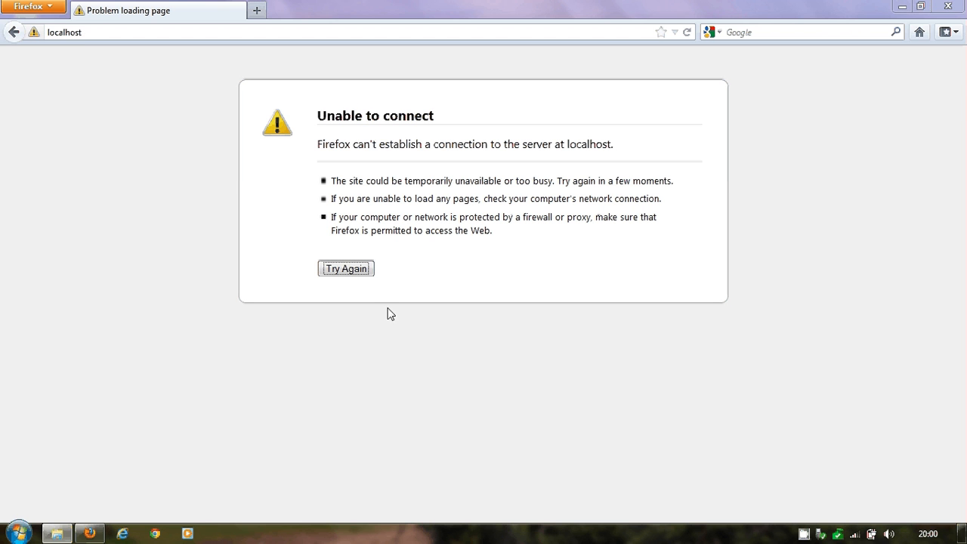
Browse to the xampp folder on KINGSTON (F:) and scroll down to xampp-control
{"action": "left_click", "coordinate": [344, 269]}
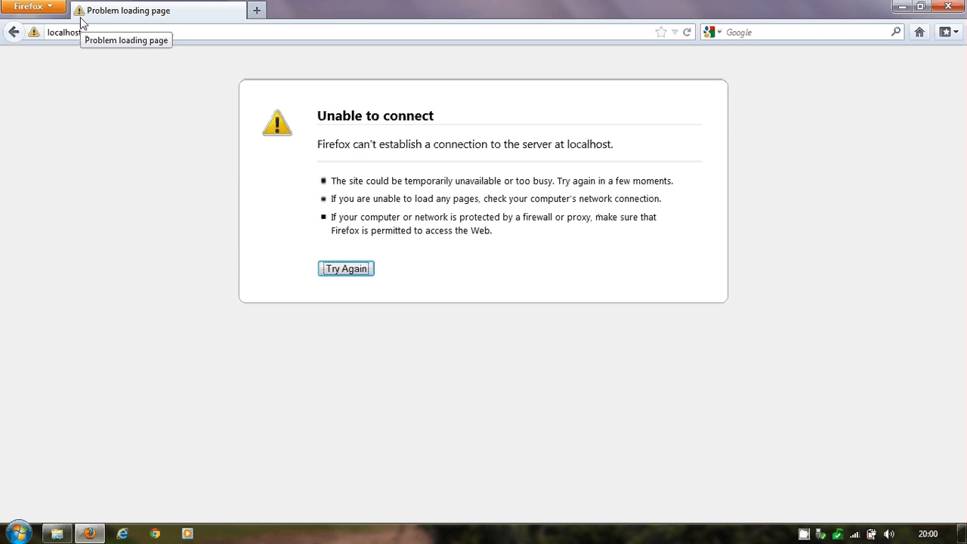
{"action": "mouse_move", "coordinate": [173, 215]}
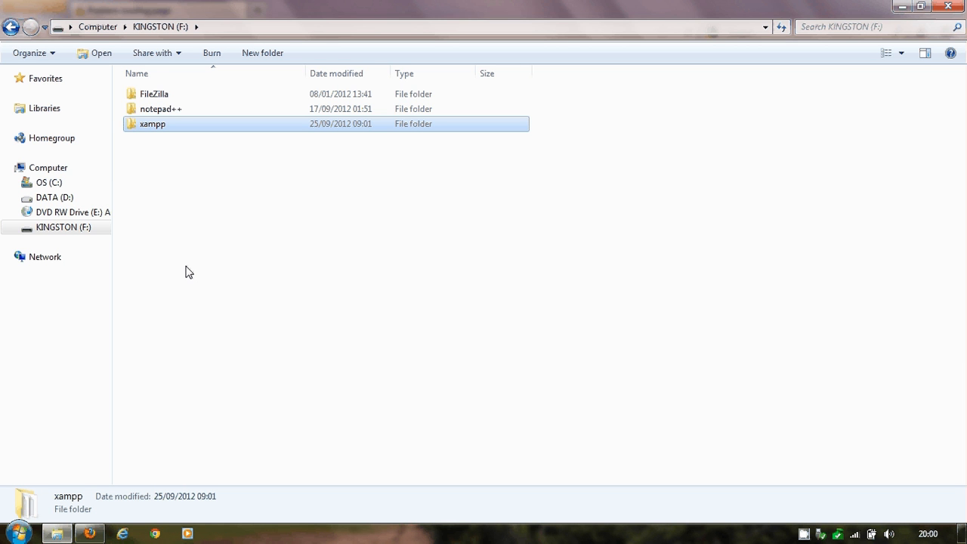
{"action": "mouse_move", "coordinate": [157, 130]}
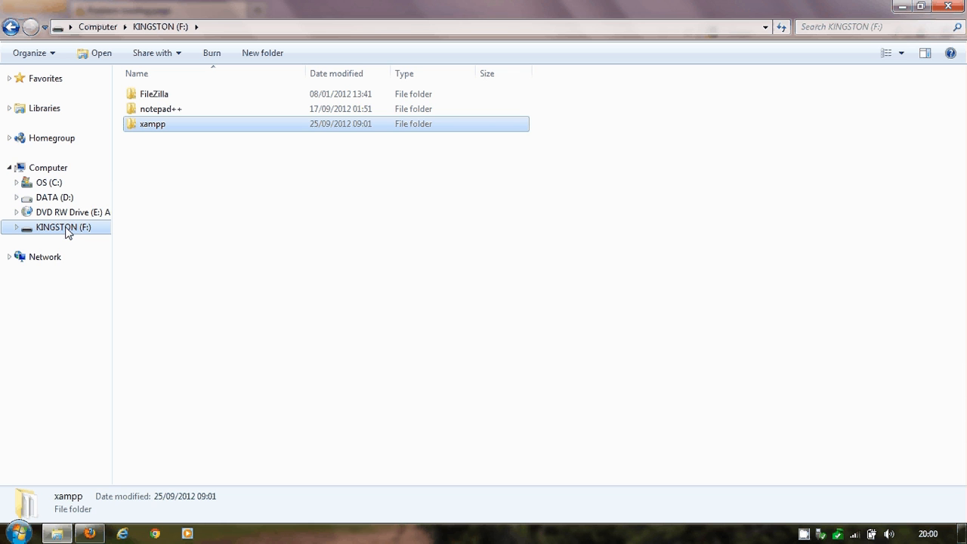
{"action": "left_click", "coordinate": [160, 187]}
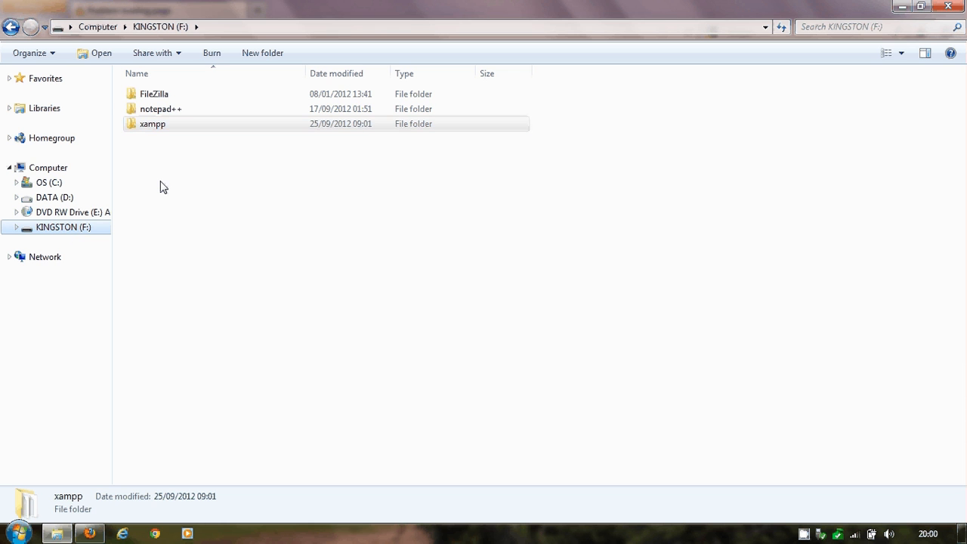
{"action": "mouse_move", "coordinate": [160, 118]}
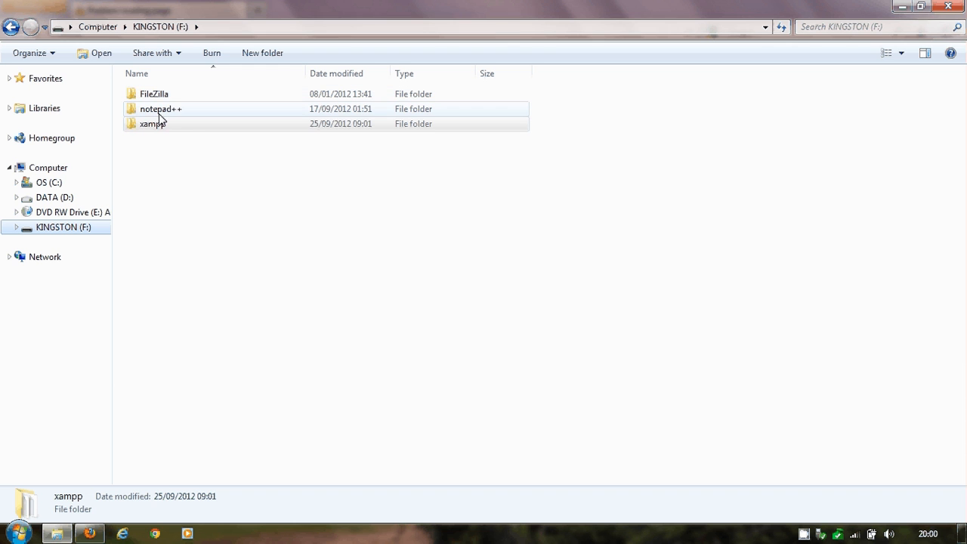
{"action": "left_click", "coordinate": [151, 124]}
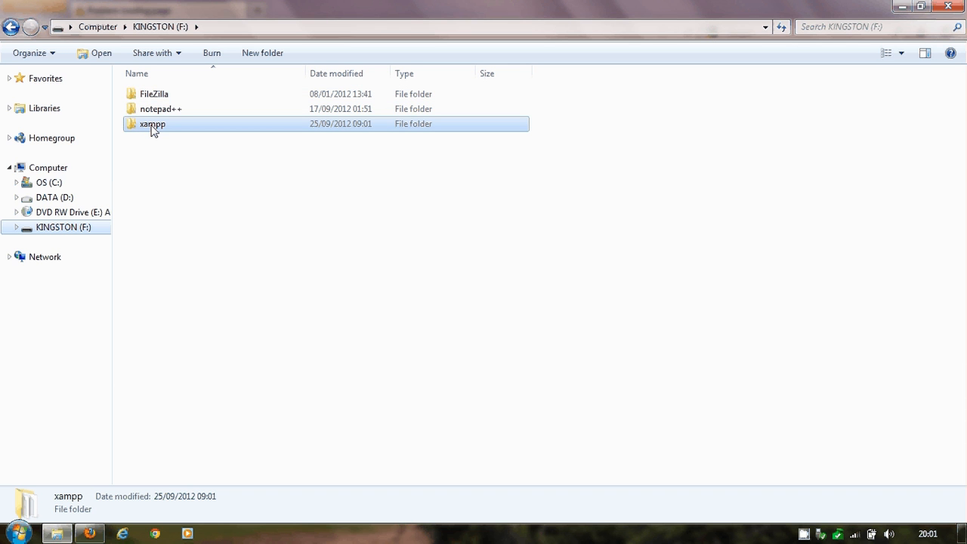
{"action": "mouse_move", "coordinate": [154, 130]}
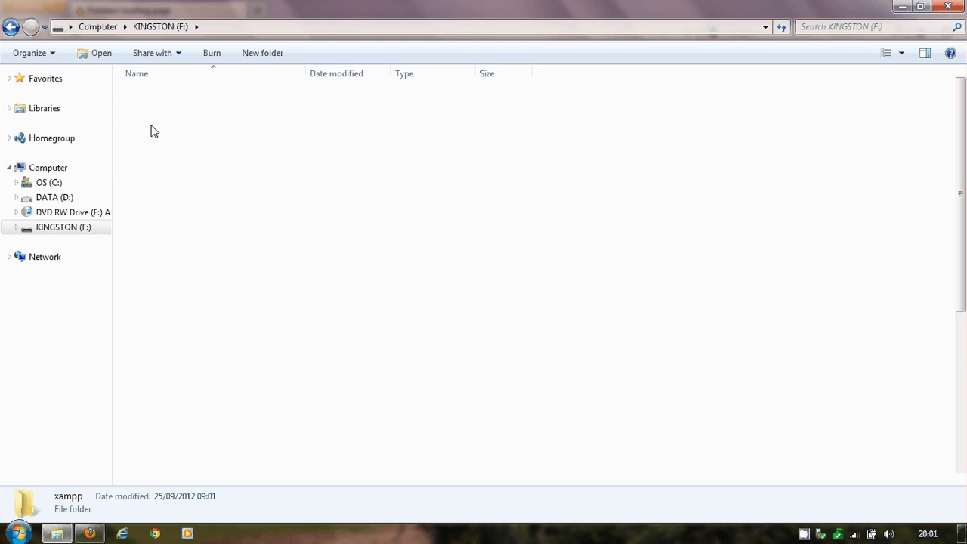
{"action": "double_click", "coordinate": [68, 496]}
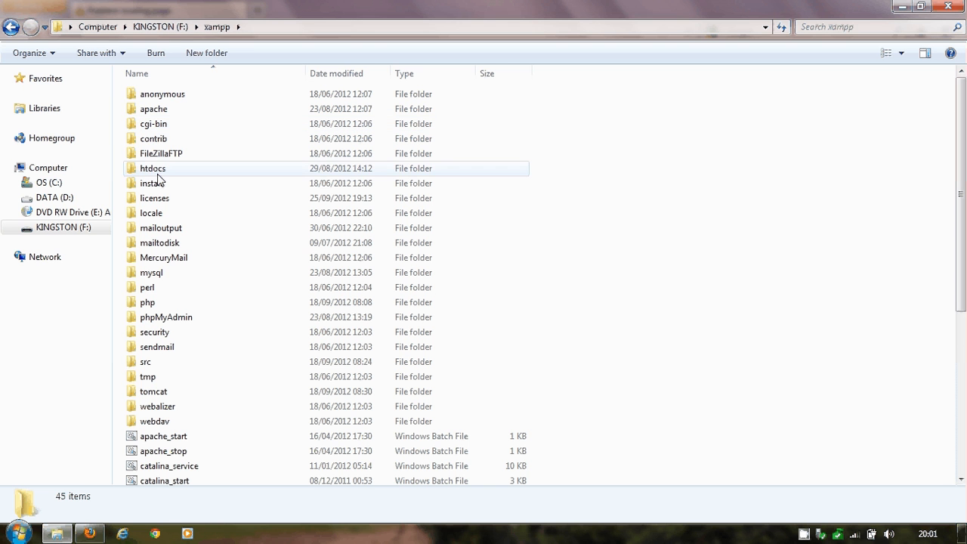
{"action": "left_click", "coordinate": [152, 168]}
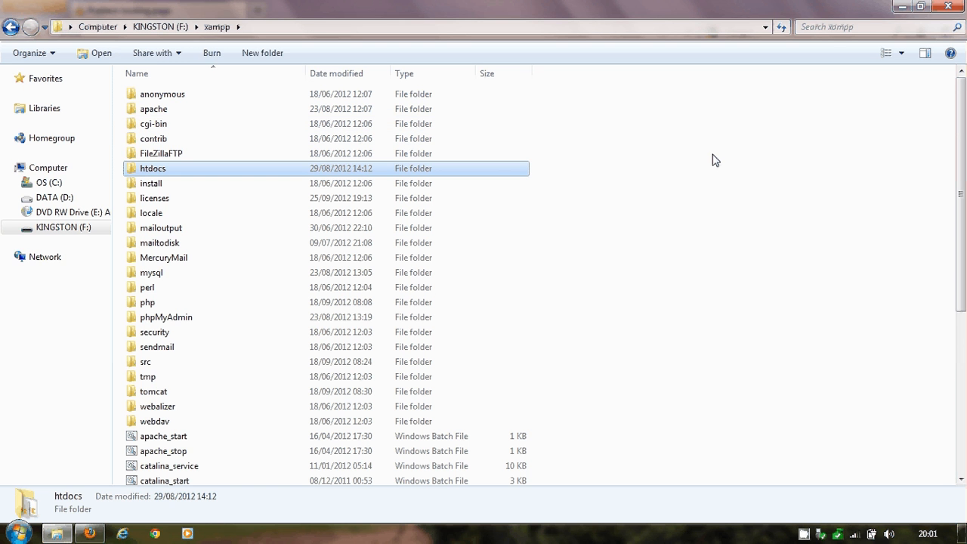
{"action": "scroll", "scroll_direction": "down", "scroll_amount": 3}
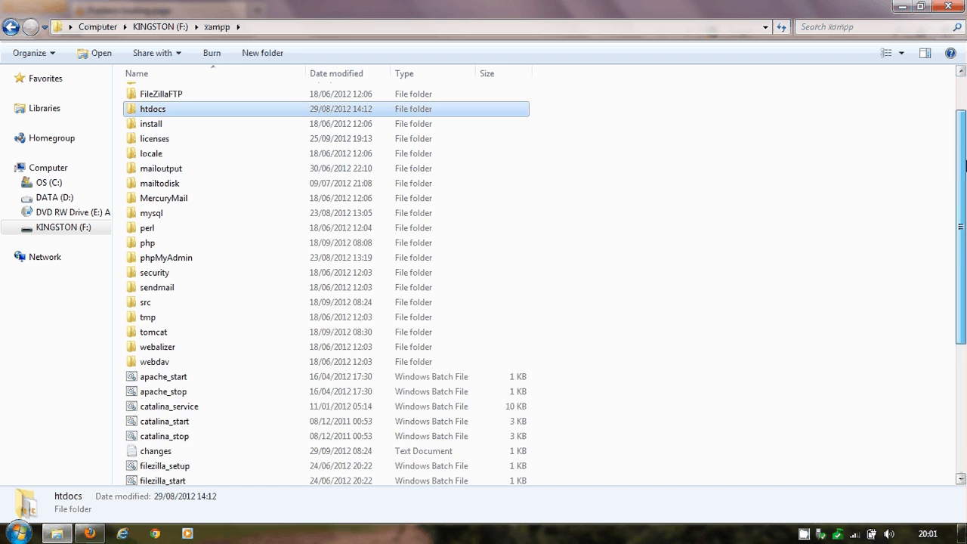
{"action": "scroll", "scroll_direction": "down", "scroll_amount": 3}
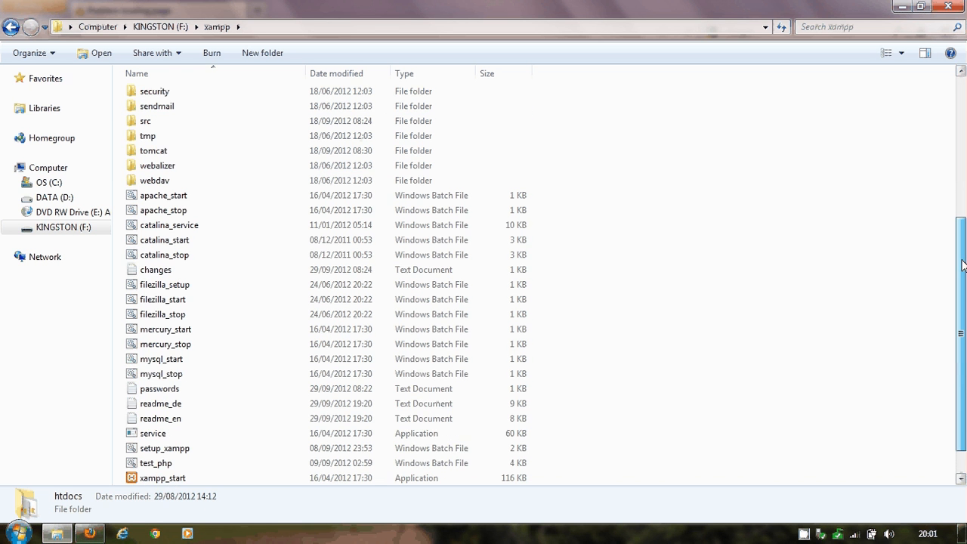
{"action": "scroll", "scroll_direction": "down", "scroll_amount": 3}
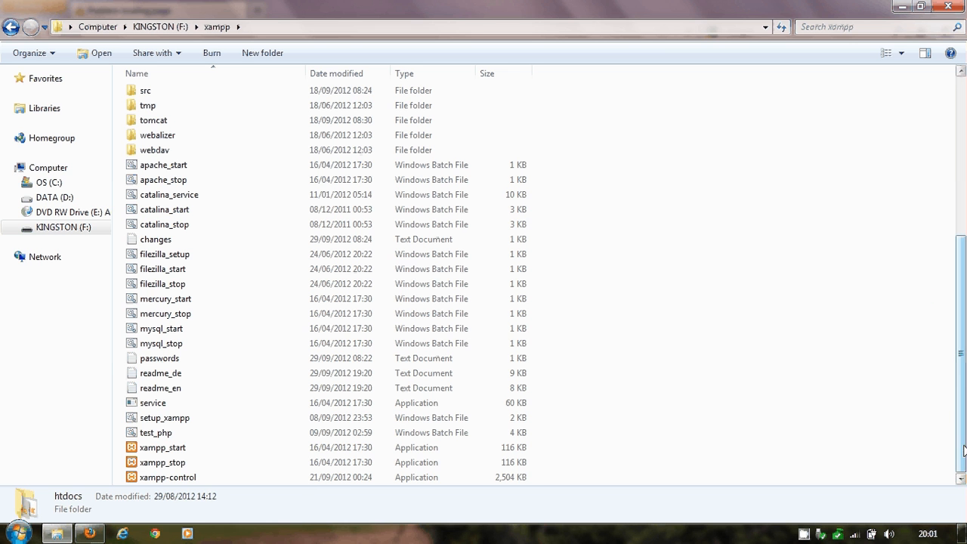
{"action": "mouse_move", "coordinate": [172, 486]}
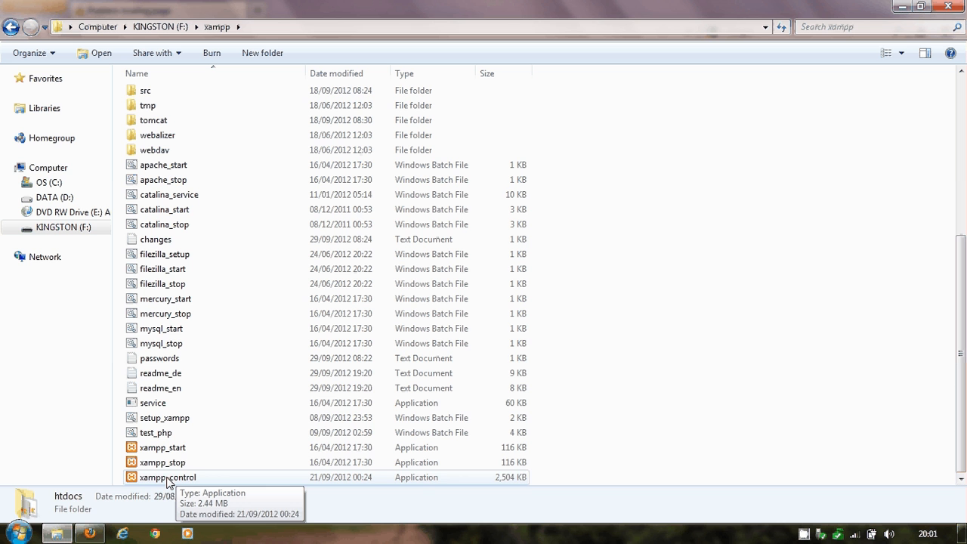
Launch xampp-control, keep English as its language, and start it again
{"action": "right_click", "coordinate": [168, 477]}
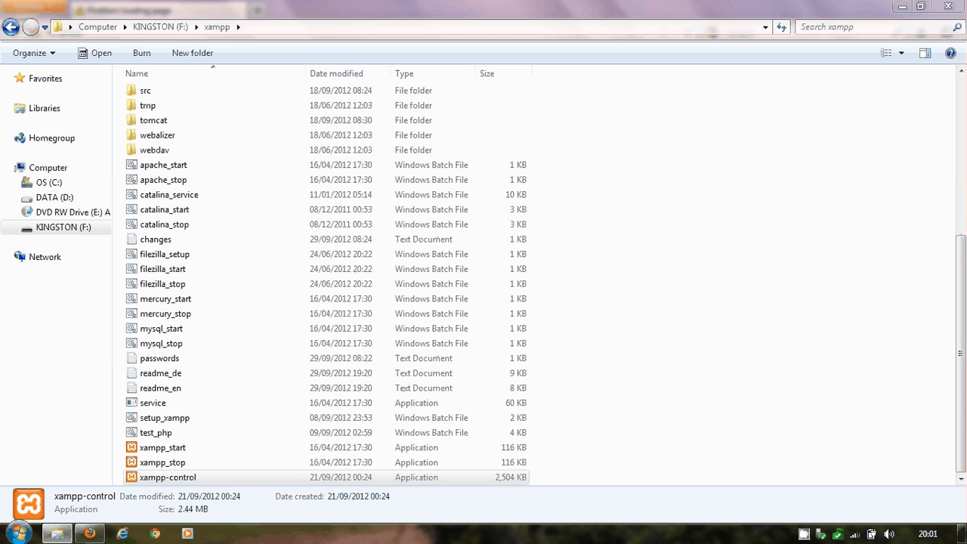
{"action": "mouse_move", "coordinate": [540, 305]}
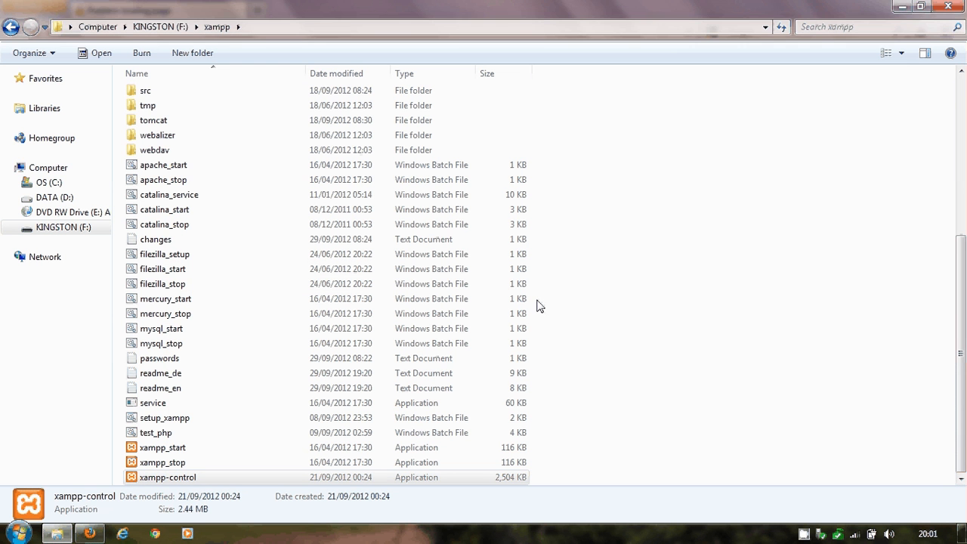
{"action": "double_click", "coordinate": [166, 478]}
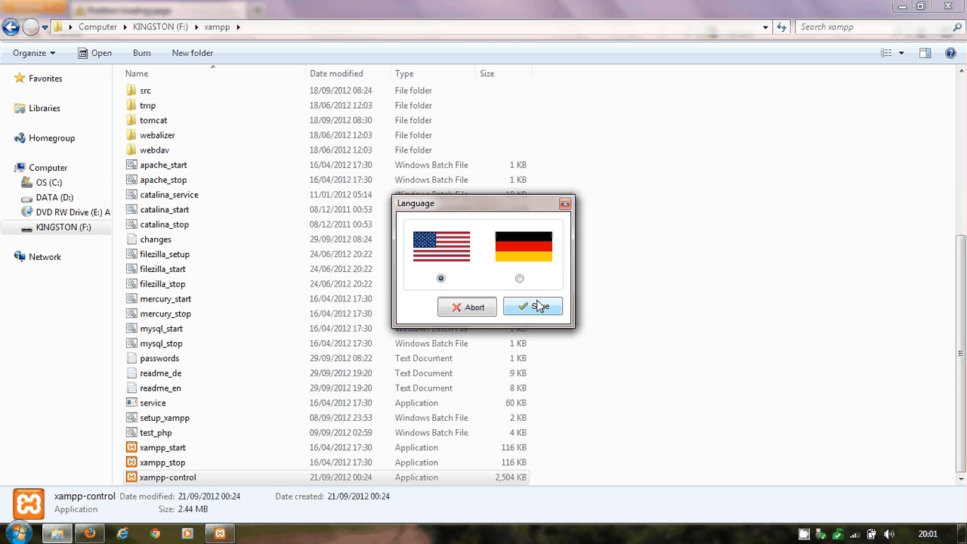
{"action": "mouse_move", "coordinate": [473, 278]}
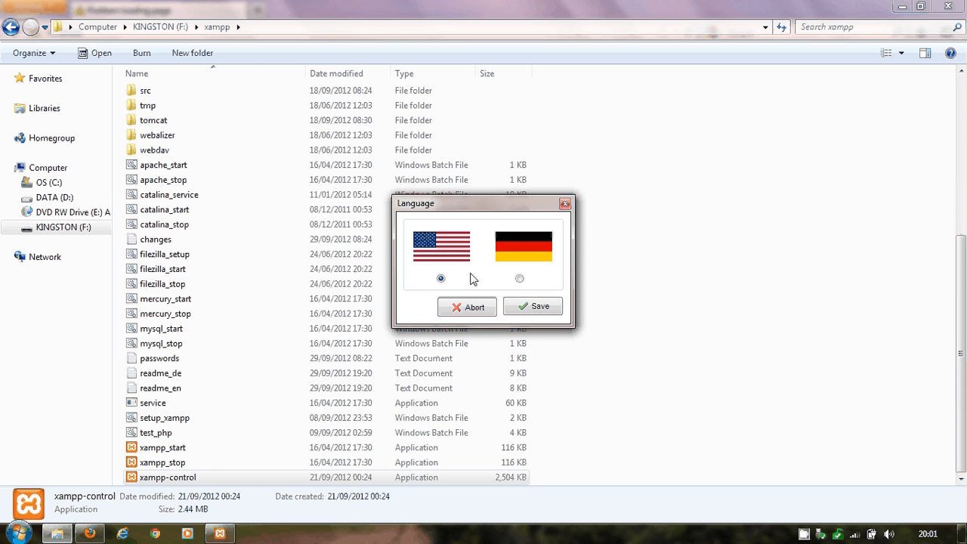
{"action": "mouse_move", "coordinate": [501, 290]}
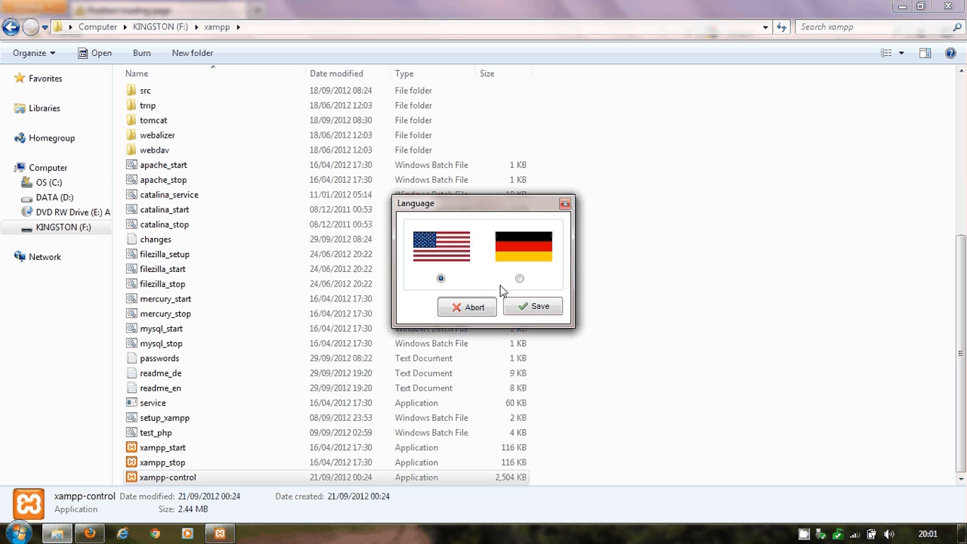
{"action": "left_click", "coordinate": [534, 305]}
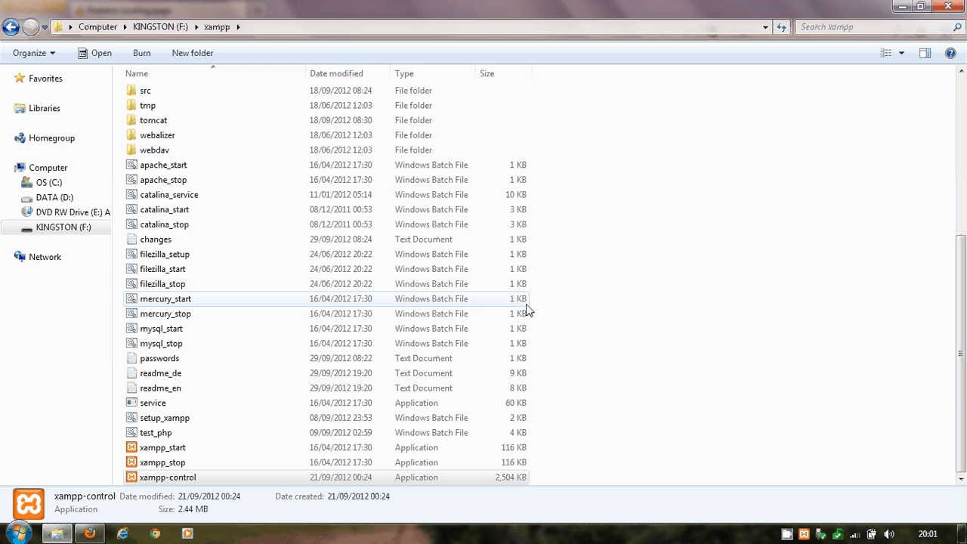
{"action": "double_click", "coordinate": [161, 477]}
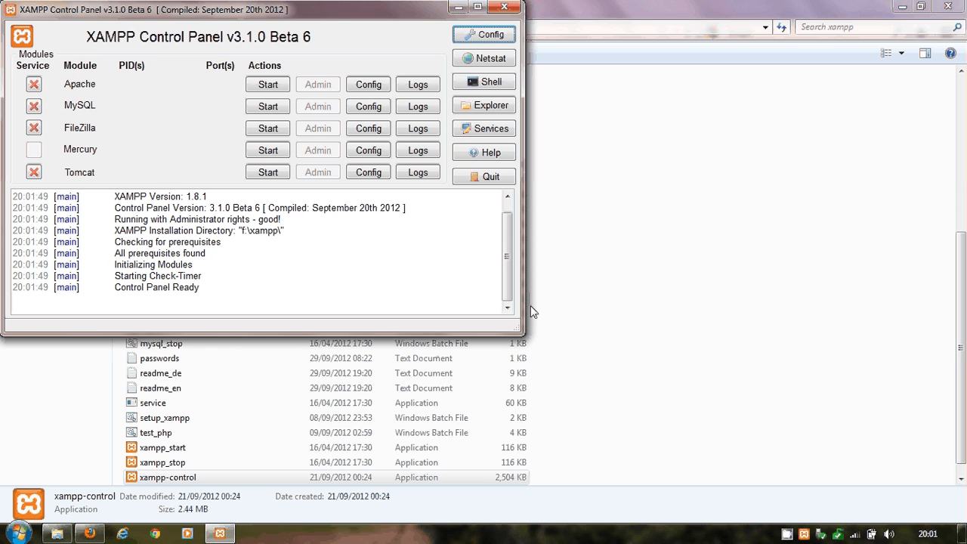
{"action": "mouse_move", "coordinate": [701, 281]}
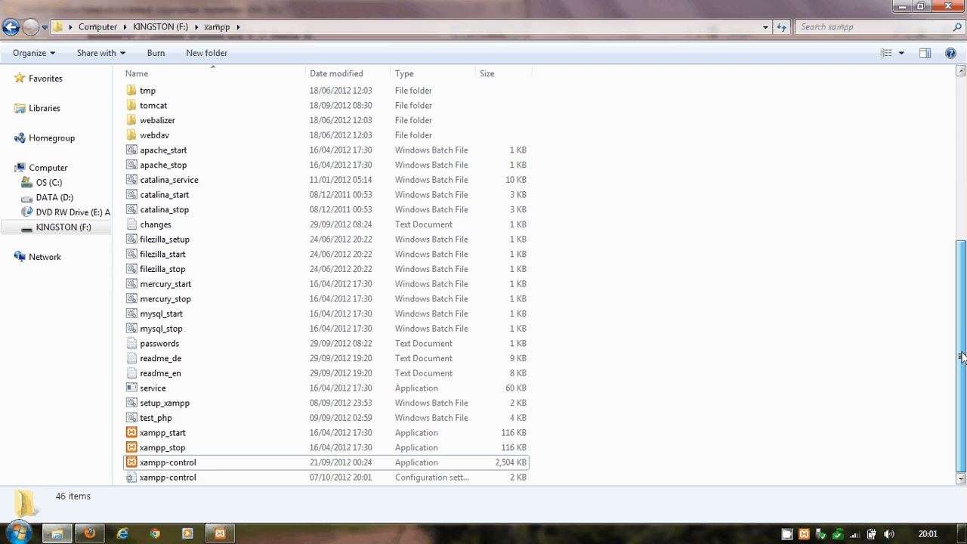
{"action": "mouse_move", "coordinate": [180, 477]}
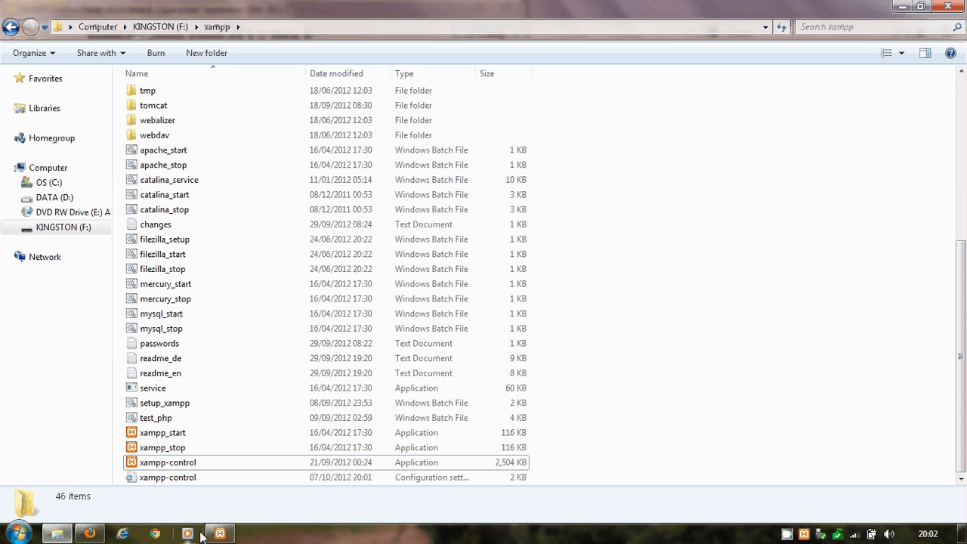
Bring the XAMPP Control Panel window back into view
{"action": "double_click", "coordinate": [168, 463]}
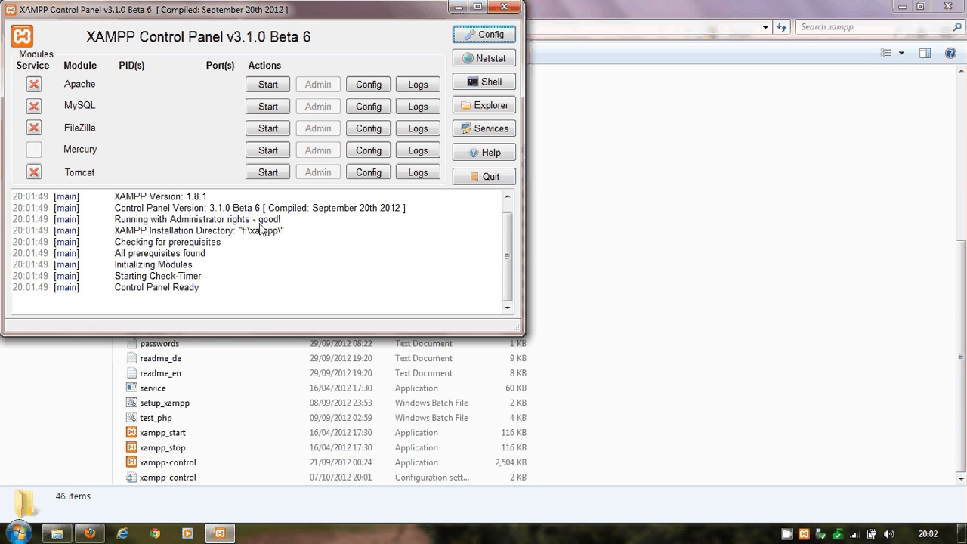
{"action": "mouse_move", "coordinate": [188, 115]}
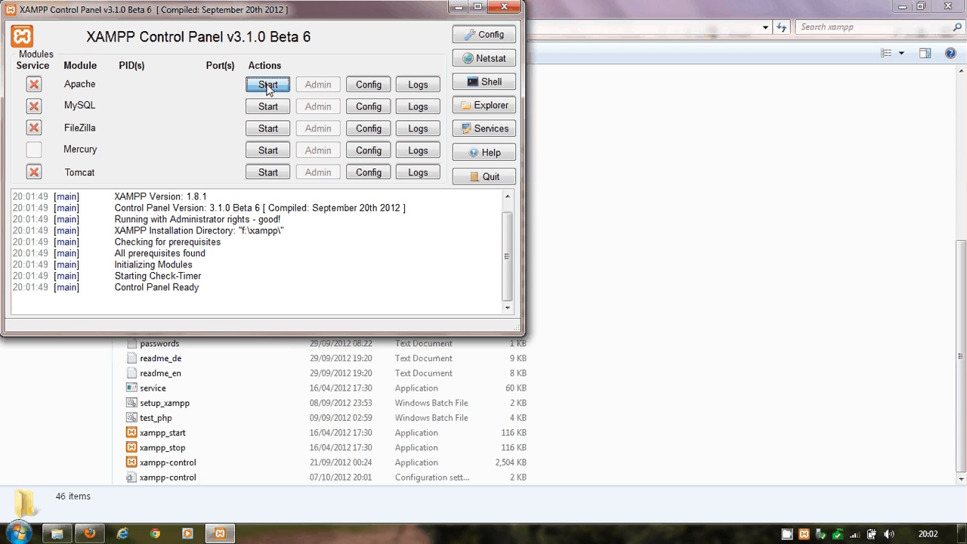
Start the Apache and MySQL modules so MySQL runs on port 3306
{"action": "left_click", "coordinate": [267, 85]}
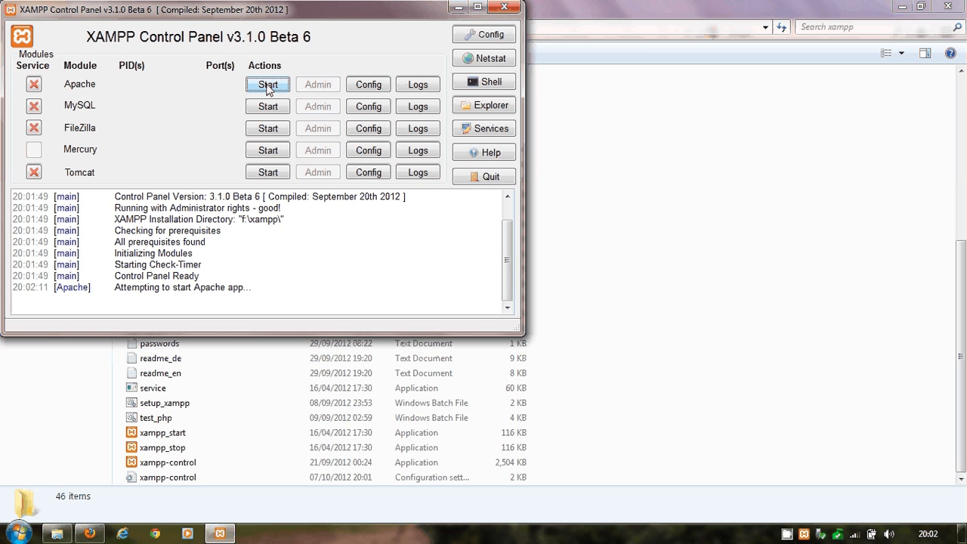
{"action": "mouse_move", "coordinate": [181, 95]}
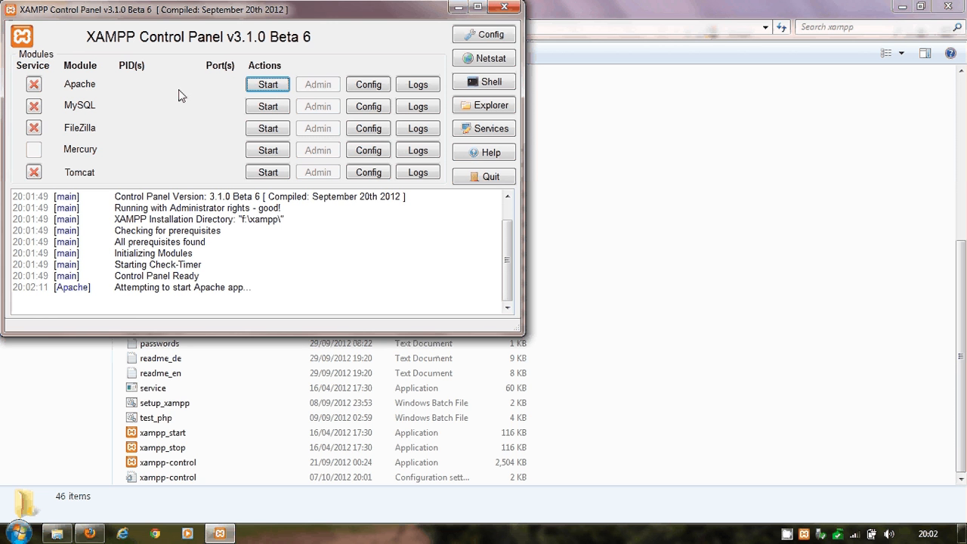
{"action": "mouse_move", "coordinate": [212, 294]}
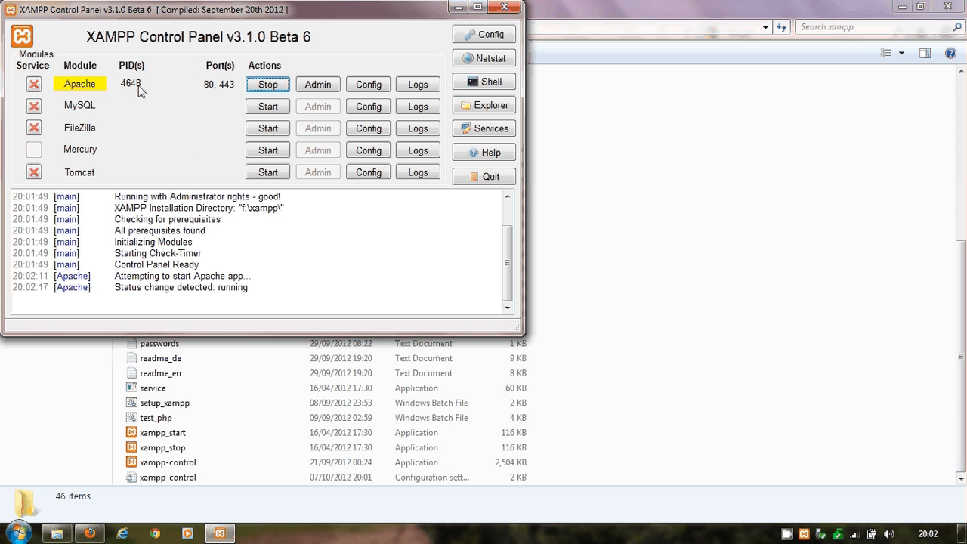
{"action": "mouse_move", "coordinate": [221, 92]}
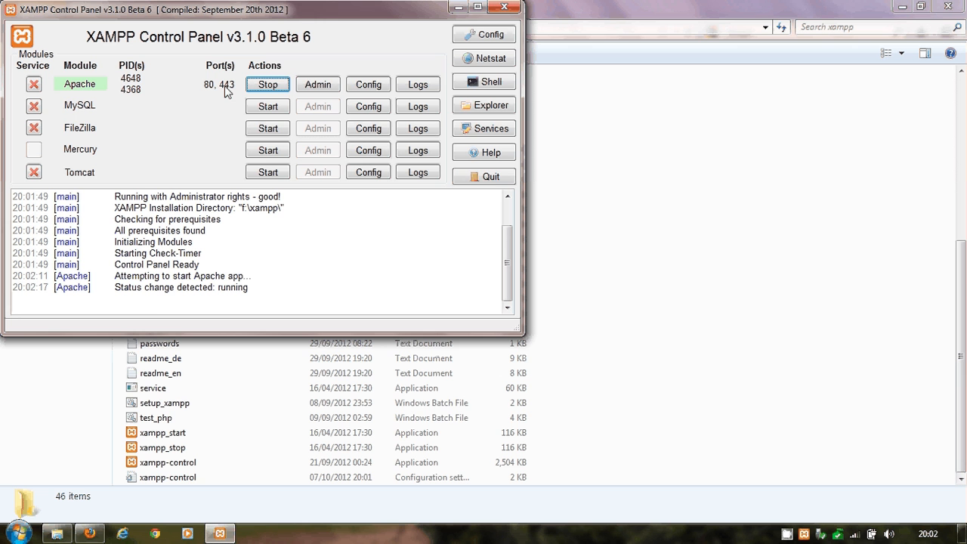
{"action": "mouse_move", "coordinate": [266, 106]}
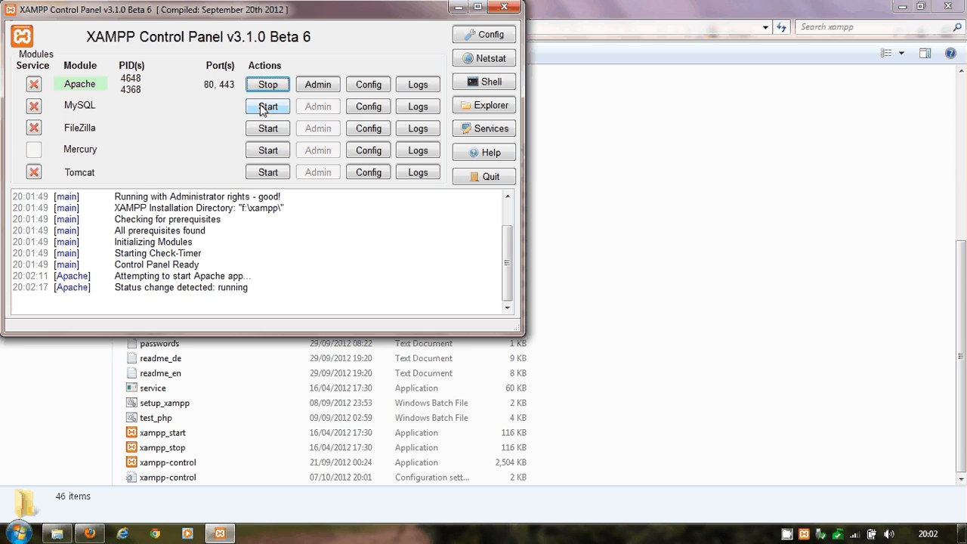
{"action": "left_click", "coordinate": [266, 106]}
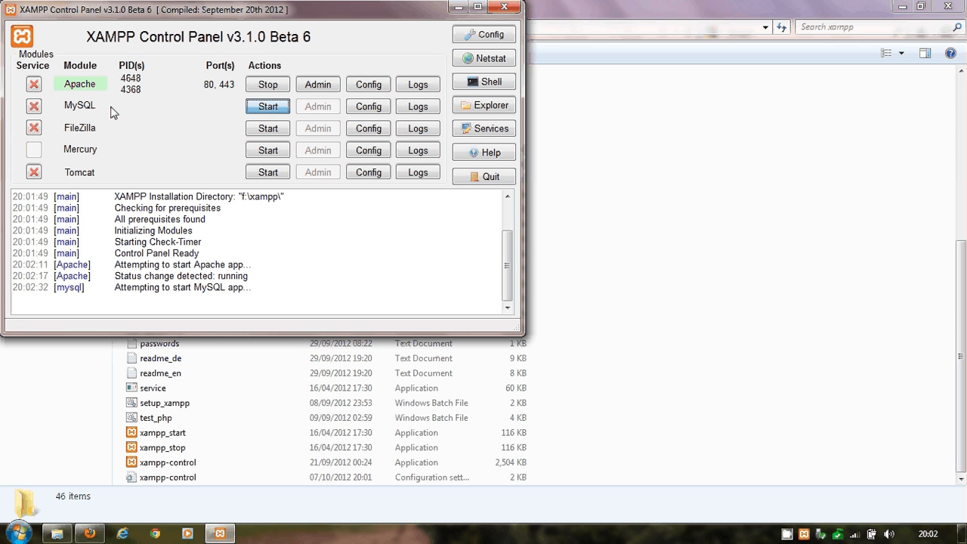
{"action": "mouse_move", "coordinate": [211, 114]}
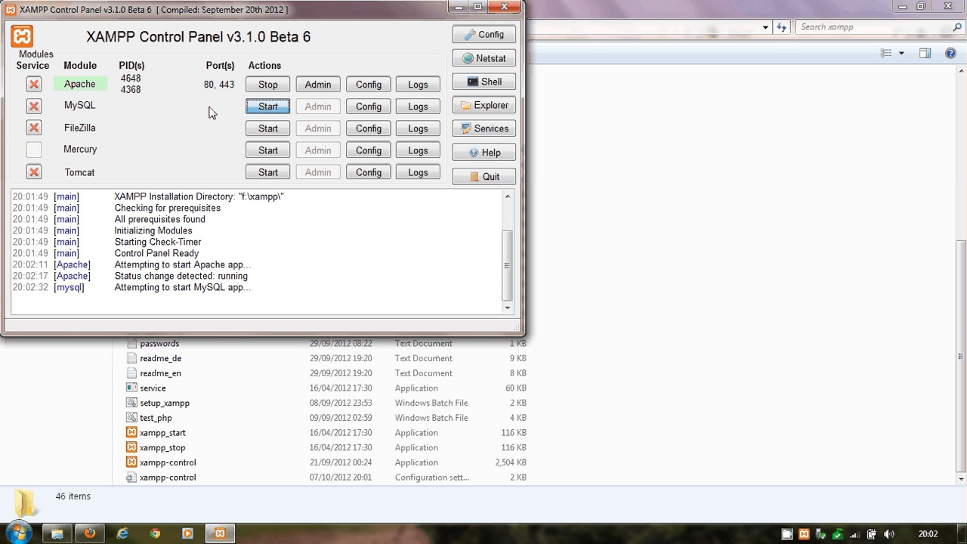
{"action": "left_click", "coordinate": [266, 105]}
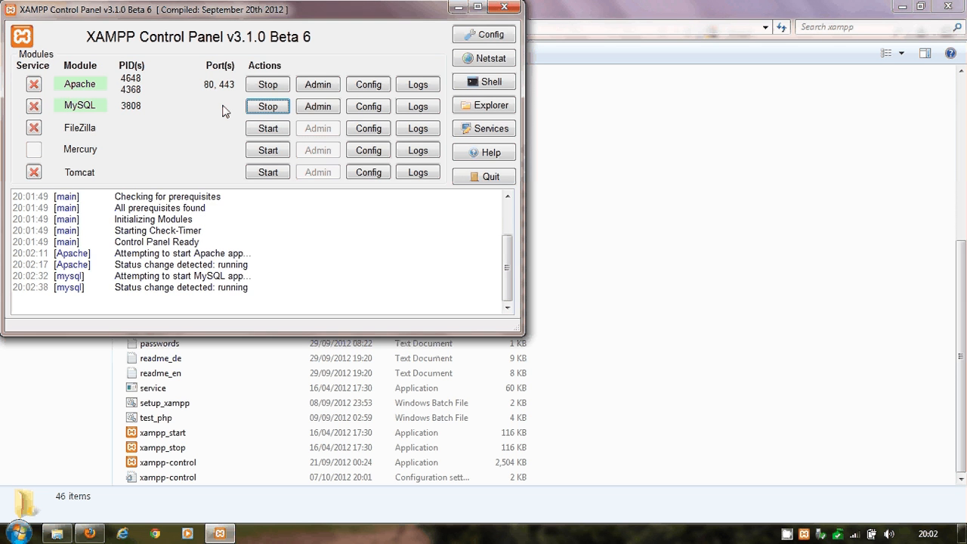
{"action": "mouse_move", "coordinate": [214, 156]}
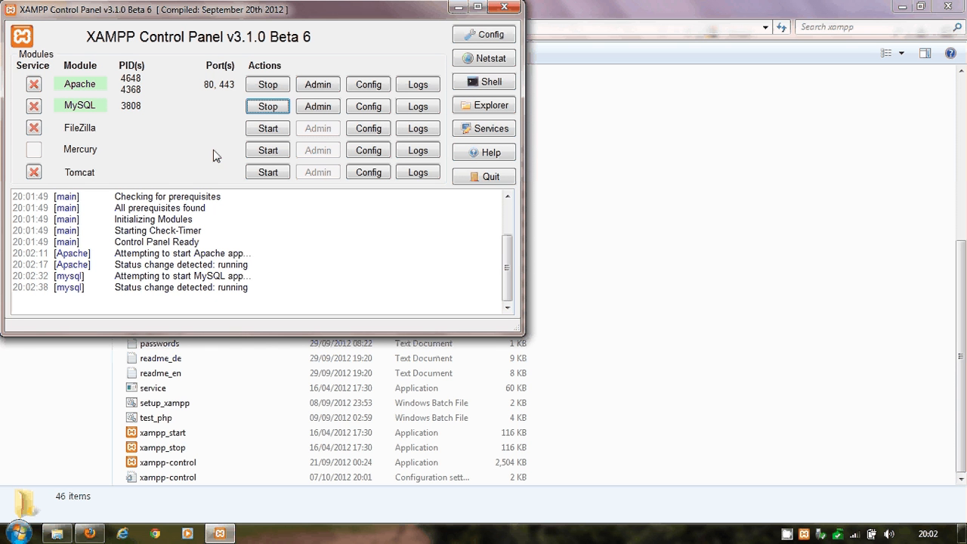
{"action": "mouse_move", "coordinate": [217, 113]}
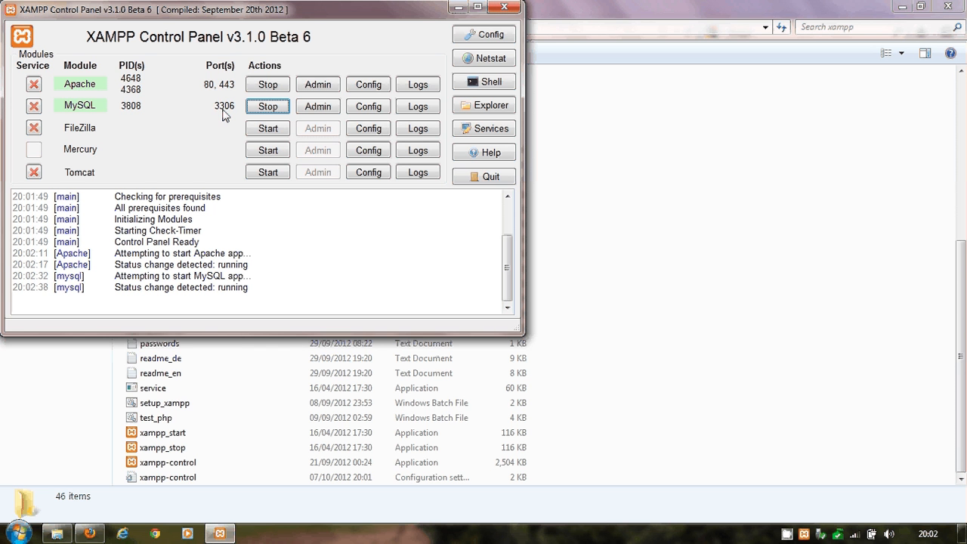
{"action": "mouse_move", "coordinate": [232, 232]}
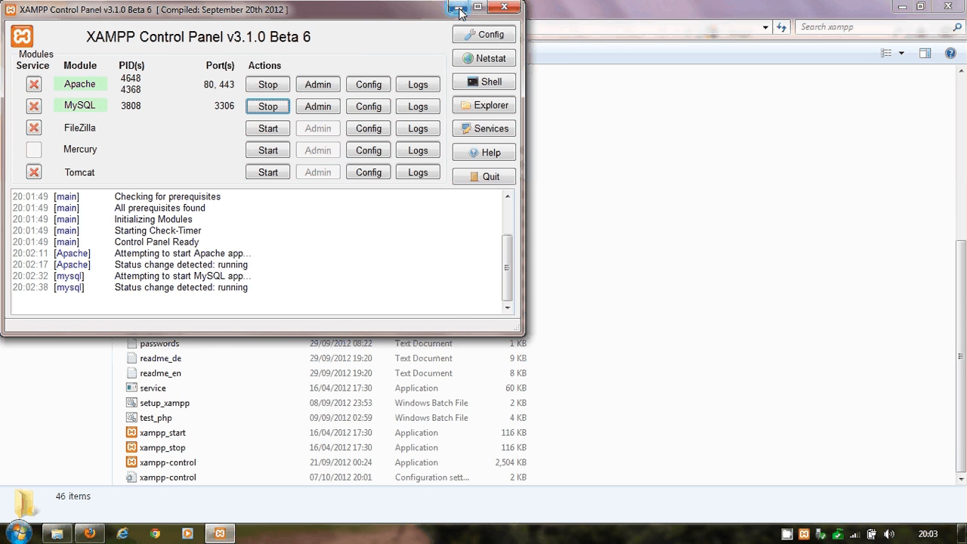
Reload localhost in Firefox and choose English for the XAMPP welcome page
{"action": "left_click", "coordinate": [501, 9]}
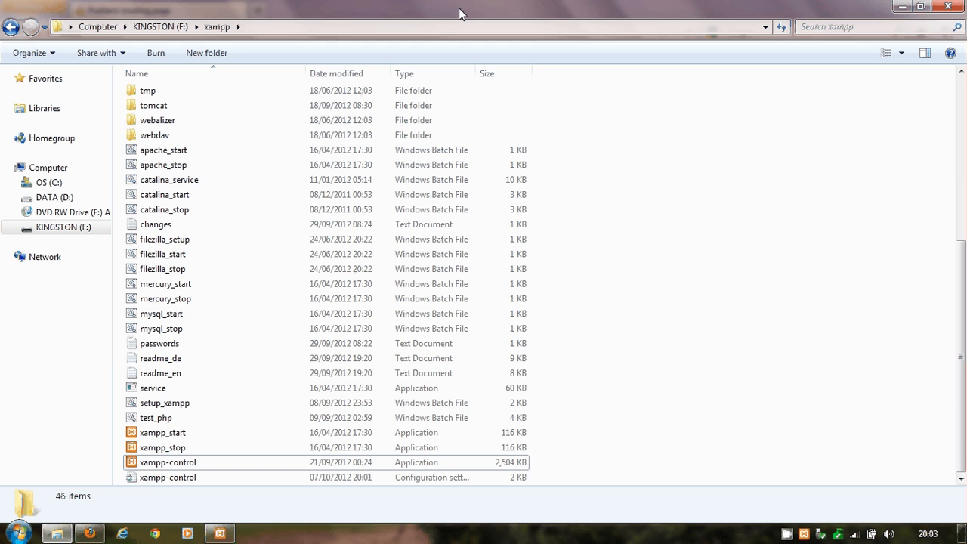
{"action": "left_click", "coordinate": [90, 533]}
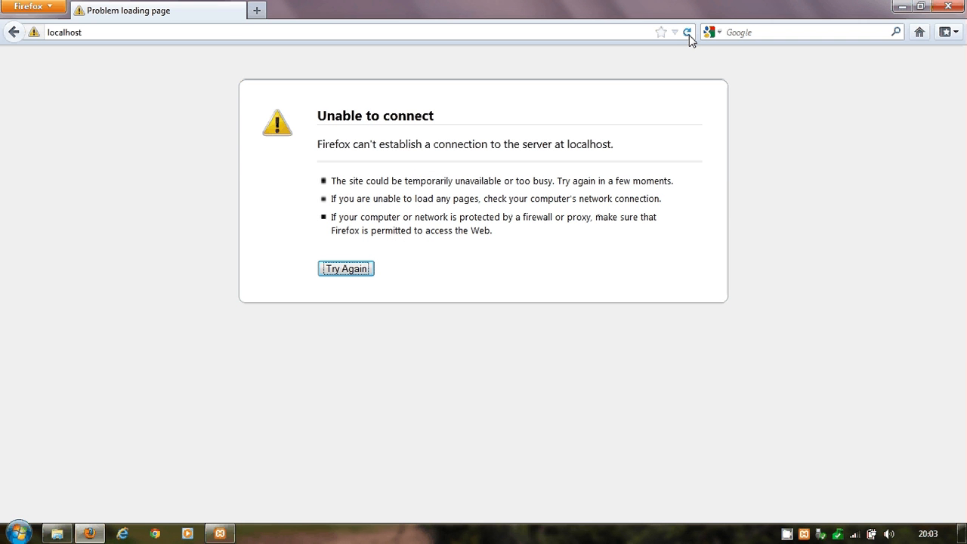
{"action": "left_click", "coordinate": [344, 269]}
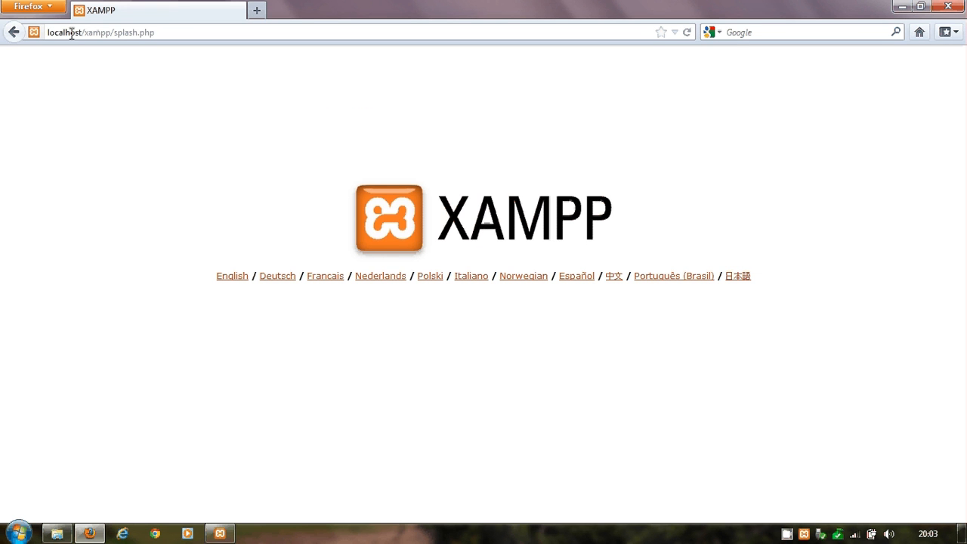
{"action": "mouse_move", "coordinate": [200, 131]}
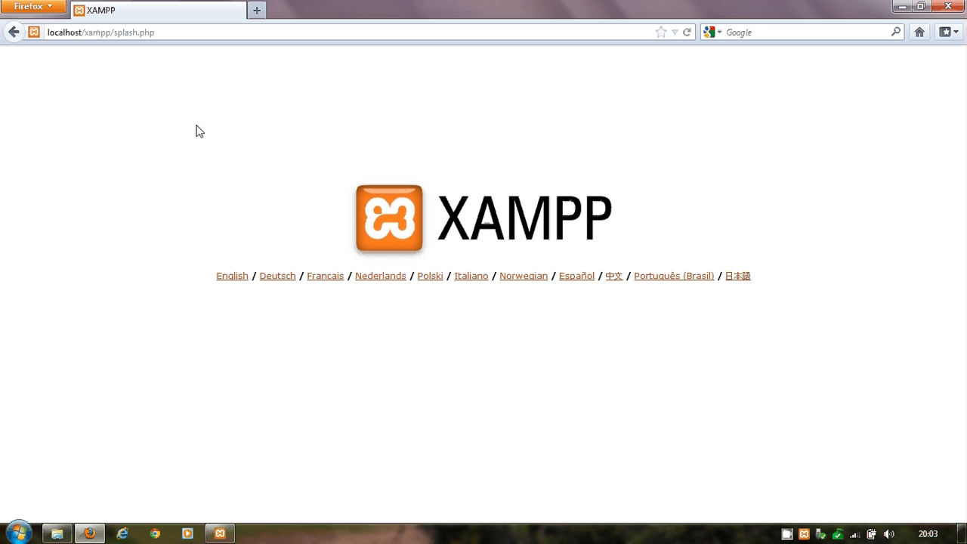
{"action": "mouse_move", "coordinate": [417, 173]}
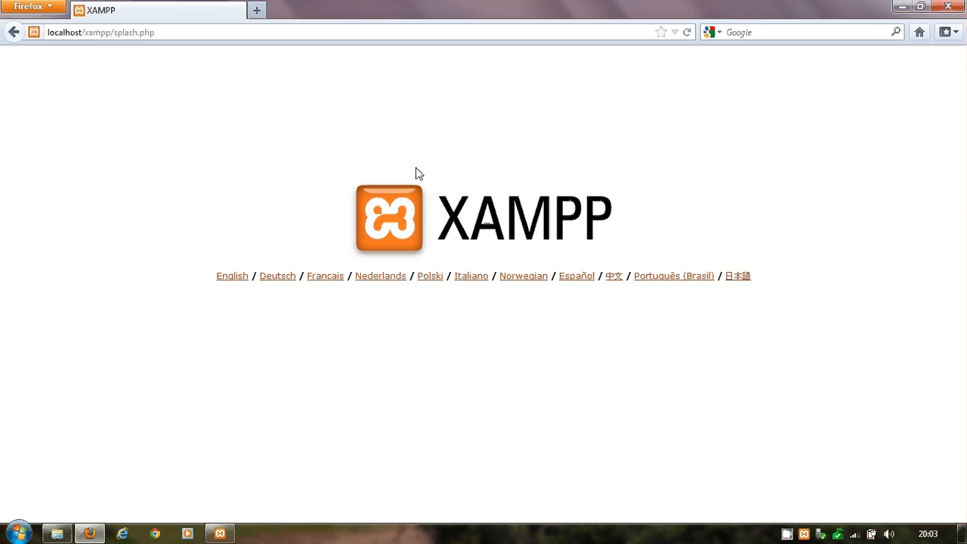
{"action": "mouse_move", "coordinate": [239, 284]}
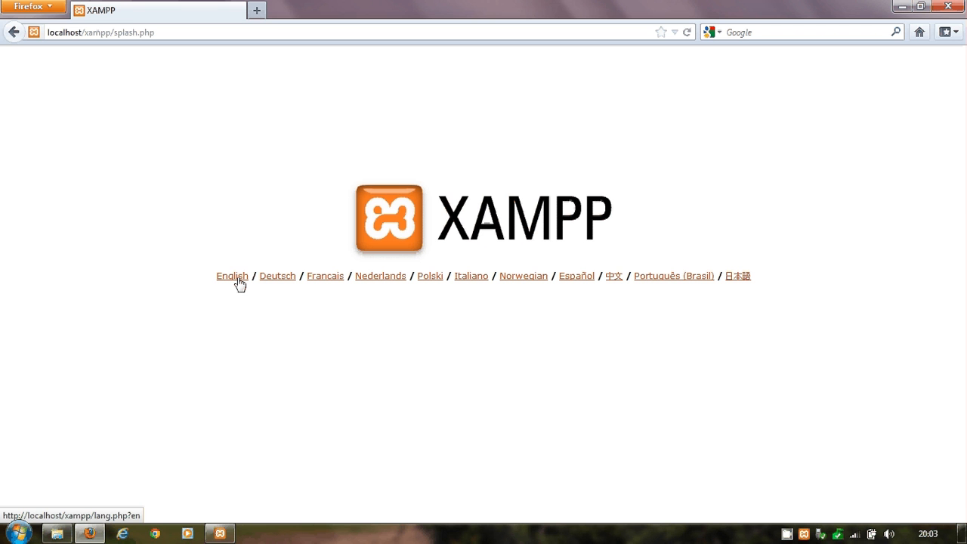
{"action": "left_click", "coordinate": [233, 275]}
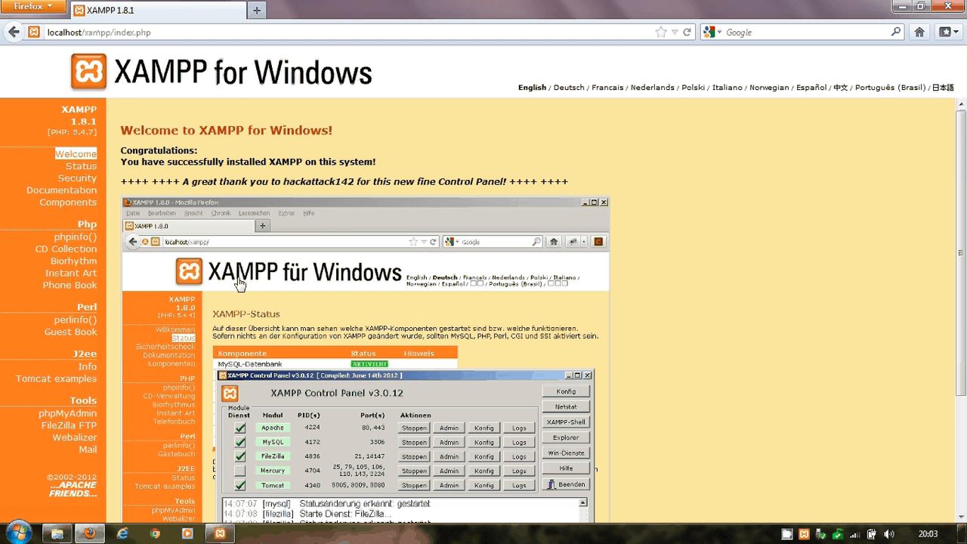
{"action": "mouse_move", "coordinate": [187, 73]}
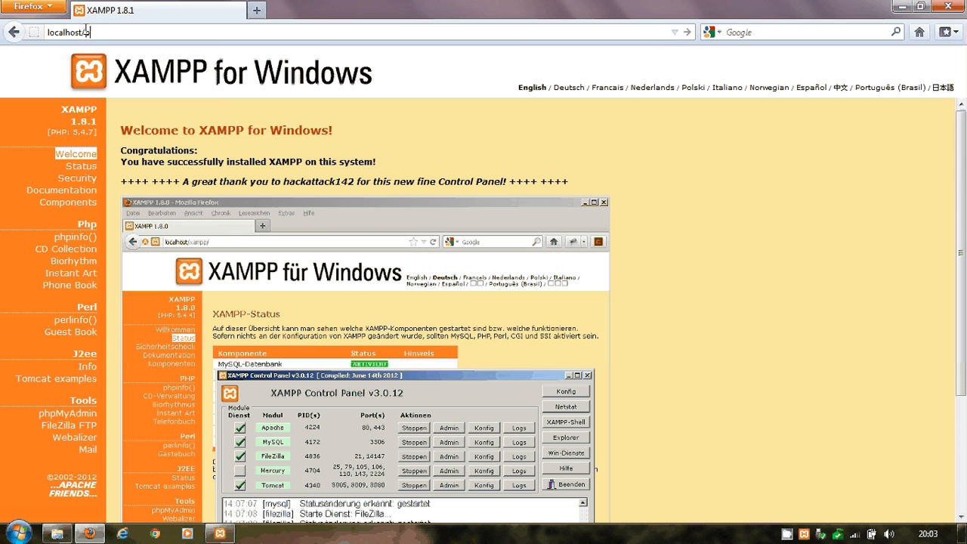
Browse to localhost/phpmyadmin to load the phpMyAdmin home page
{"action": "type", "text": "phpmyadmin/"}
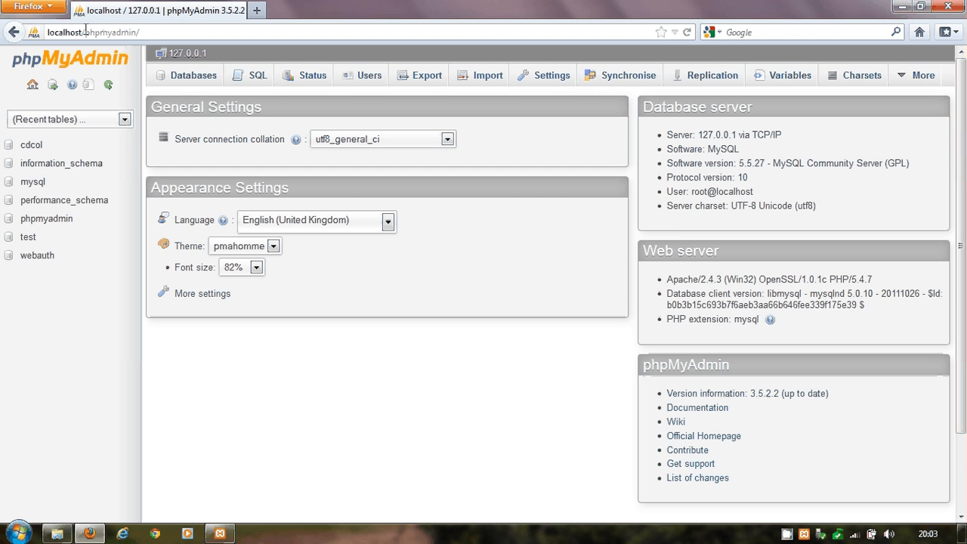
{"action": "mouse_move", "coordinate": [30, 145]}
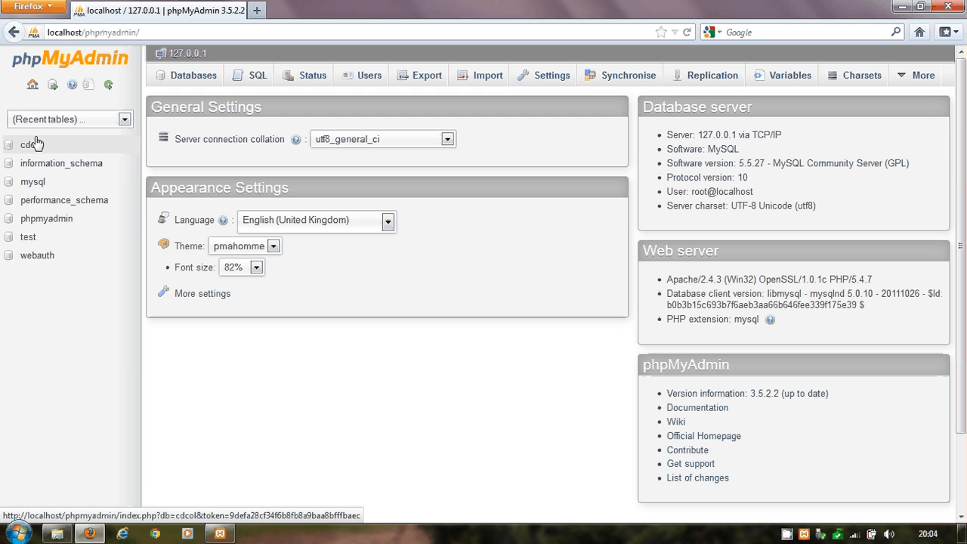
{"action": "mouse_move", "coordinate": [45, 218]}
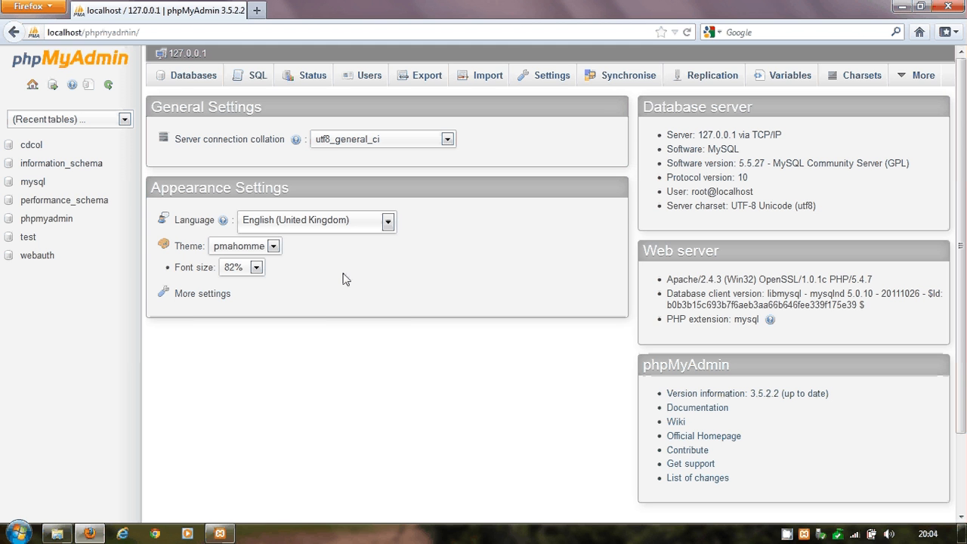
{"action": "mouse_move", "coordinate": [204, 82]}
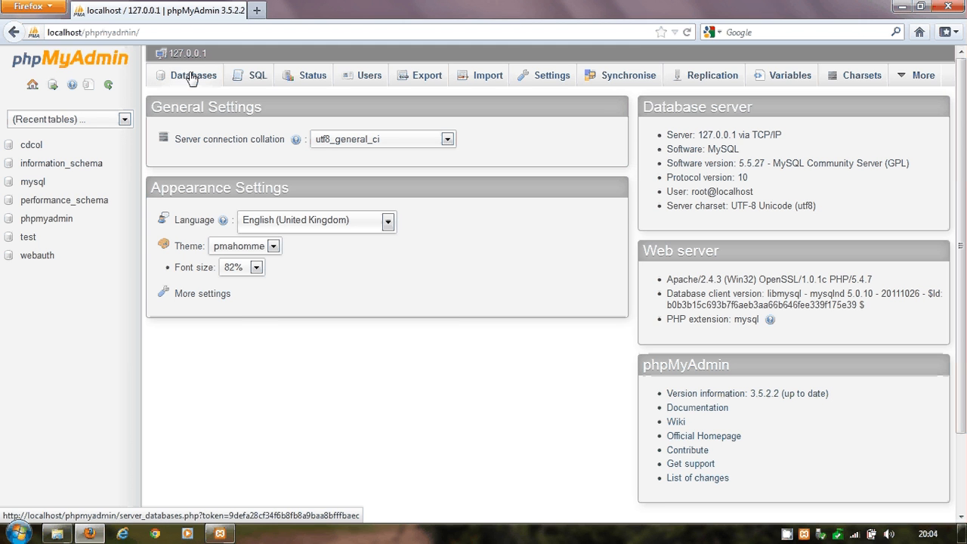
Create a new database named contact from the Databases page
{"action": "left_click", "coordinate": [192, 76]}
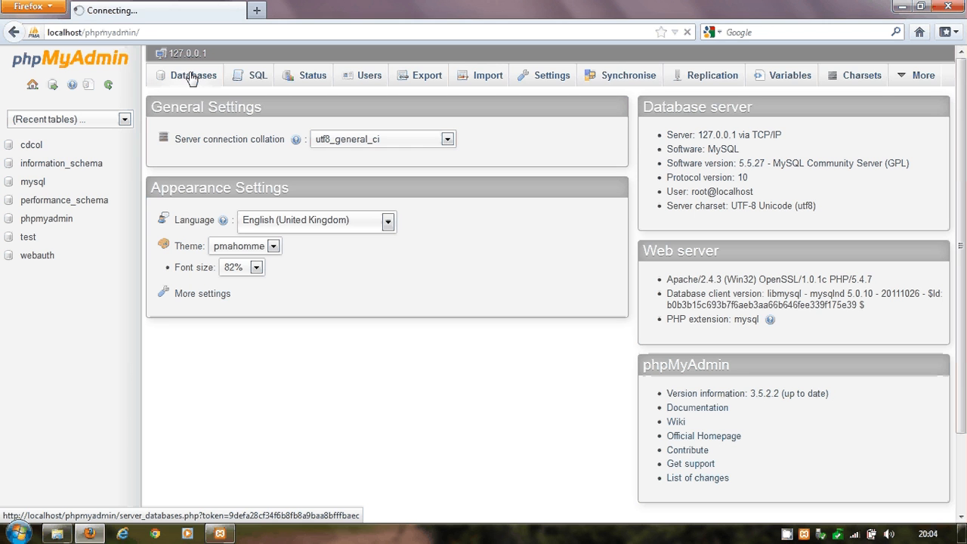
{"action": "left_click", "coordinate": [190, 75]}
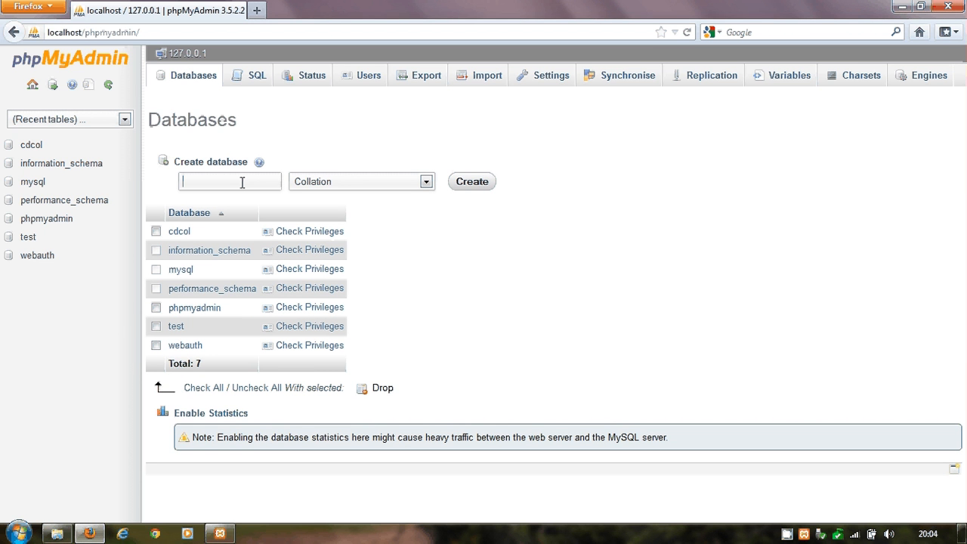
{"action": "type", "text": "contact"}
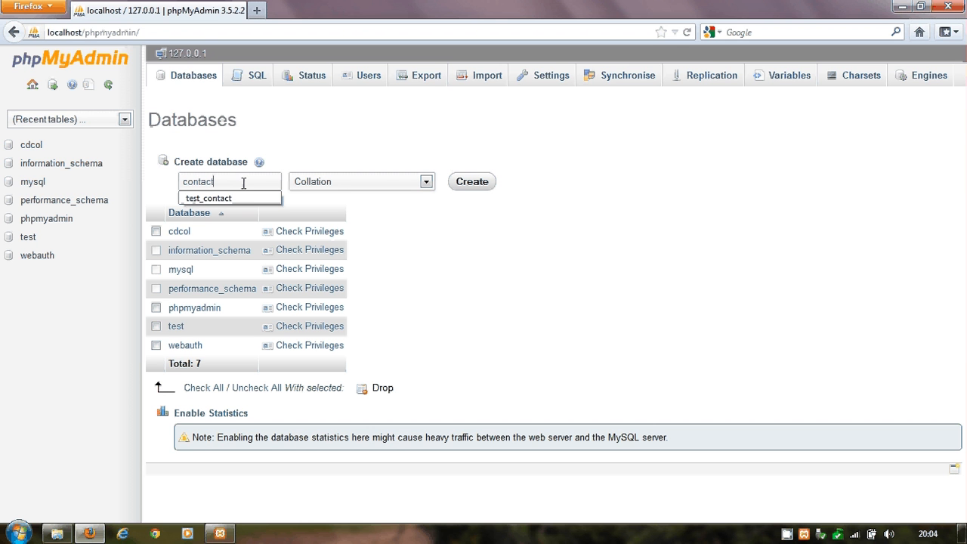
{"action": "mouse_move", "coordinate": [339, 187]}
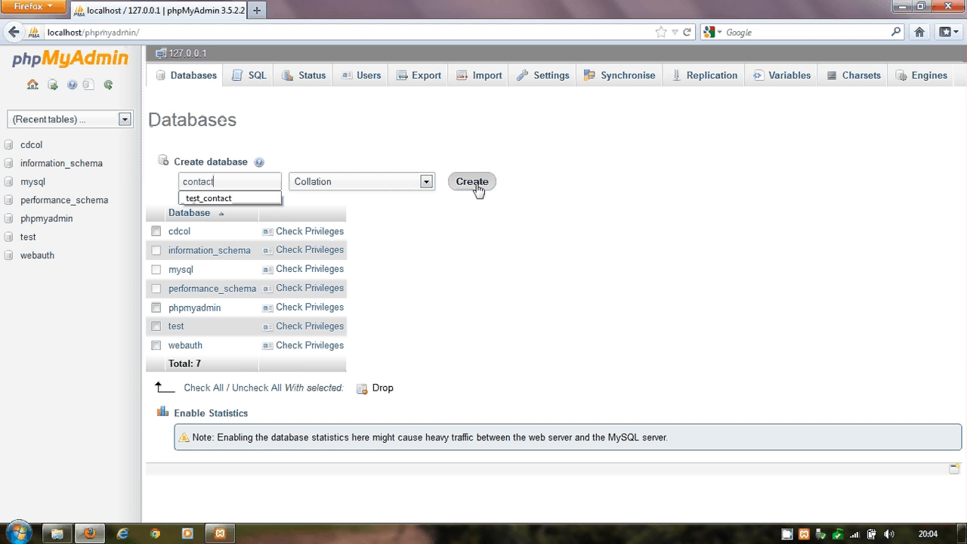
{"action": "left_click", "coordinate": [472, 181]}
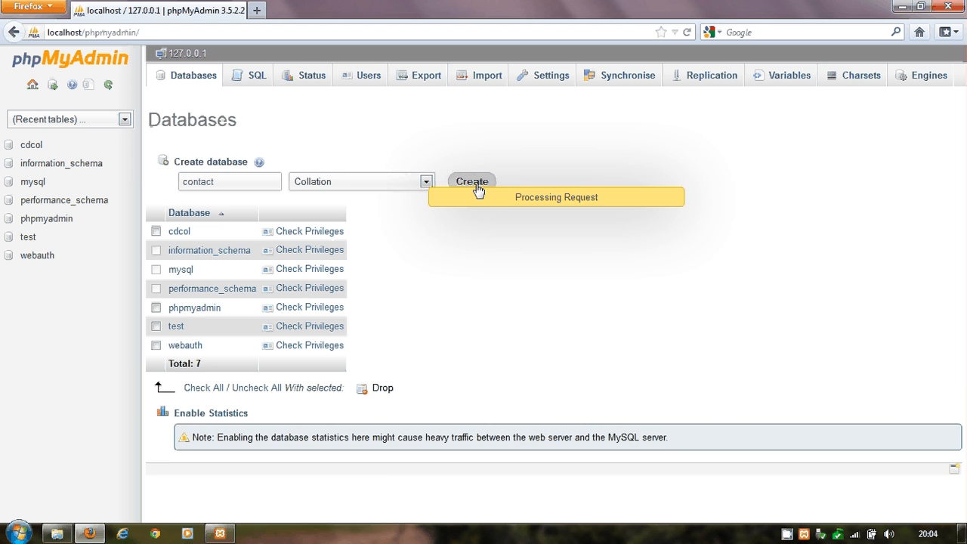
{"action": "left_click", "coordinate": [472, 181]}
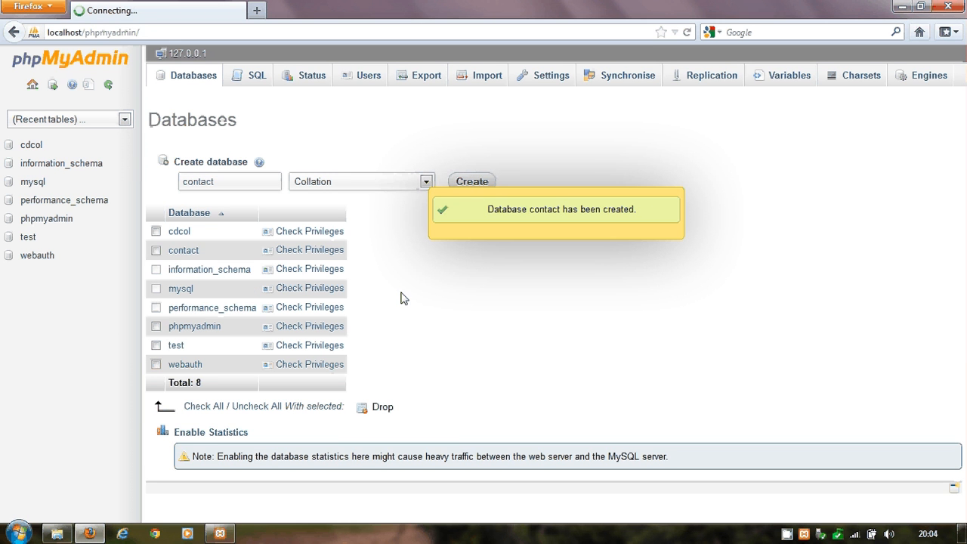
{"action": "mouse_move", "coordinate": [183, 250]}
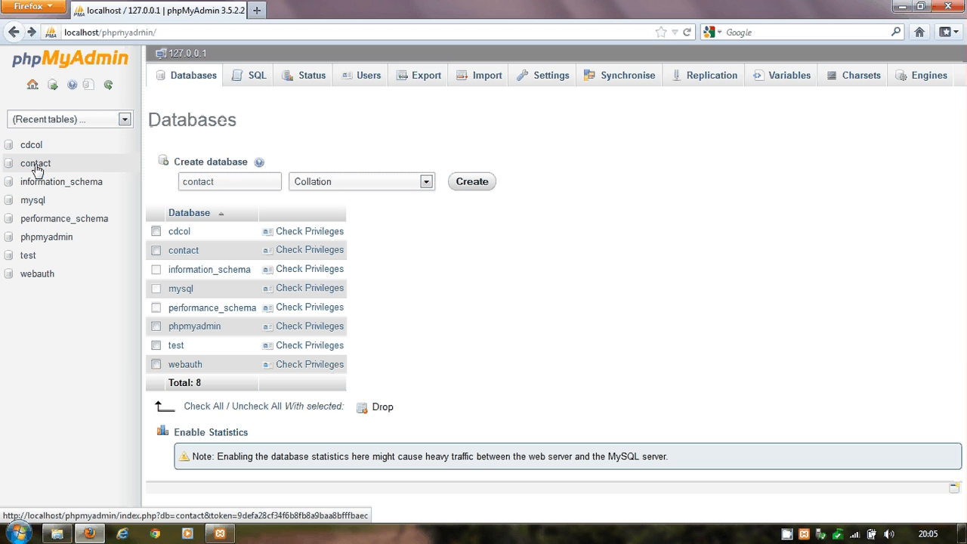
Select the contact database in the navigation panel to show its Structure page
{"action": "left_click", "coordinate": [35, 164]}
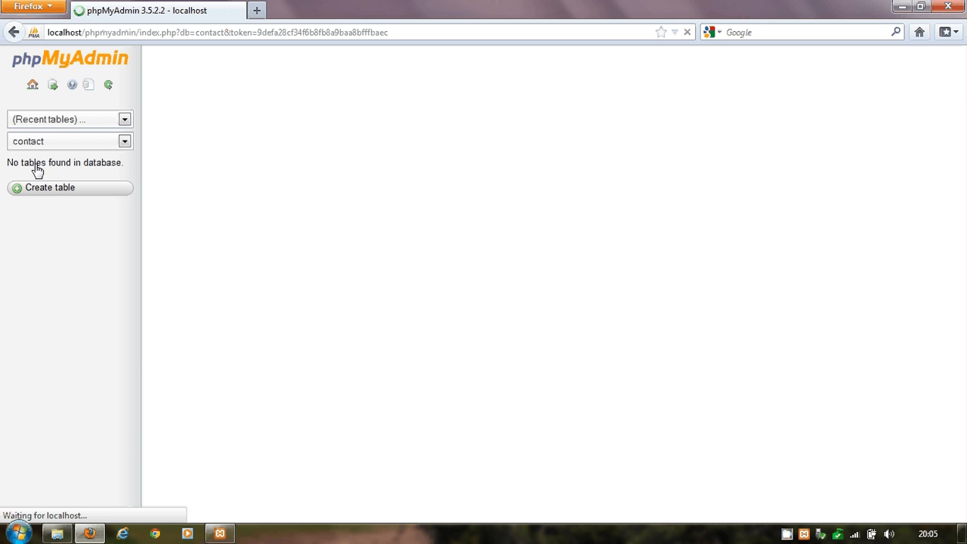
{"action": "left_click", "coordinate": [50, 188]}
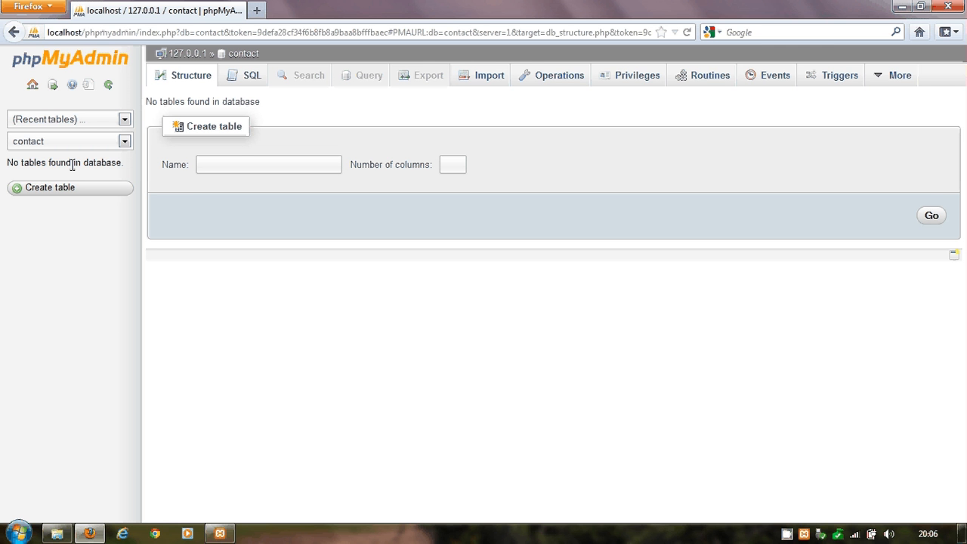
{"action": "mouse_move", "coordinate": [226, 154]}
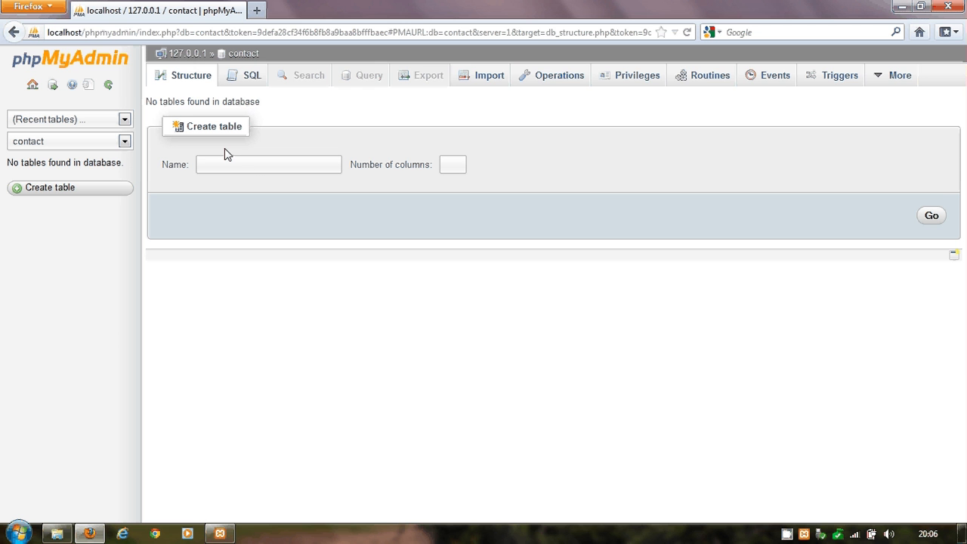
{"action": "left_click", "coordinate": [269, 164]}
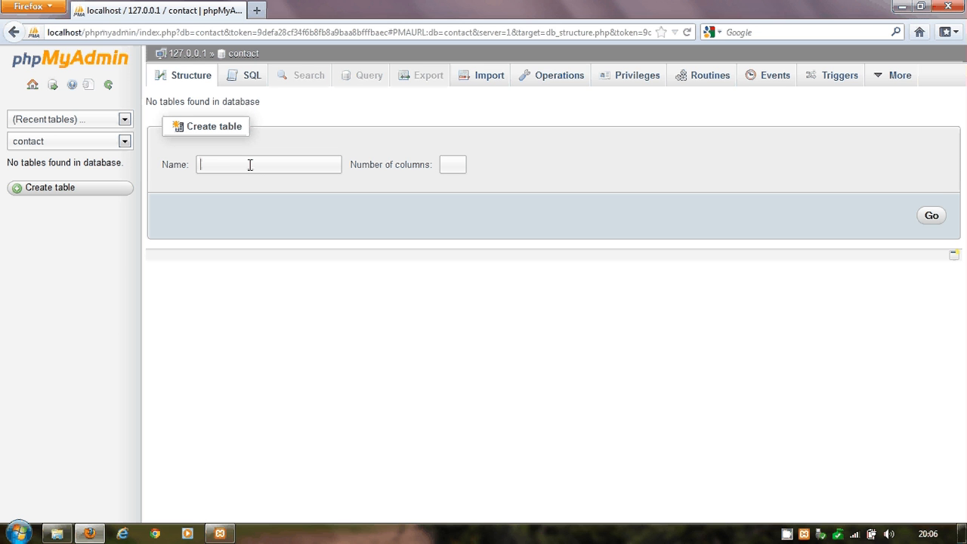
{"action": "type", "text": "tbl_conta"}
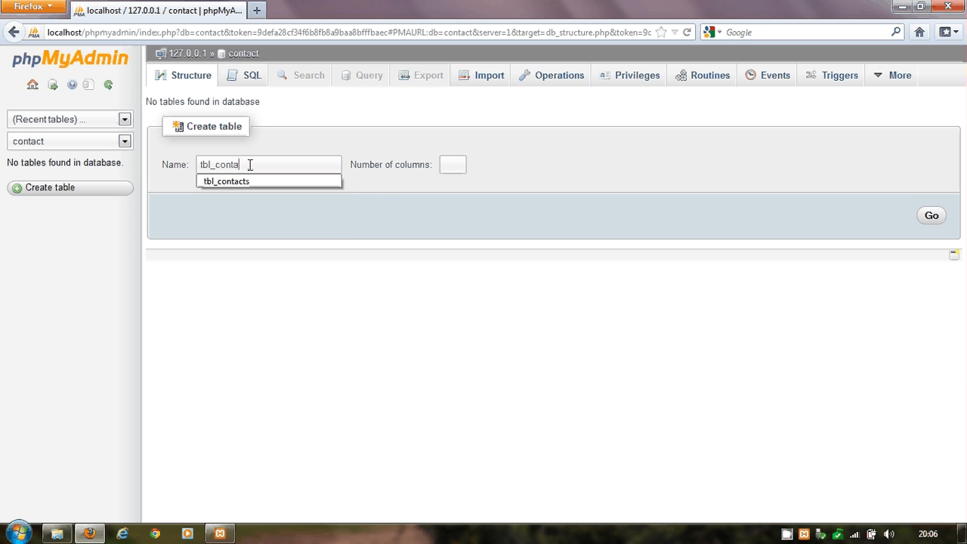
{"action": "left_click", "coordinate": [225, 181]}
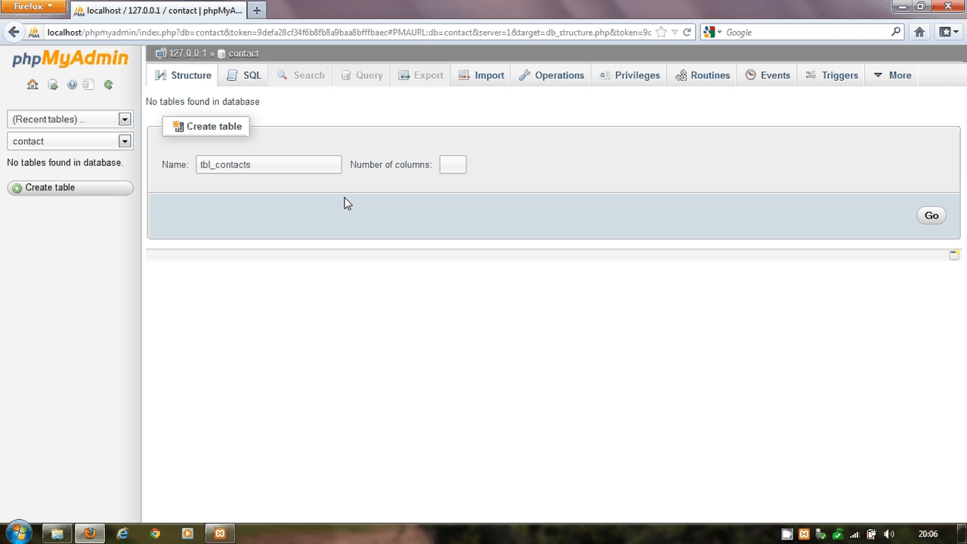
{"action": "left_click", "coordinate": [269, 163]}
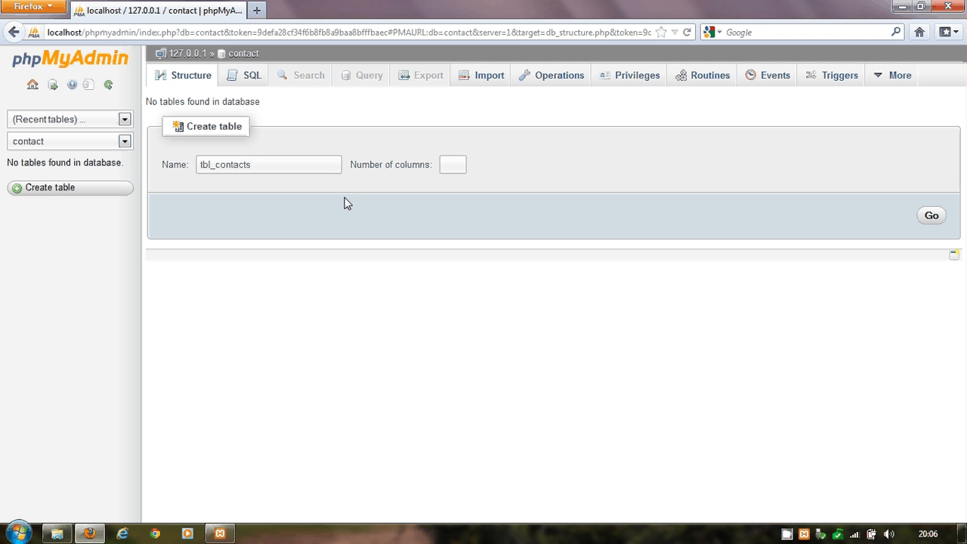
{"action": "left_click", "coordinate": [269, 165]}
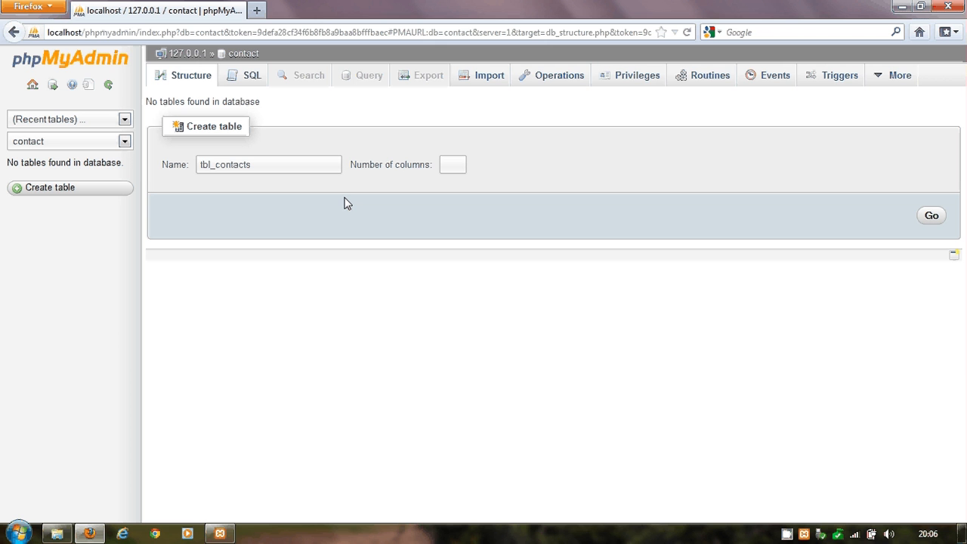
{"action": "left_click", "coordinate": [269, 163]}
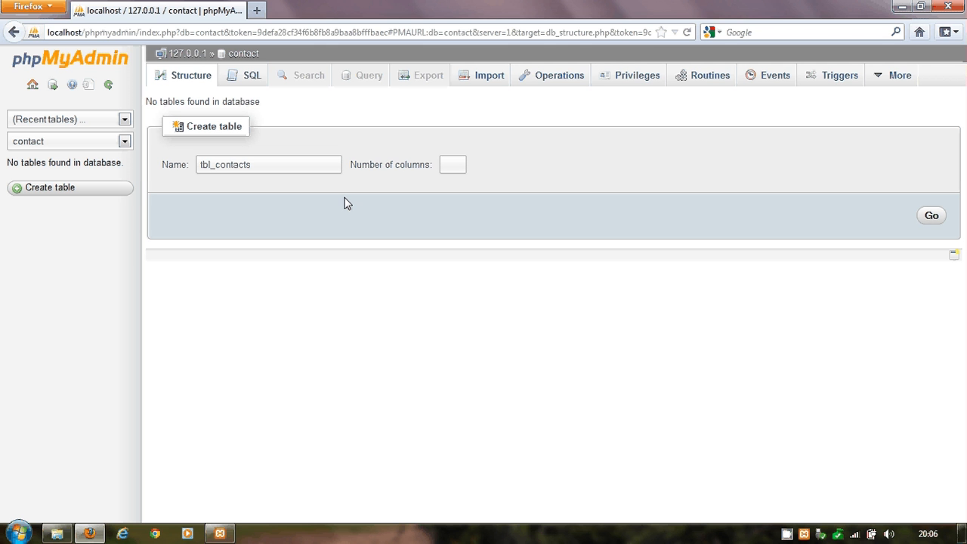
{"action": "left_click", "coordinate": [269, 163]}
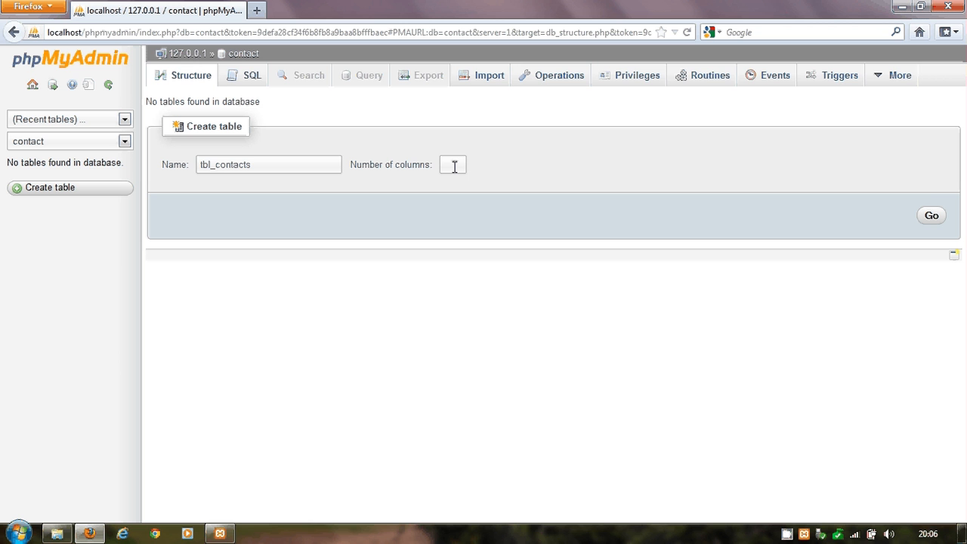
Set tbl_contacts to 5 columns and go to its column-definition form
{"action": "left_click", "coordinate": [453, 165]}
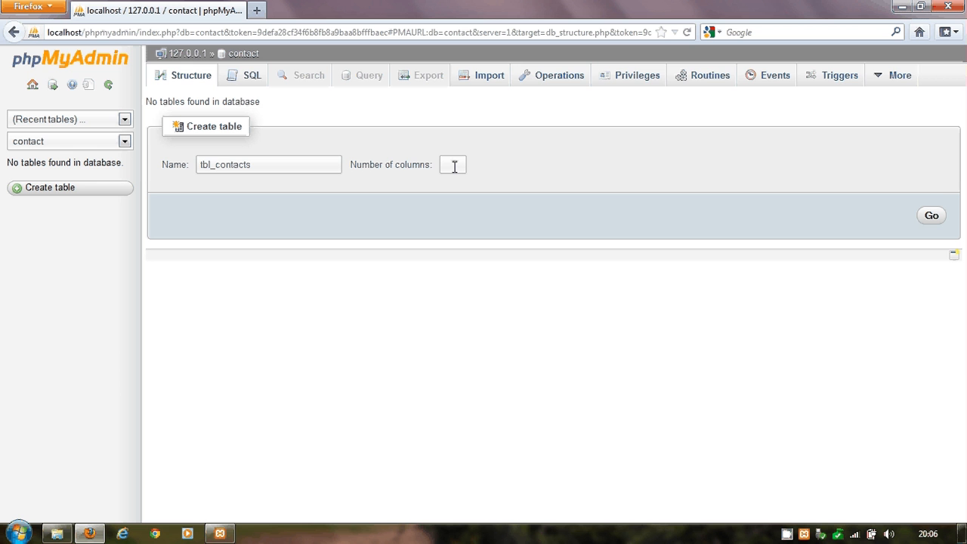
{"action": "left_click", "coordinate": [453, 165]}
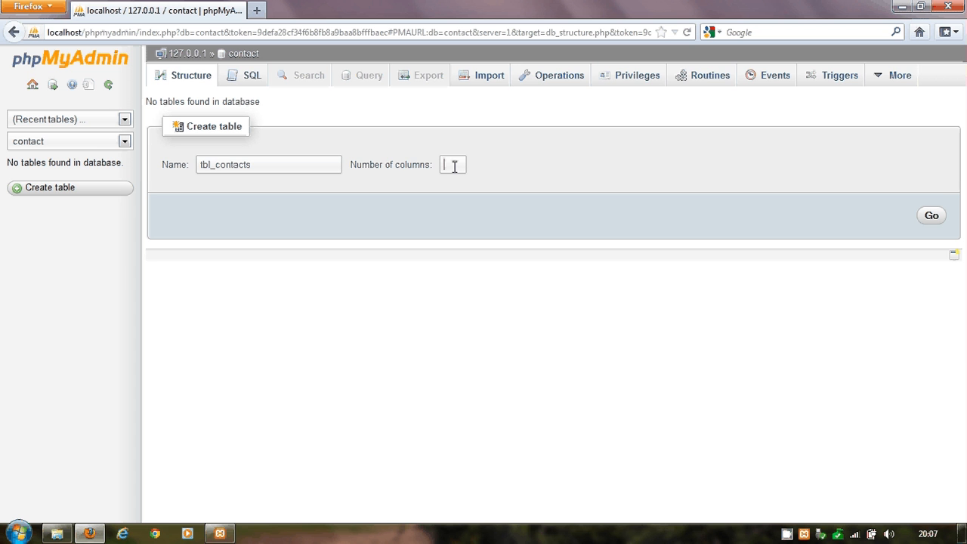
{"action": "mouse_move", "coordinate": [479, 163]}
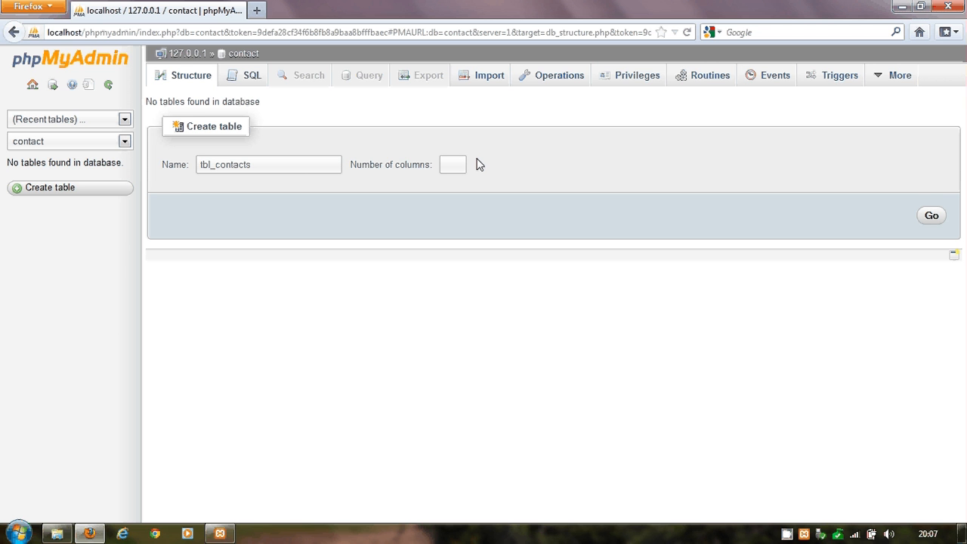
{"action": "type", "text": "5"}
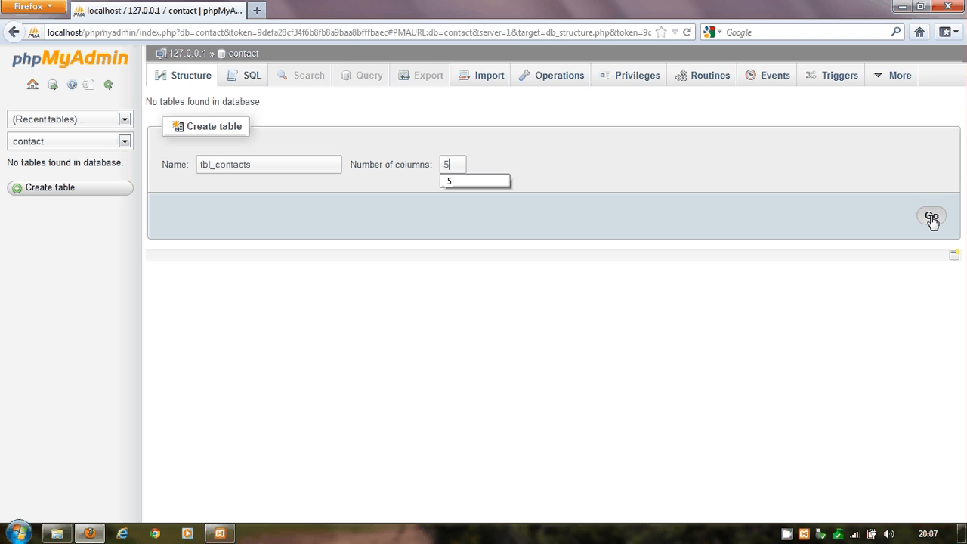
{"action": "left_click", "coordinate": [931, 214]}
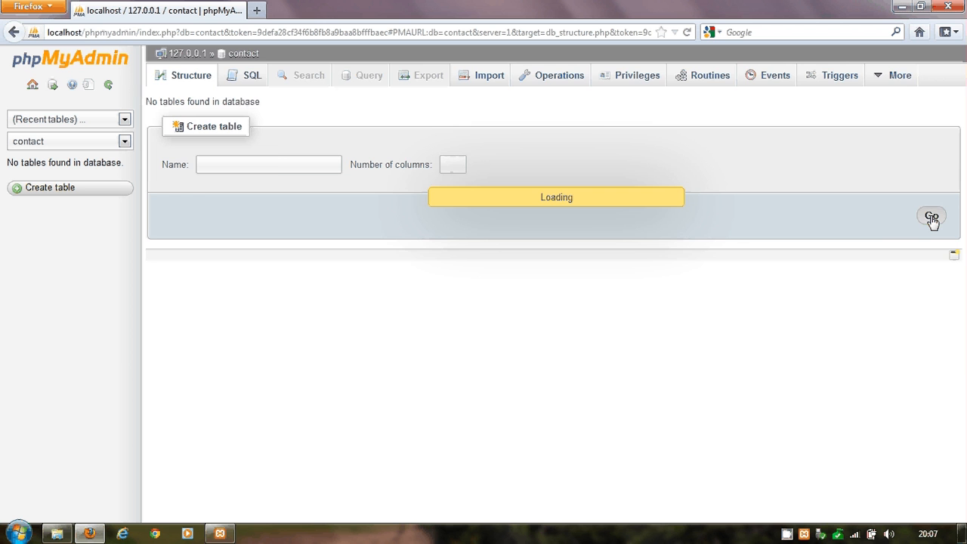
{"action": "left_click", "coordinate": [931, 218]}
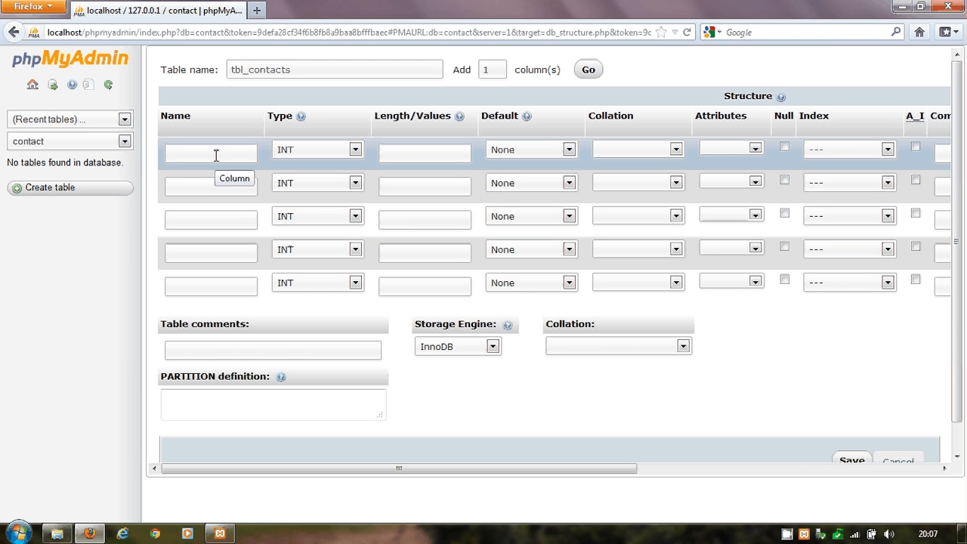
Name the first column contact_id with a PRIMARY index and auto-increment
{"action": "left_click", "coordinate": [210, 155]}
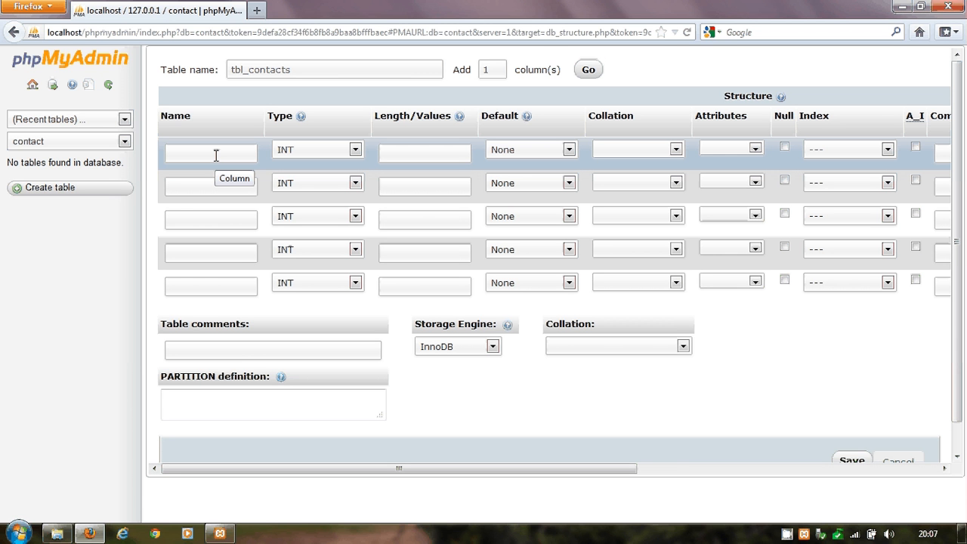
{"action": "left_click", "coordinate": [210, 152]}
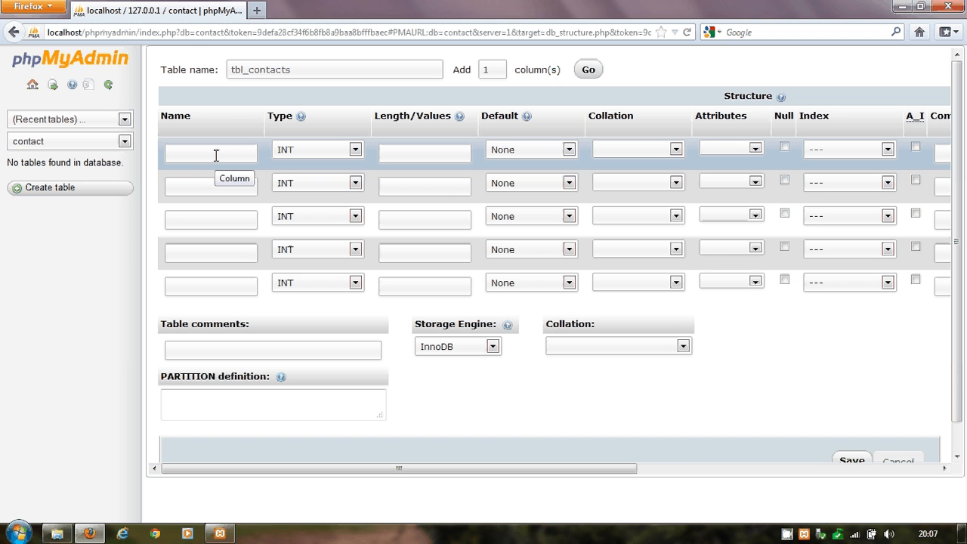
{"action": "type", "text": "contact_id"}
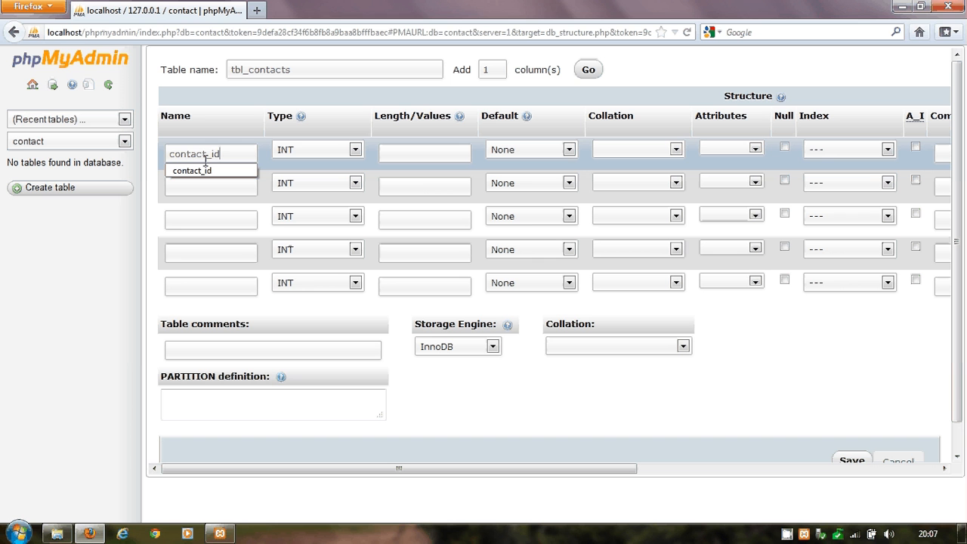
{"action": "mouse_move", "coordinate": [178, 157]}
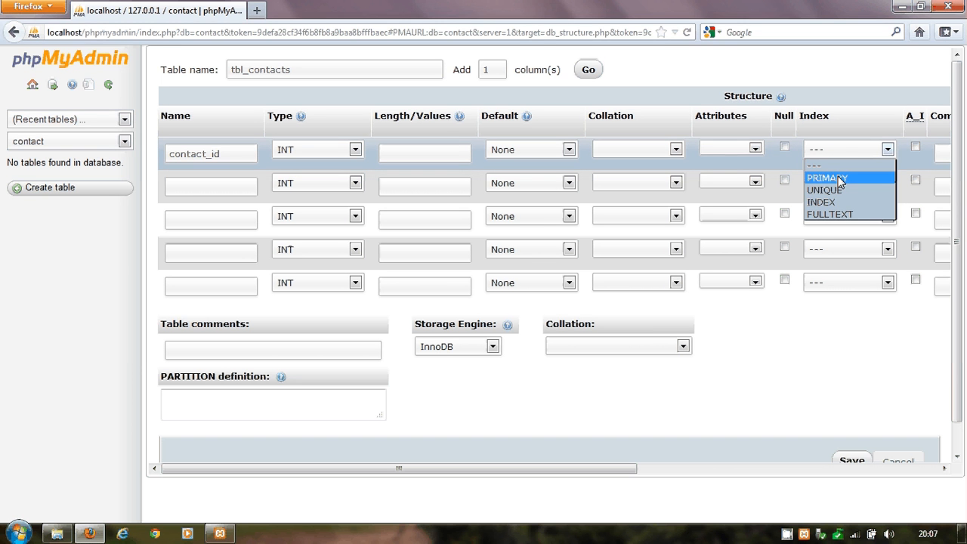
{"action": "left_click", "coordinate": [826, 179]}
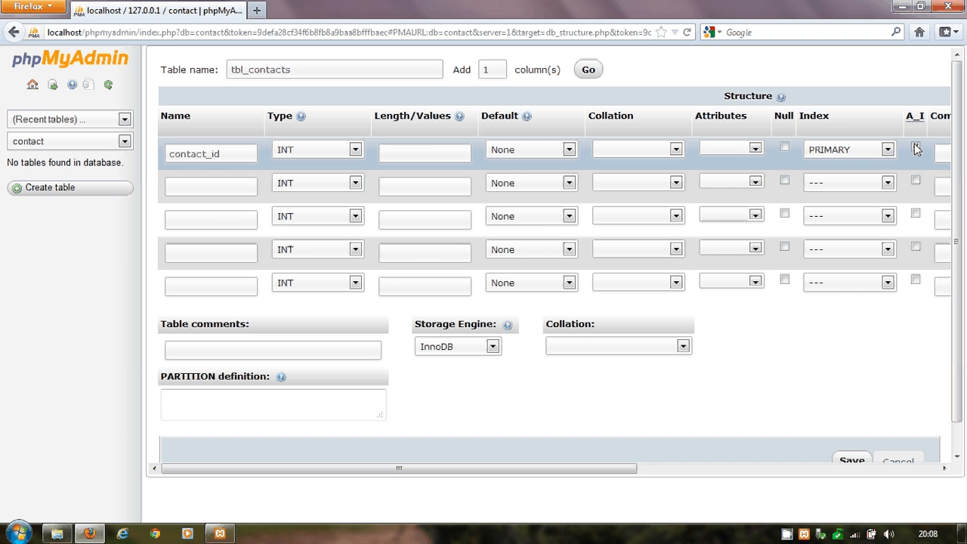
{"action": "left_click", "coordinate": [916, 149]}
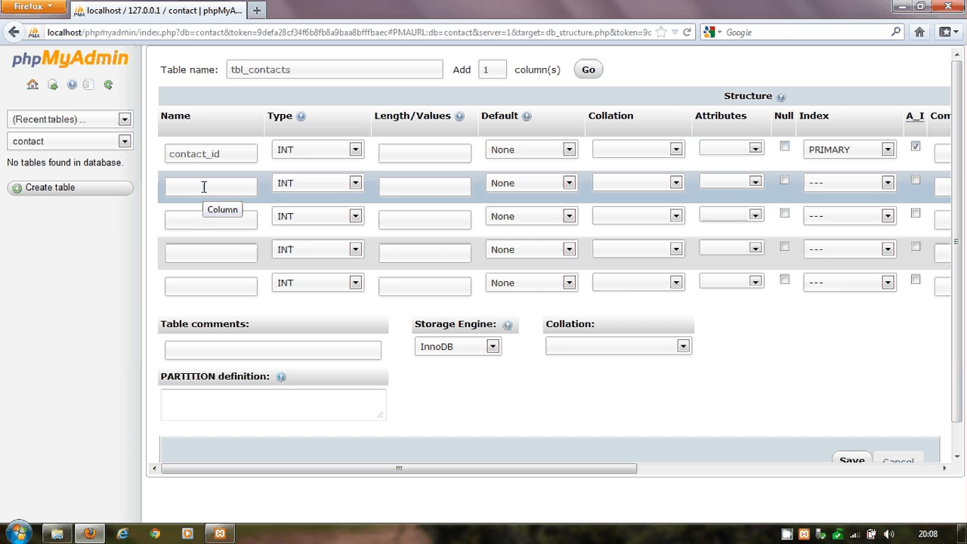
Define the second column as str_title, VARCHAR with length 6
{"action": "type", "text": "str_"}
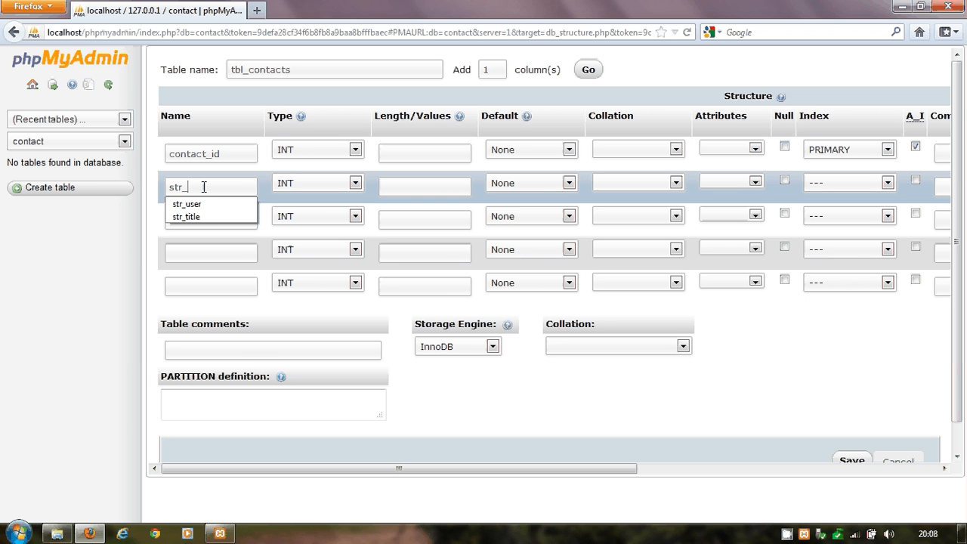
{"action": "left_click", "coordinate": [186, 217]}
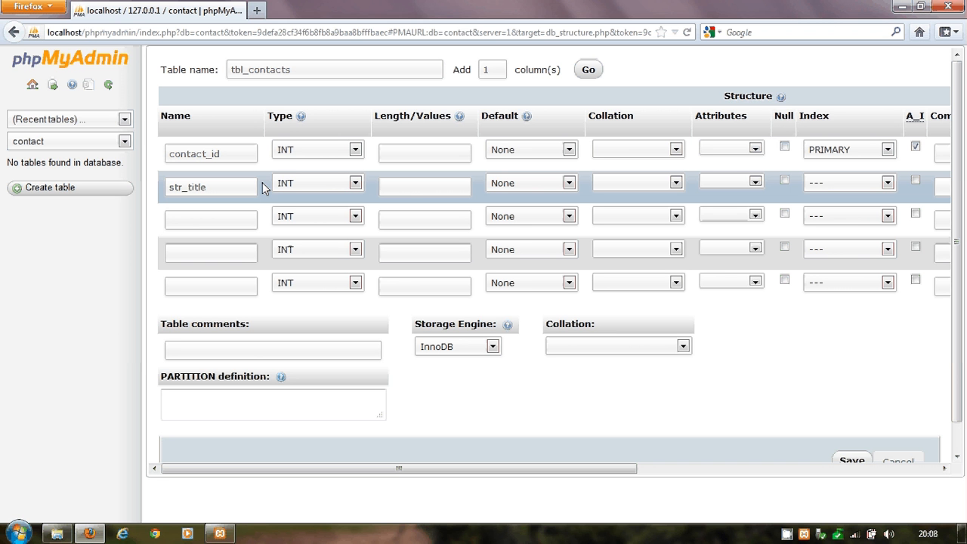
{"action": "left_click", "coordinate": [352, 182]}
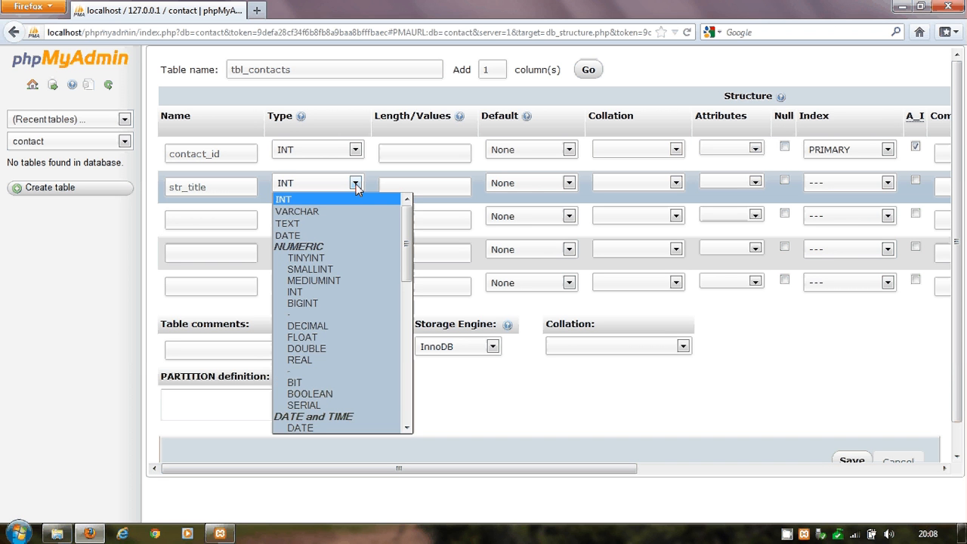
{"action": "left_click", "coordinate": [305, 211]}
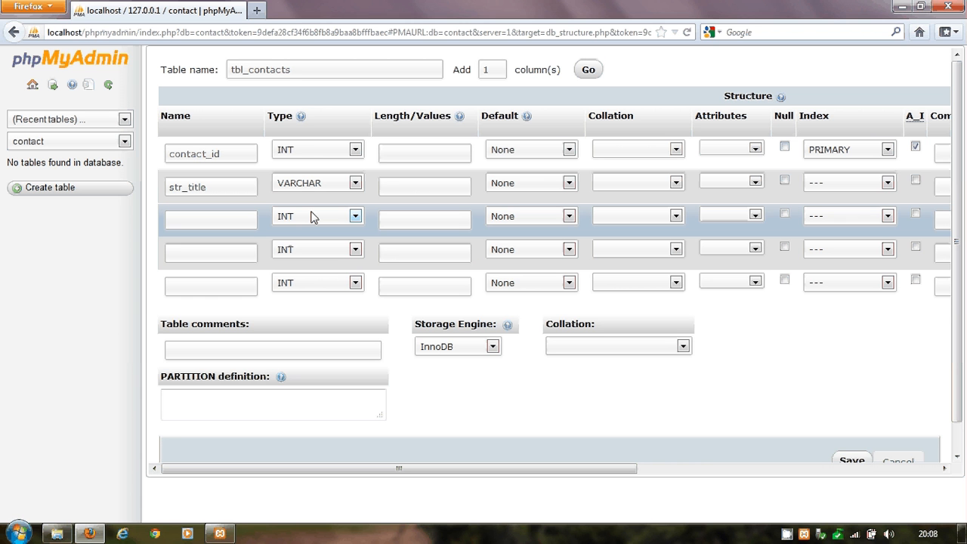
{"action": "left_click", "coordinate": [423, 187]}
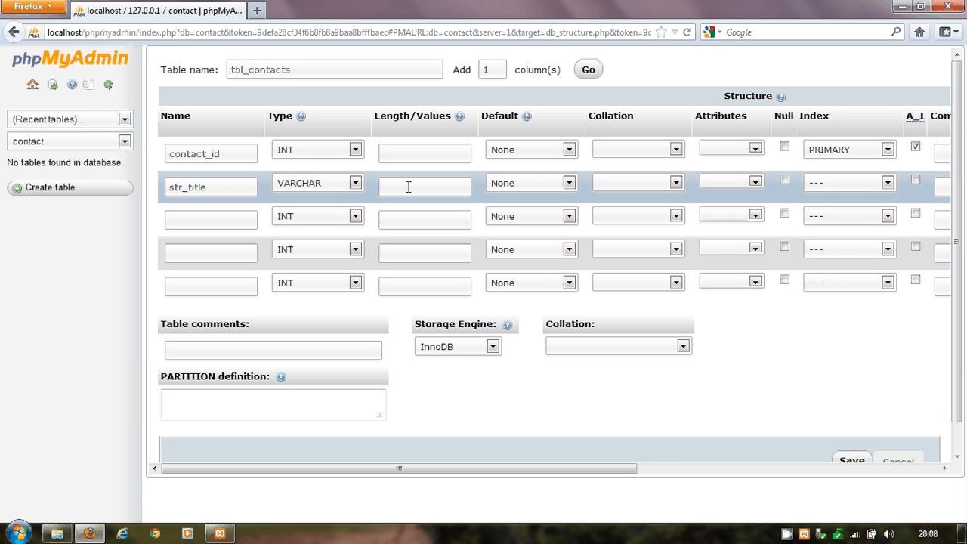
{"action": "type", "text": "6"}
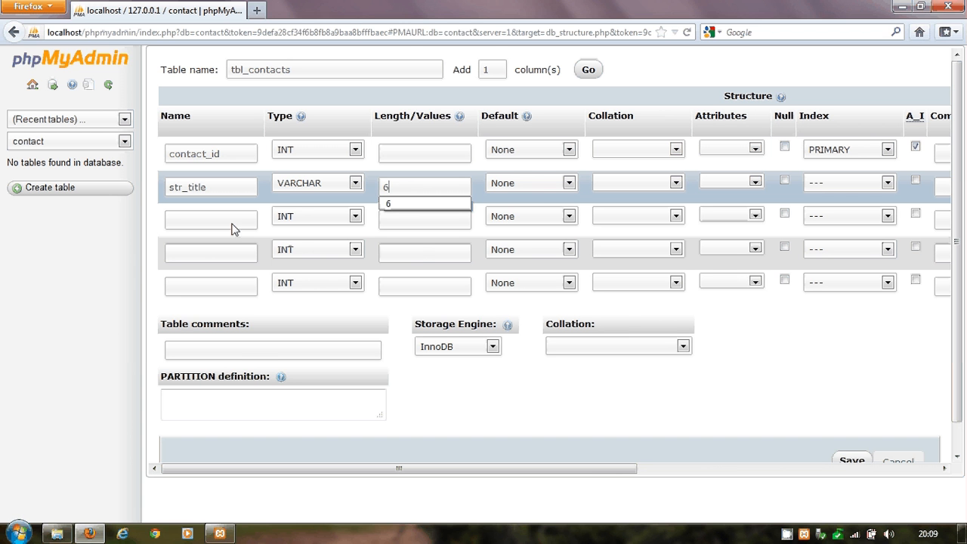
{"action": "left_click", "coordinate": [210, 219]}
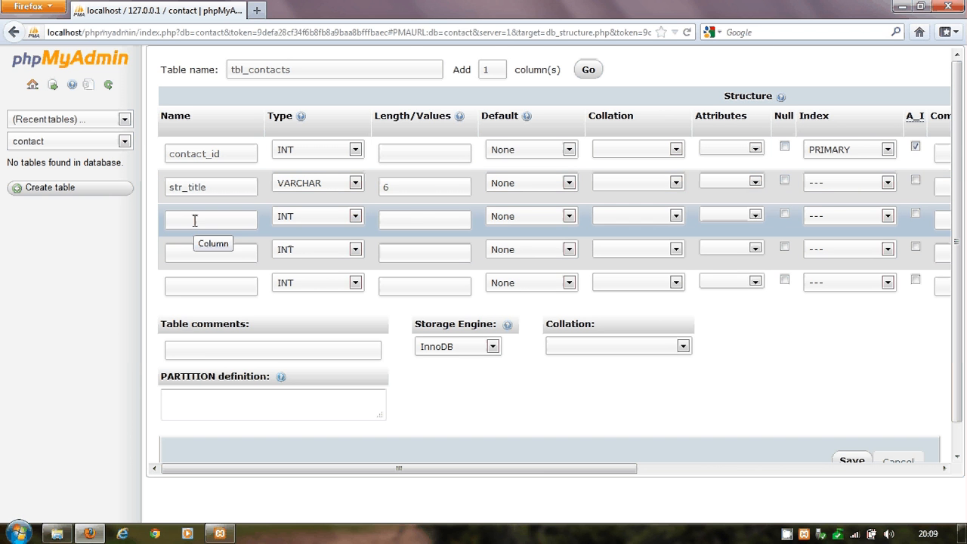
{"action": "left_click", "coordinate": [210, 219]}
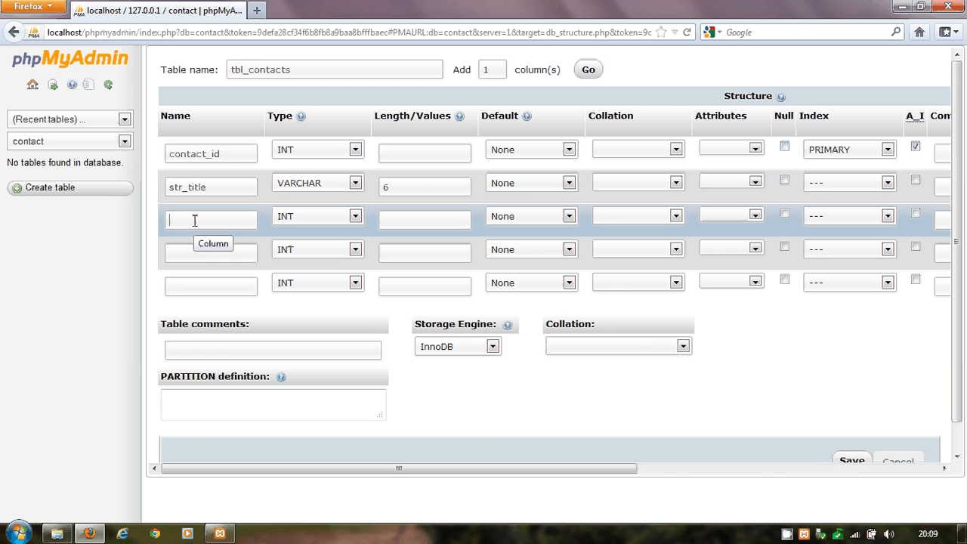
Define the third column as str_fname, VARCHAR with length 30
{"action": "type", "text": "str_fn"}
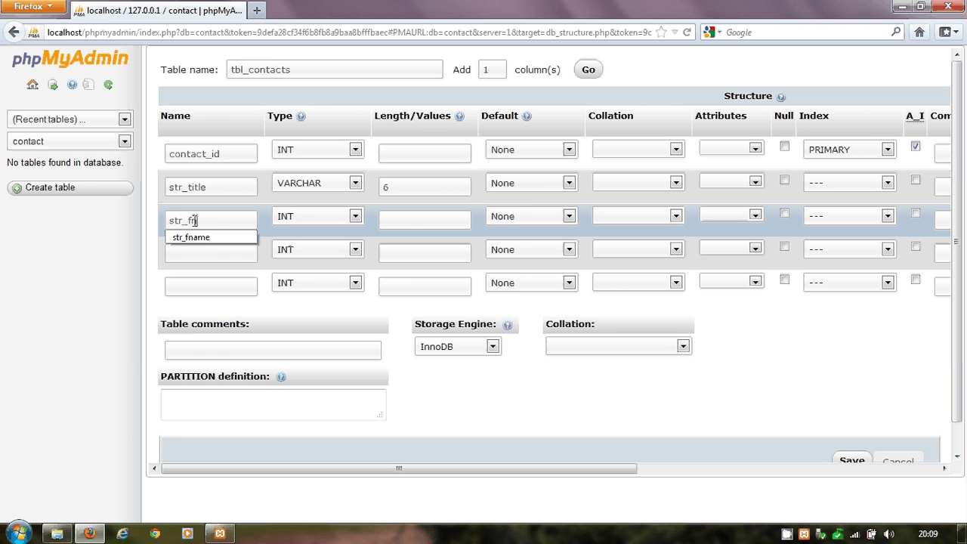
{"action": "left_click", "coordinate": [354, 216]}
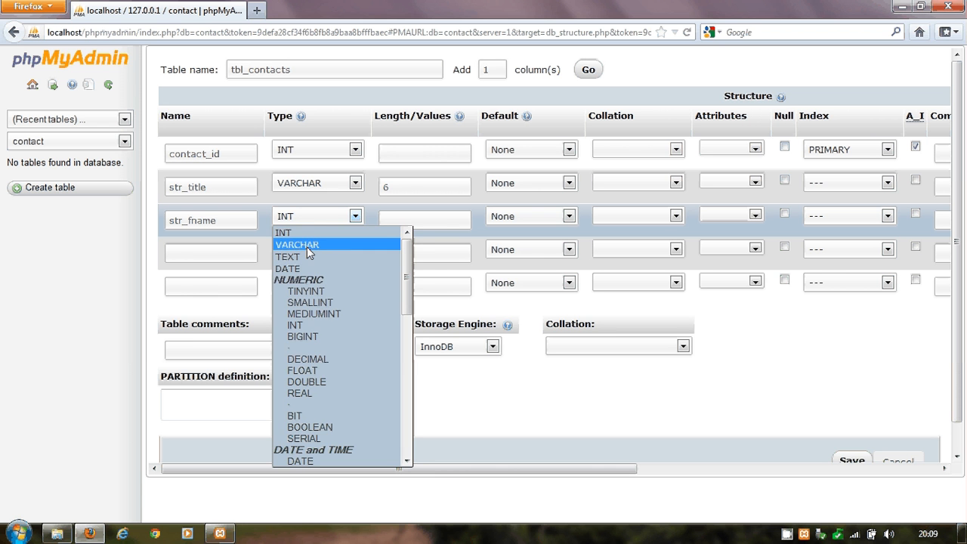
{"action": "left_click", "coordinate": [296, 245]}
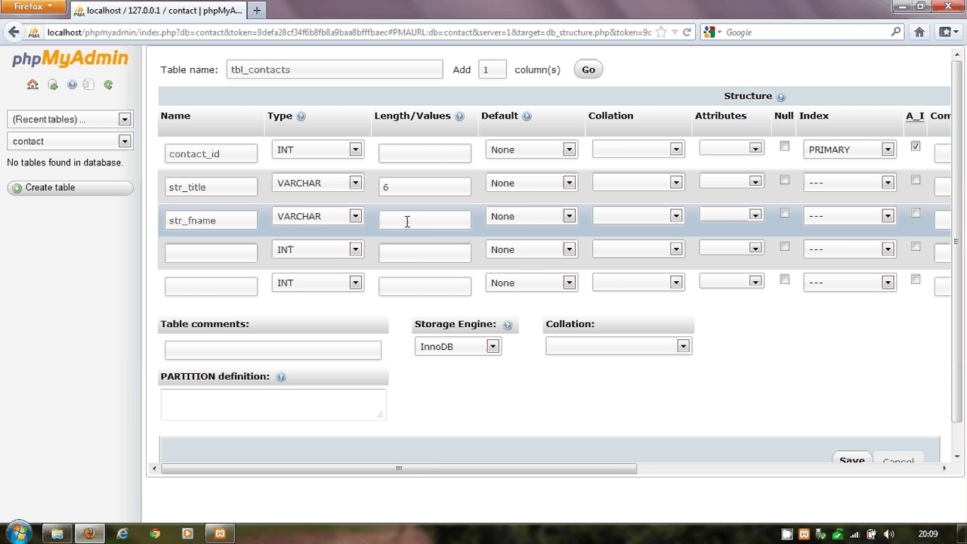
{"action": "type", "text": "30"}
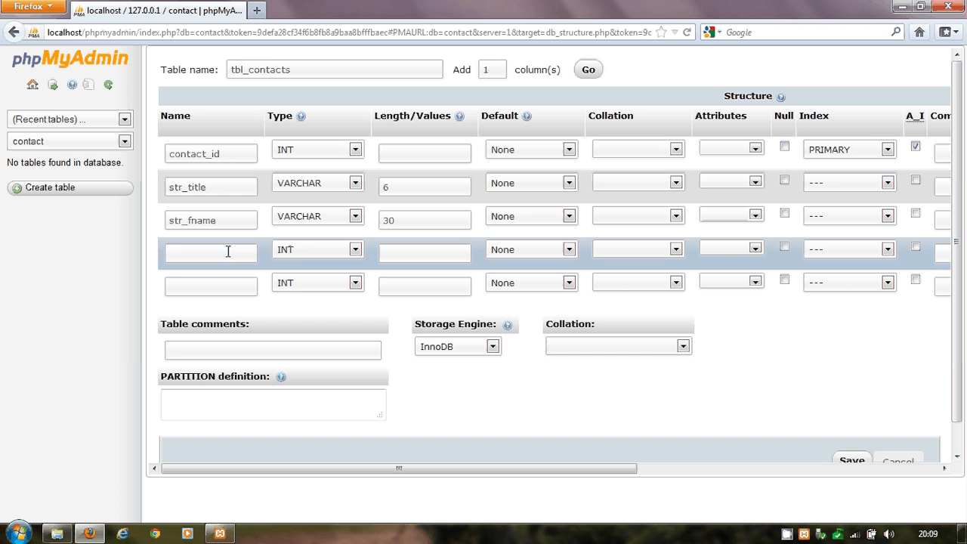
Define the fourth column as str_lname, VARCHAR with length 40
{"action": "type", "text": "str"}
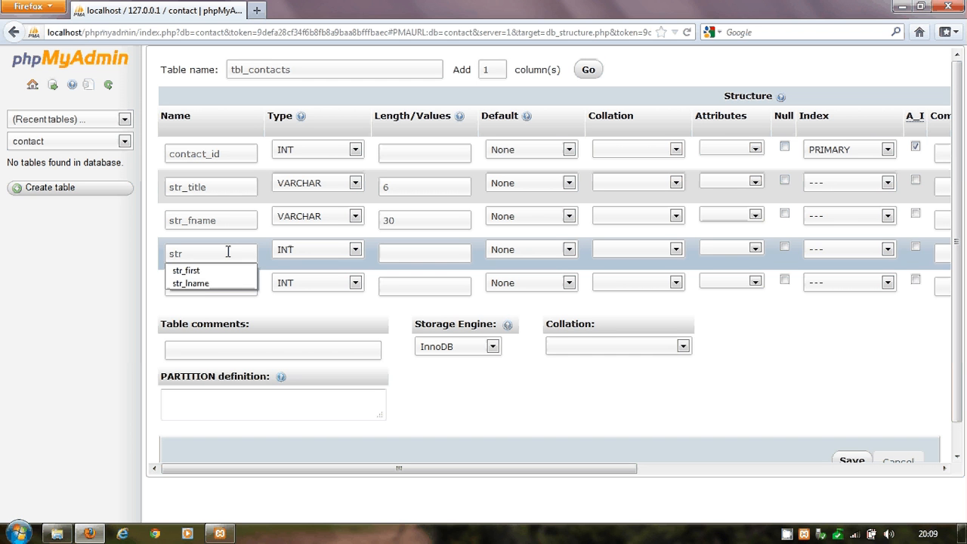
{"action": "left_click", "coordinate": [190, 282]}
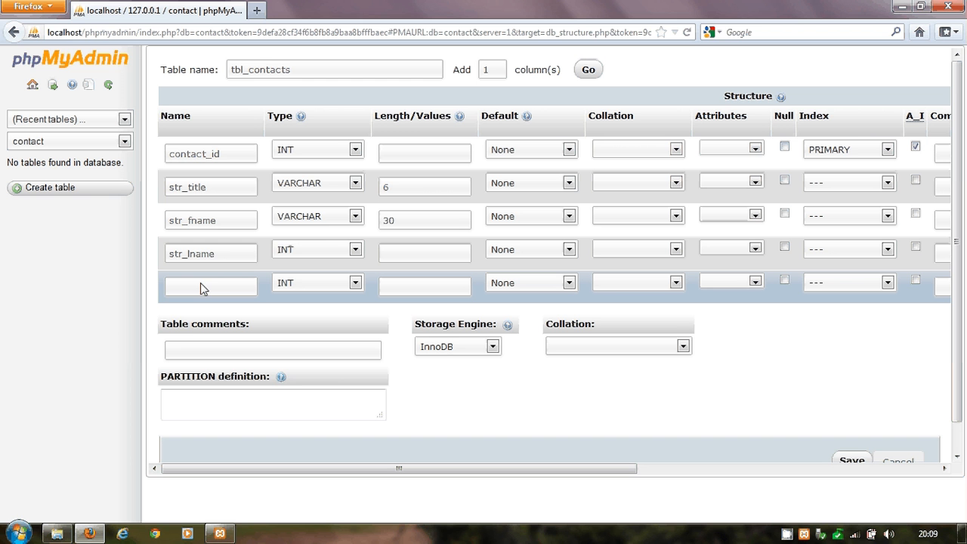
{"action": "left_click", "coordinate": [212, 254]}
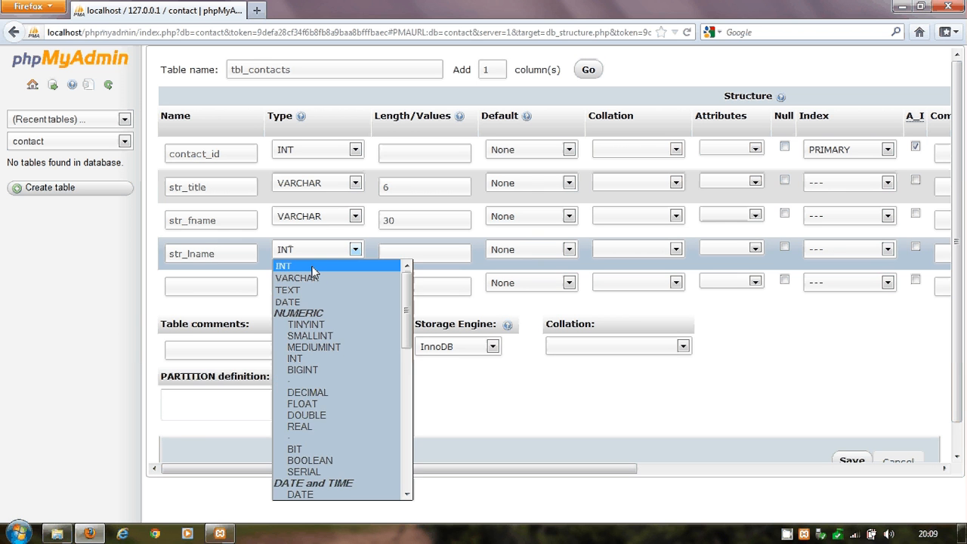
{"action": "left_click", "coordinate": [284, 266]}
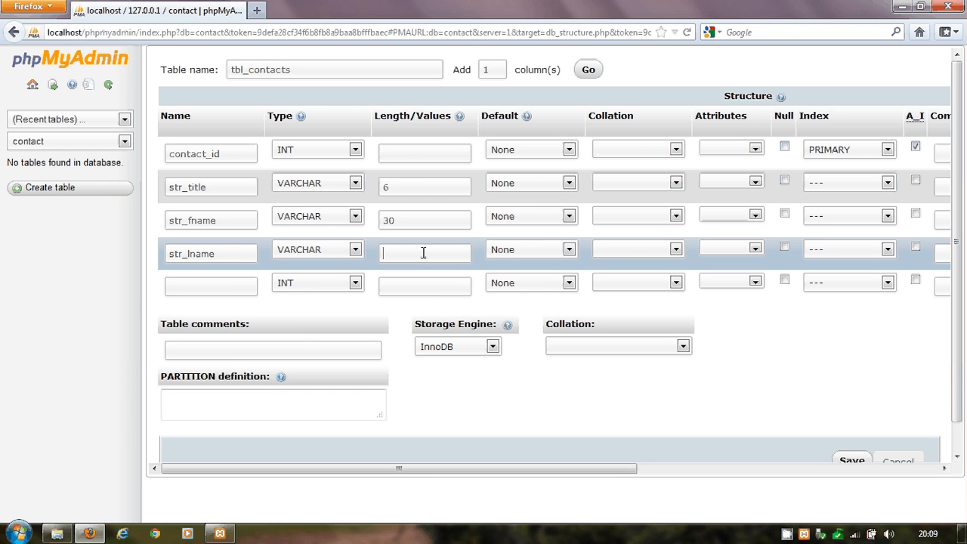
{"action": "type", "text": "40"}
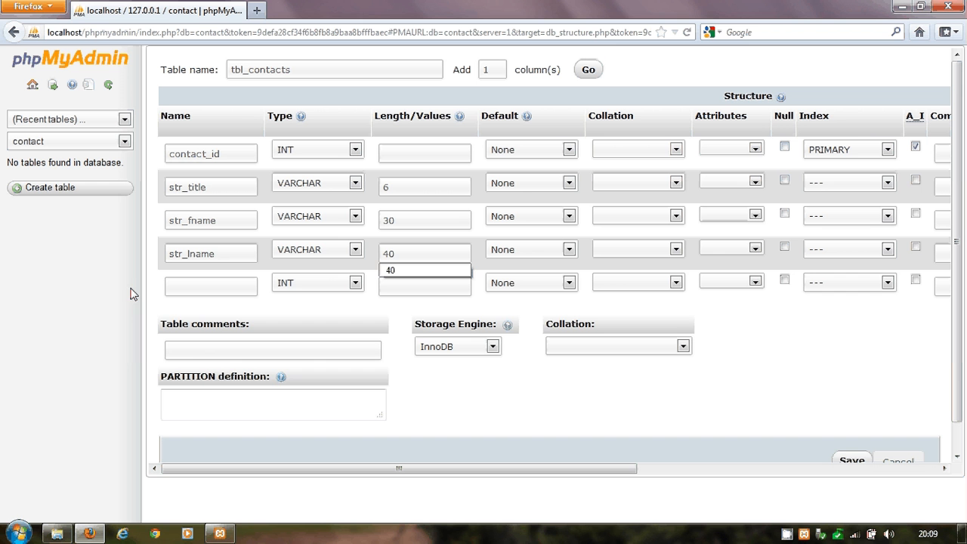
{"action": "left_click", "coordinate": [212, 286]}
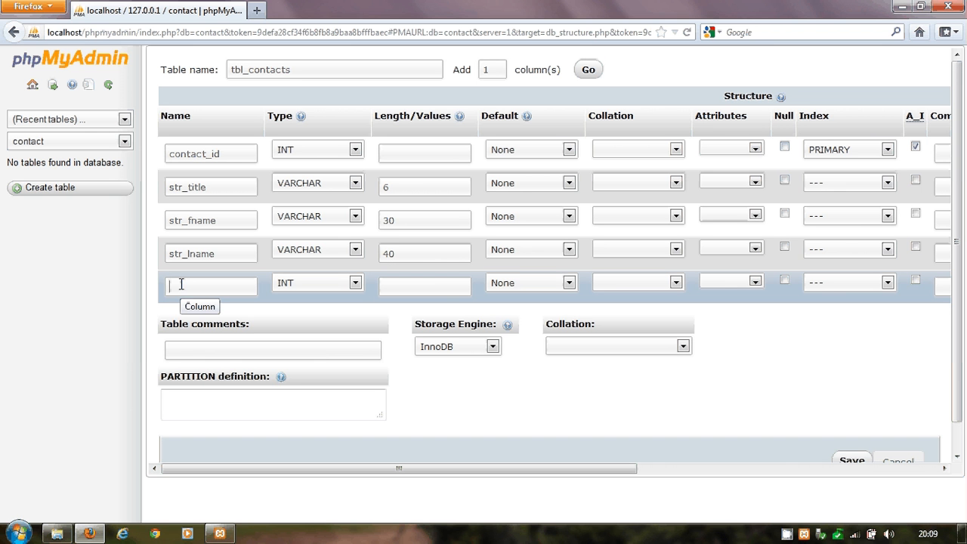
Define the fifth column as str_telephone, VARCHAR with length 13
{"action": "type", "text": "str"}
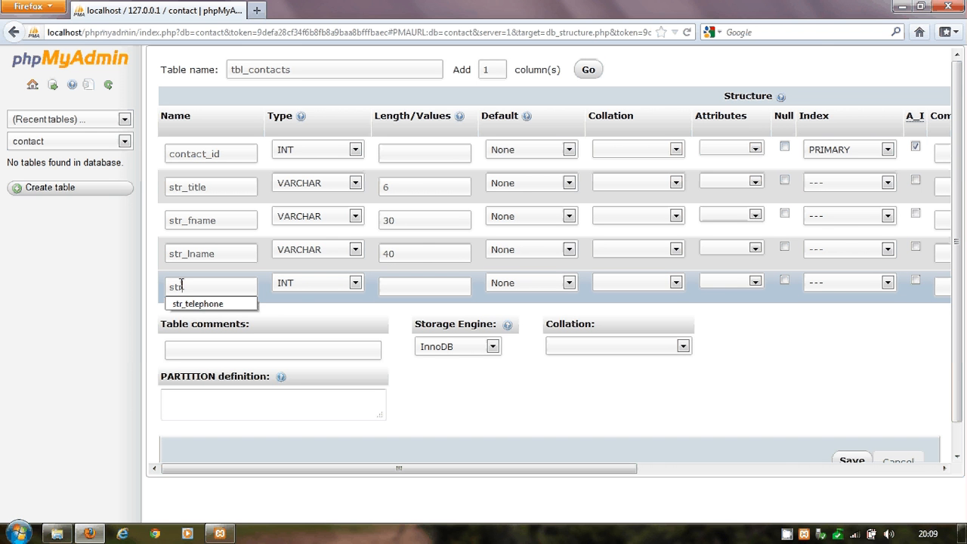
{"action": "type", "text": "str_telephone"}
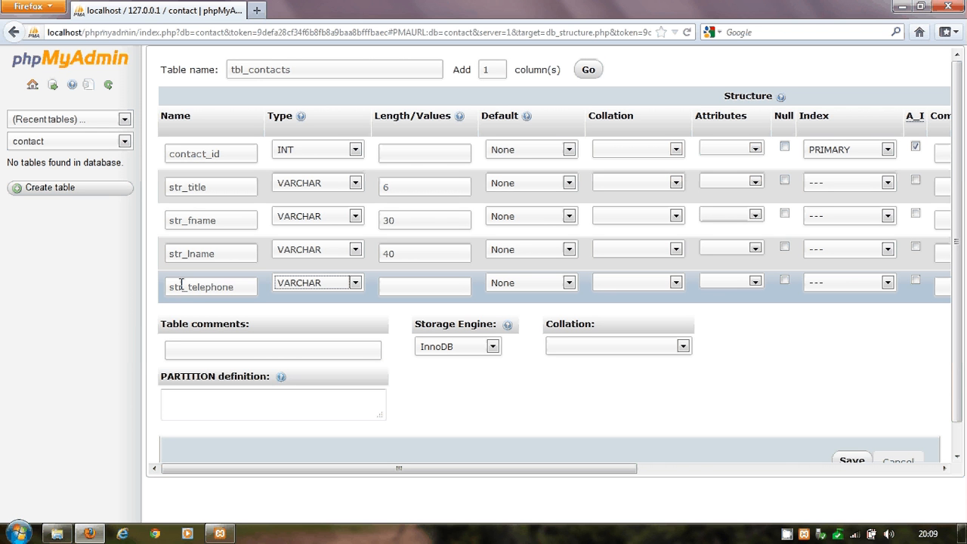
{"action": "left_click", "coordinate": [423, 286]}
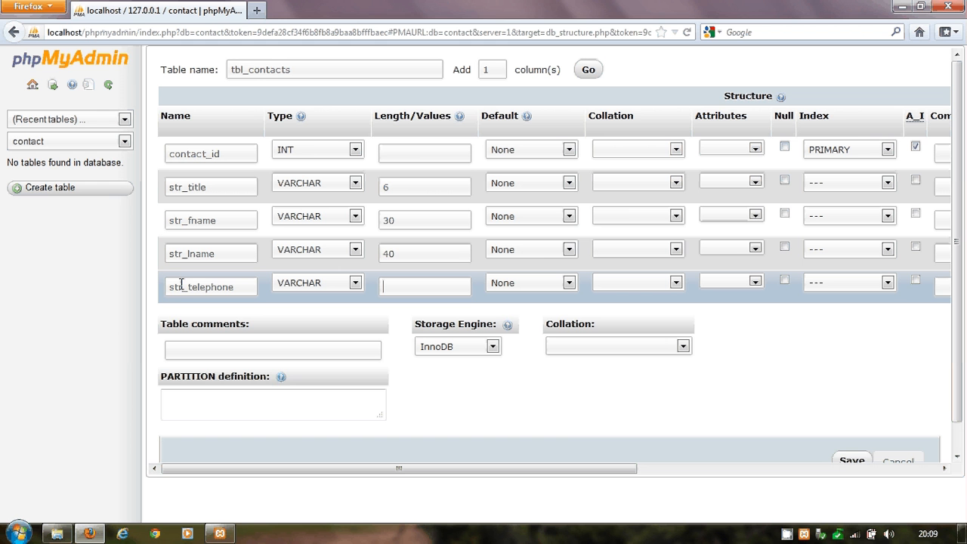
{"action": "type", "text": "13"}
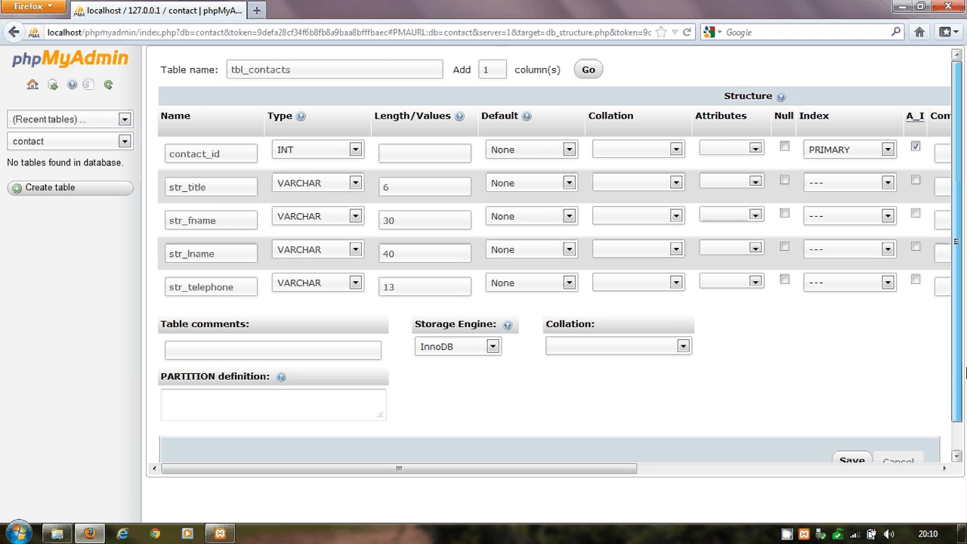
{"action": "scroll", "scroll_direction": "down", "scroll_amount": 3}
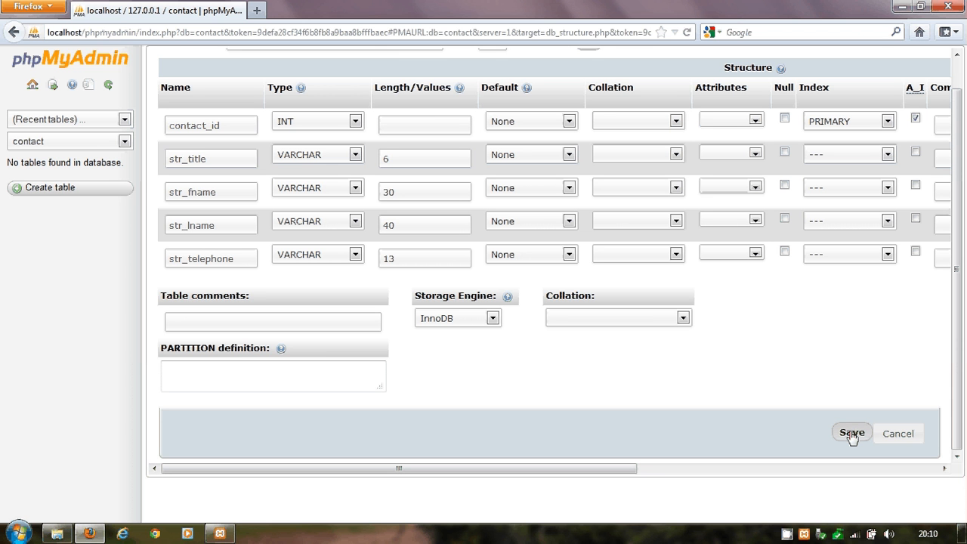
Save tbl_contacts so it is created in the contact database
{"action": "left_click", "coordinate": [852, 432]}
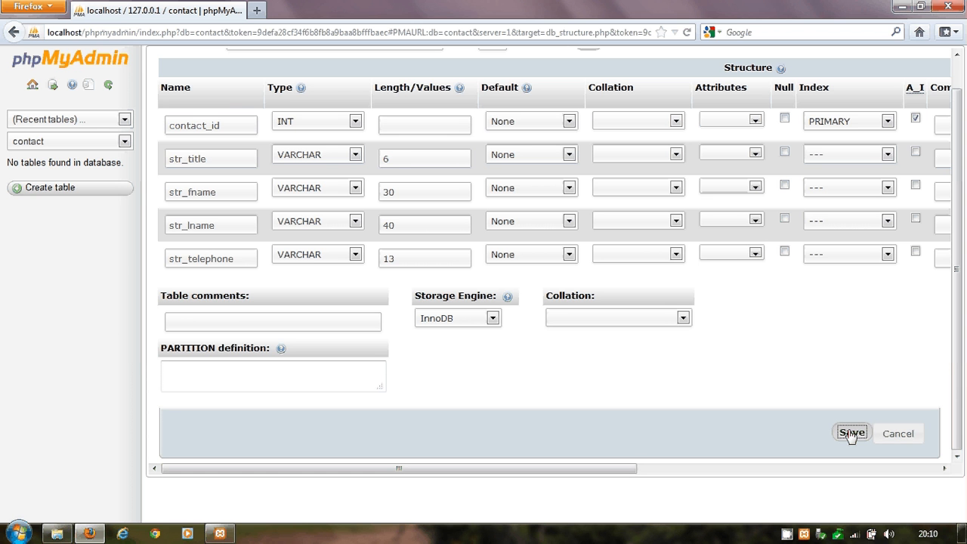
{"action": "left_click", "coordinate": [852, 434]}
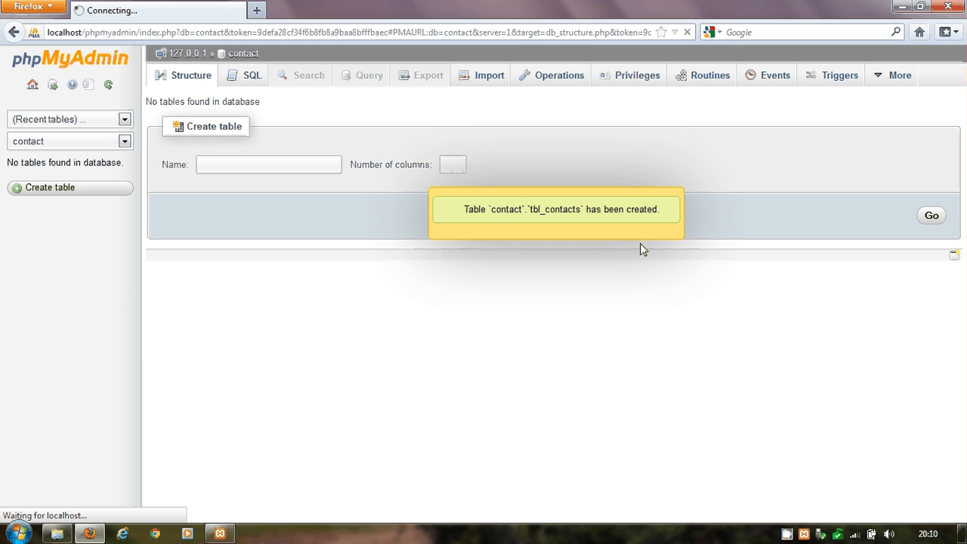
{"action": "mouse_move", "coordinate": [247, 255]}
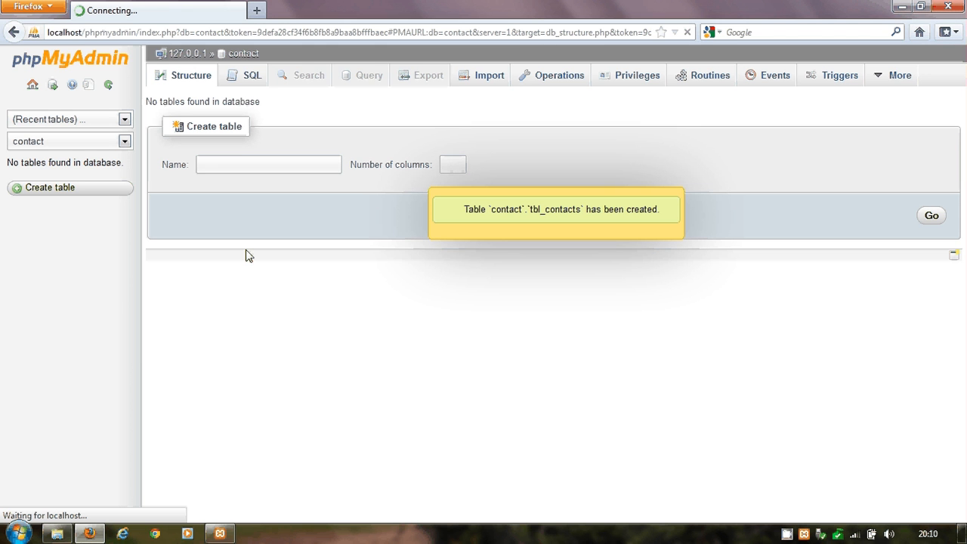
{"action": "mouse_move", "coordinate": [124, 173]}
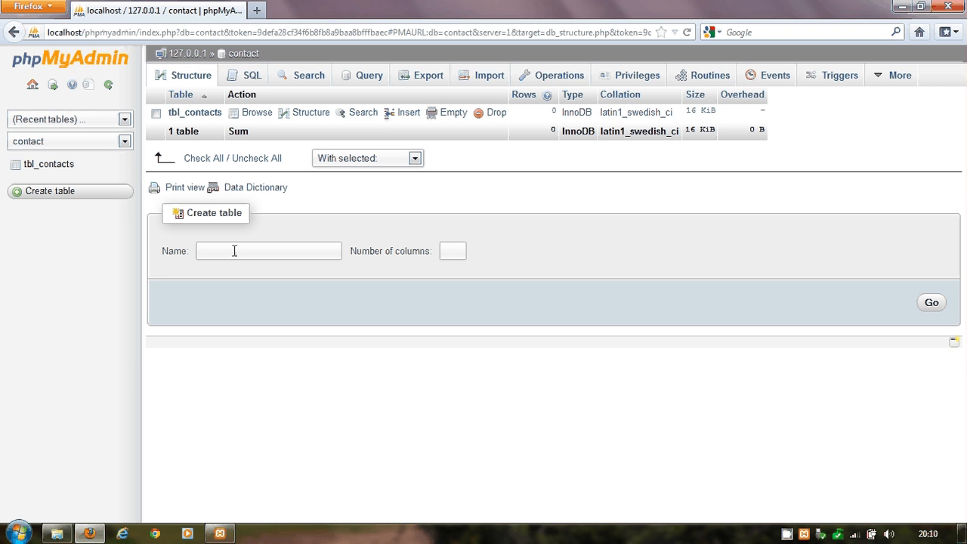
Start a new table tbl_users with 4 columns
{"action": "type", "text": "tbl_users"}
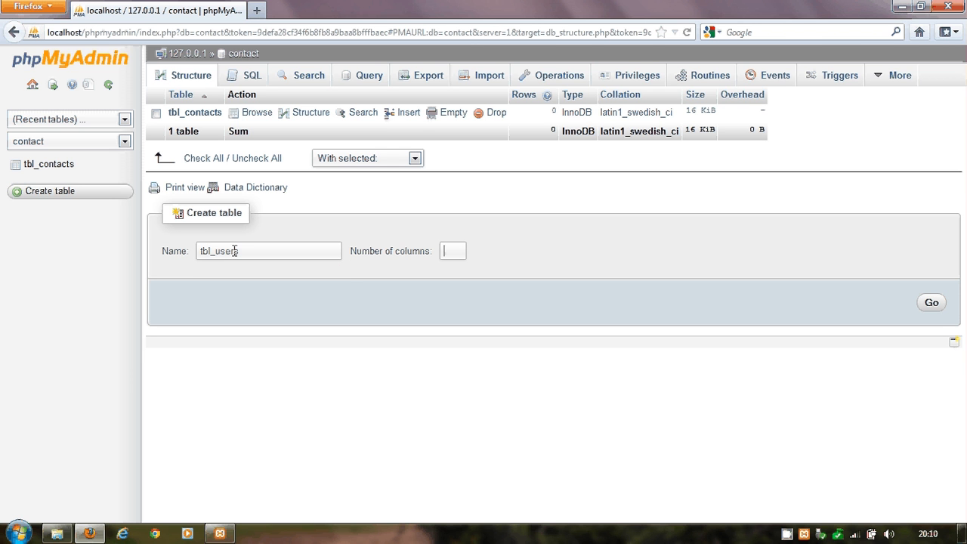
{"action": "type", "text": "4"}
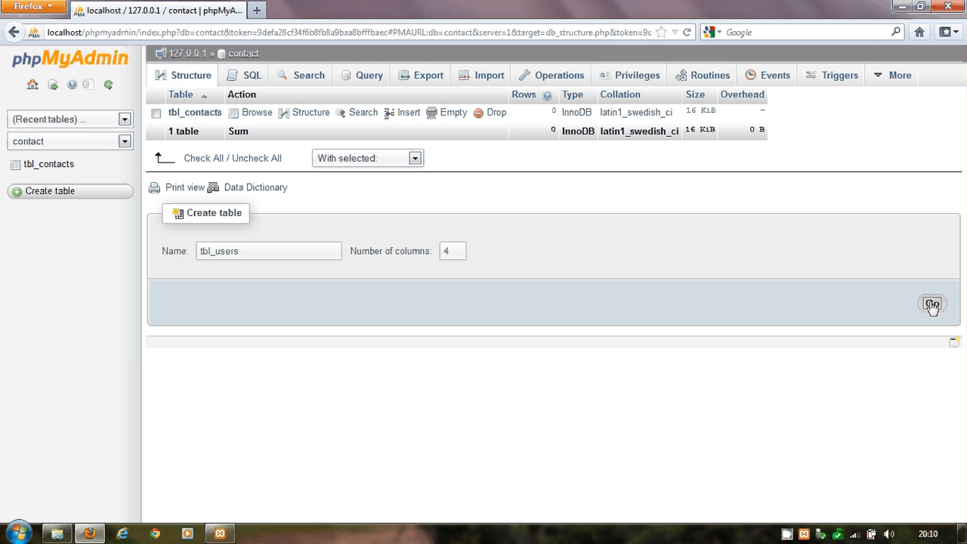
{"action": "left_click", "coordinate": [930, 302]}
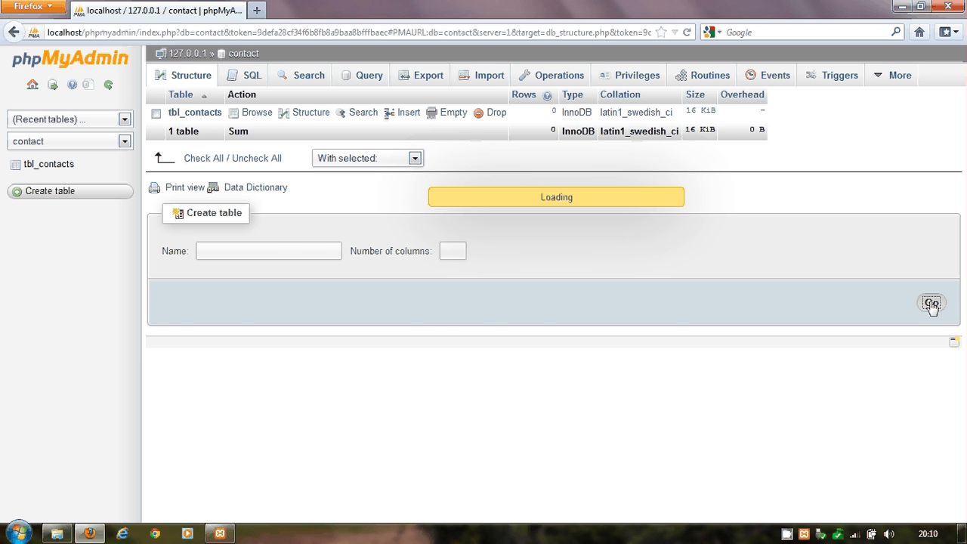
{"action": "left_click", "coordinate": [930, 305]}
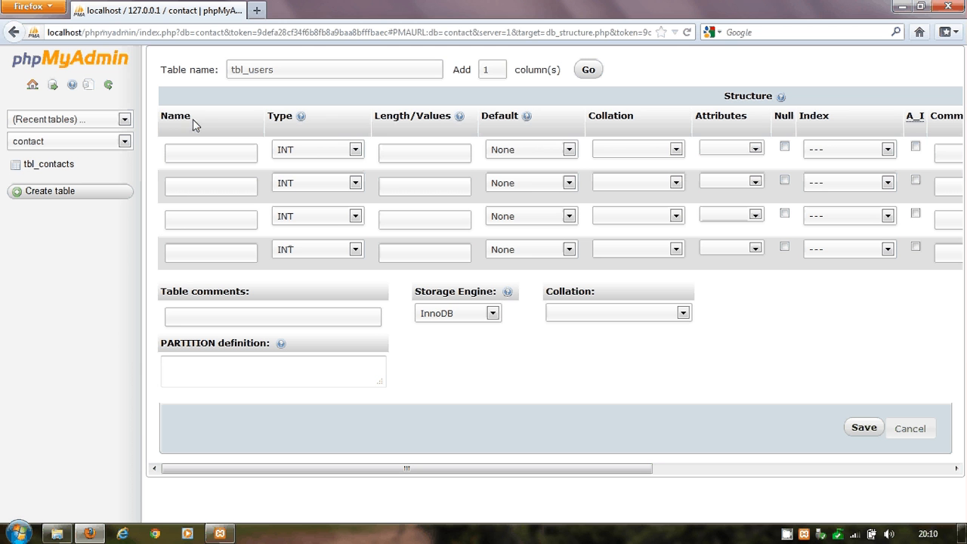
Define the first column user_id as INT(11), PRIMARY index, auto-increment
{"action": "left_click", "coordinate": [211, 153]}
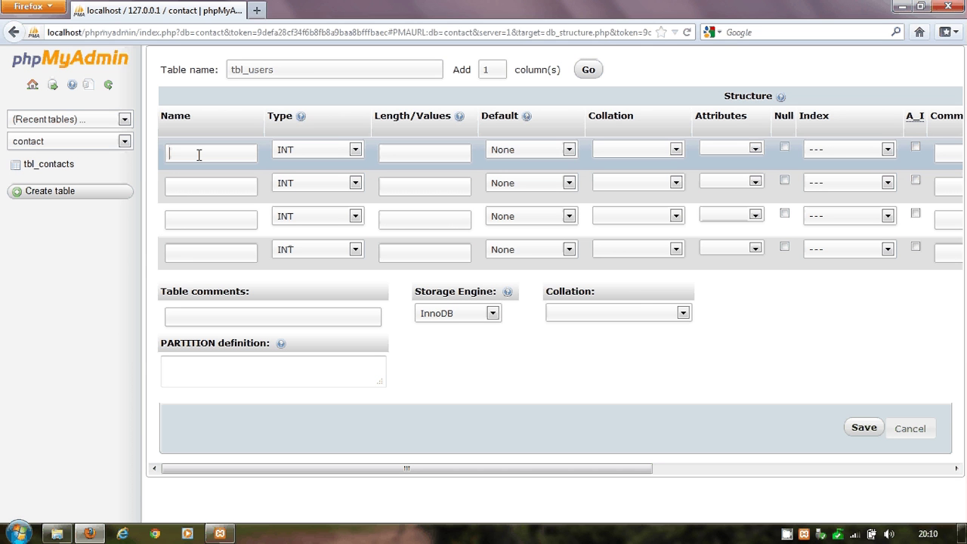
{"action": "type", "text": "user_id"}
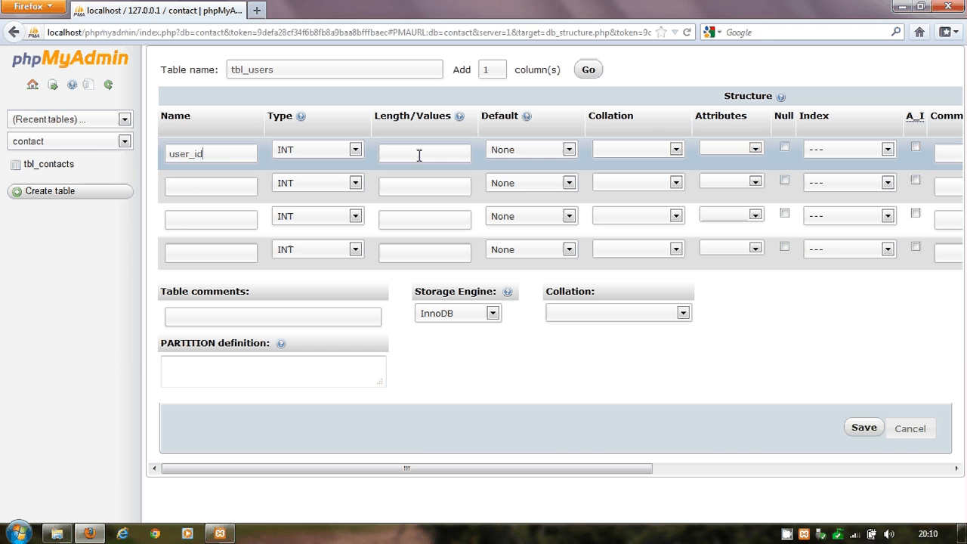
{"action": "type", "text": "11"}
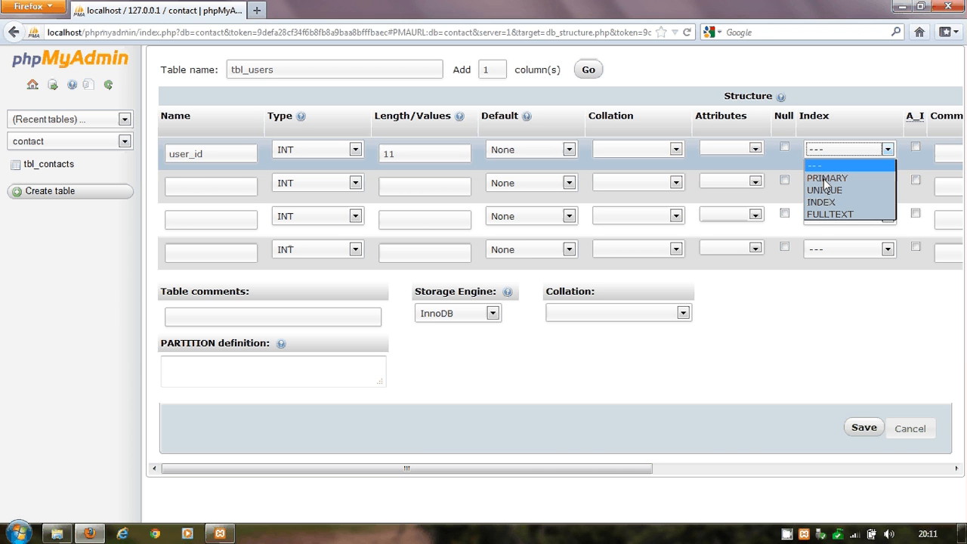
{"action": "left_click", "coordinate": [822, 179]}
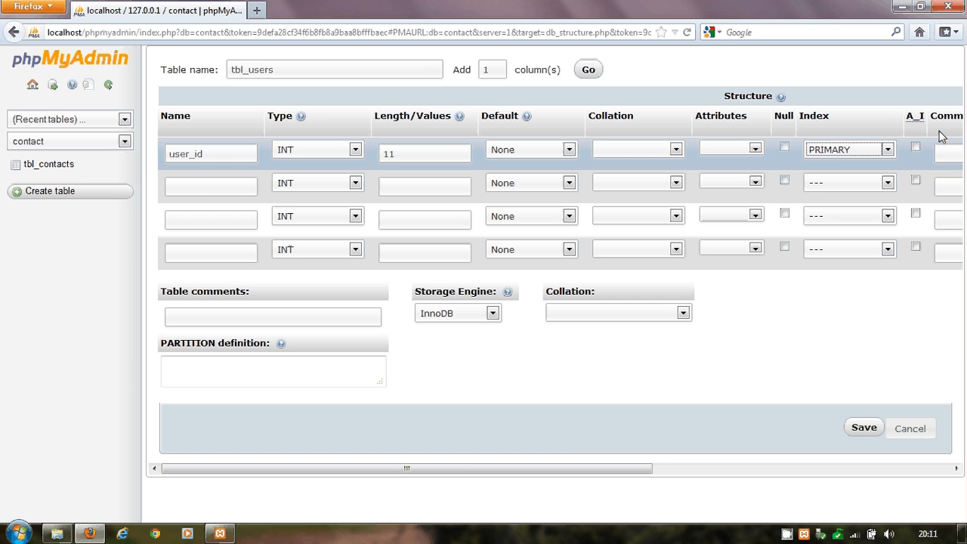
{"action": "left_click", "coordinate": [913, 149]}
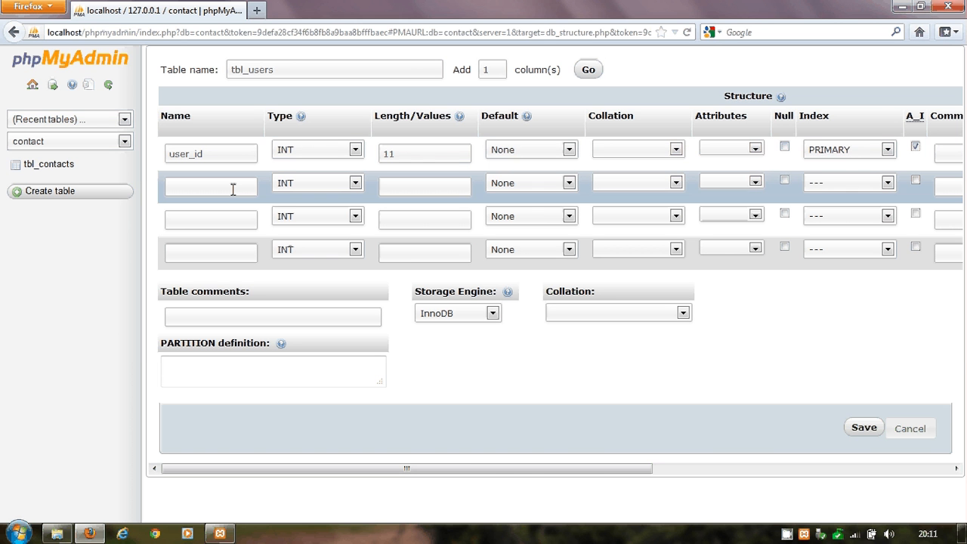
Define the second column str_user as VARCHAR with length 15
{"action": "left_click", "coordinate": [210, 186]}
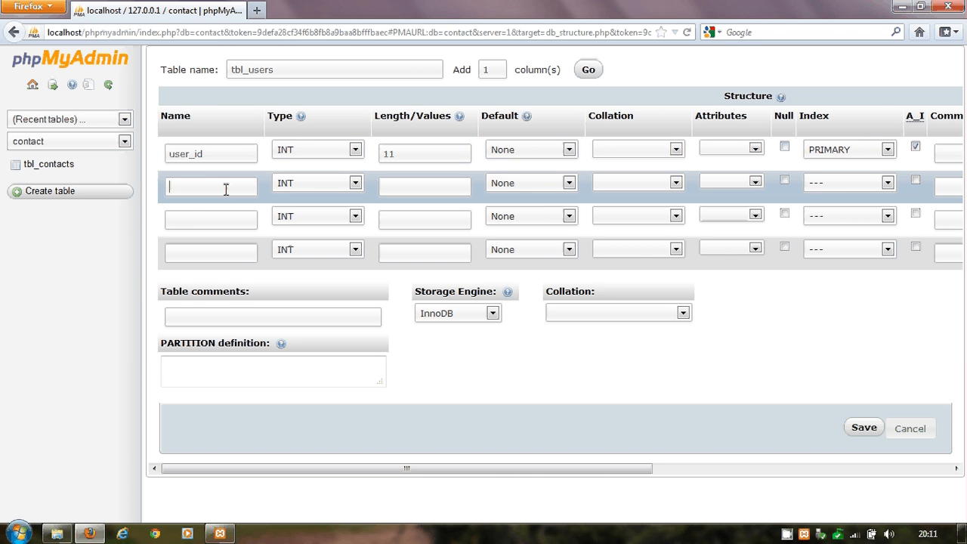
{"action": "type", "text": "str_user"}
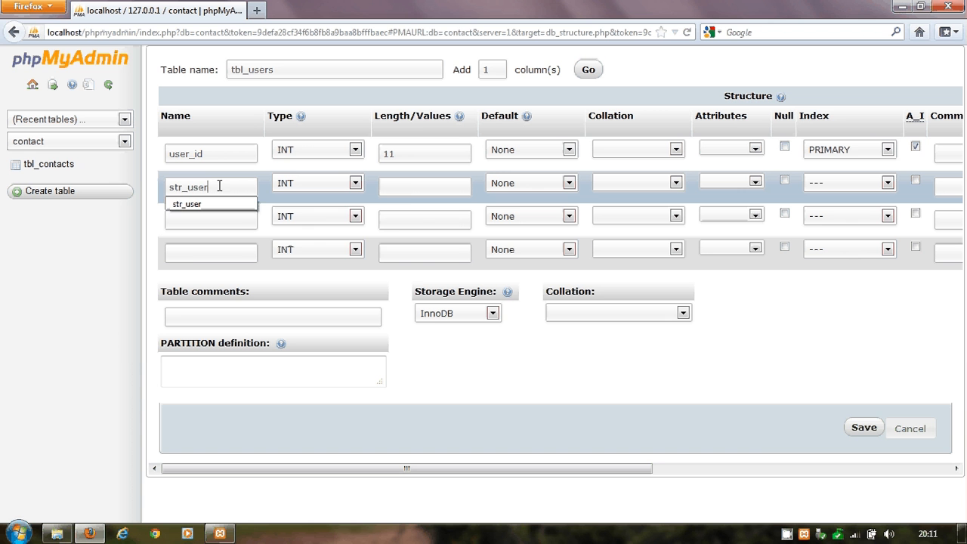
{"action": "left_click", "coordinate": [351, 182]}
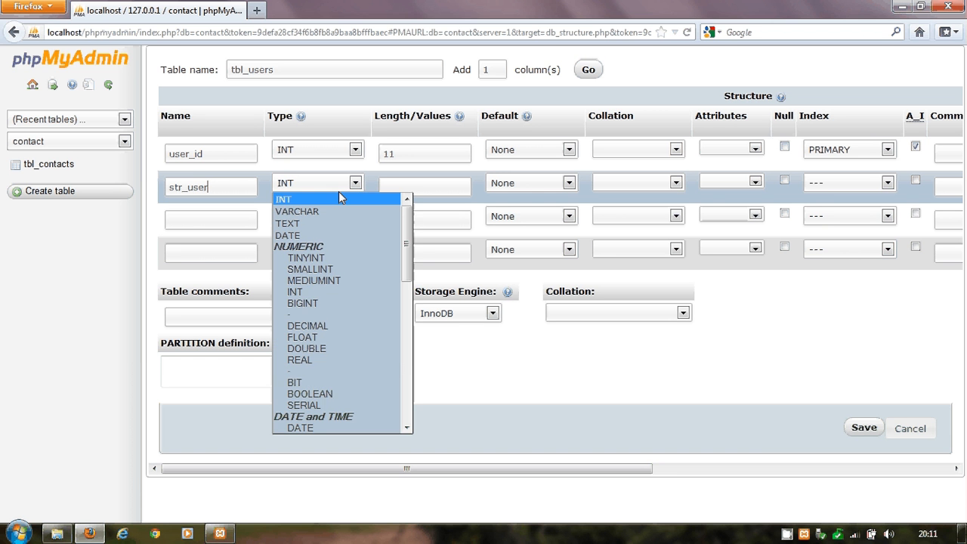
{"action": "left_click", "coordinate": [296, 211]}
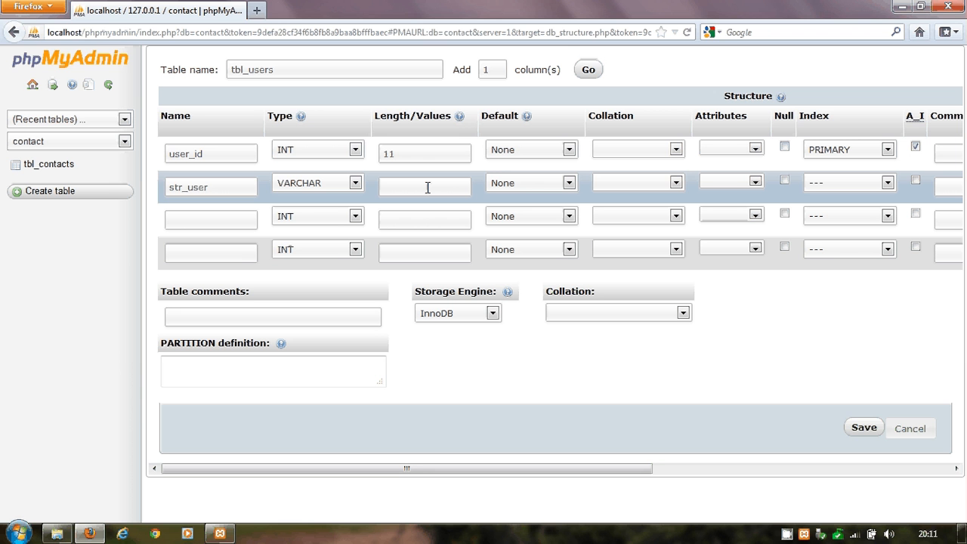
{"action": "left_click", "coordinate": [423, 187]}
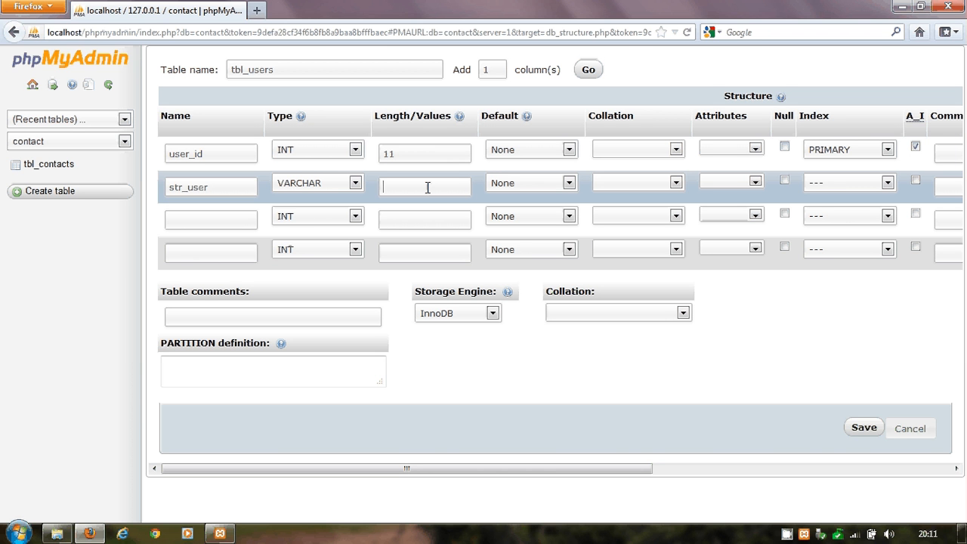
{"action": "type", "text": "15"}
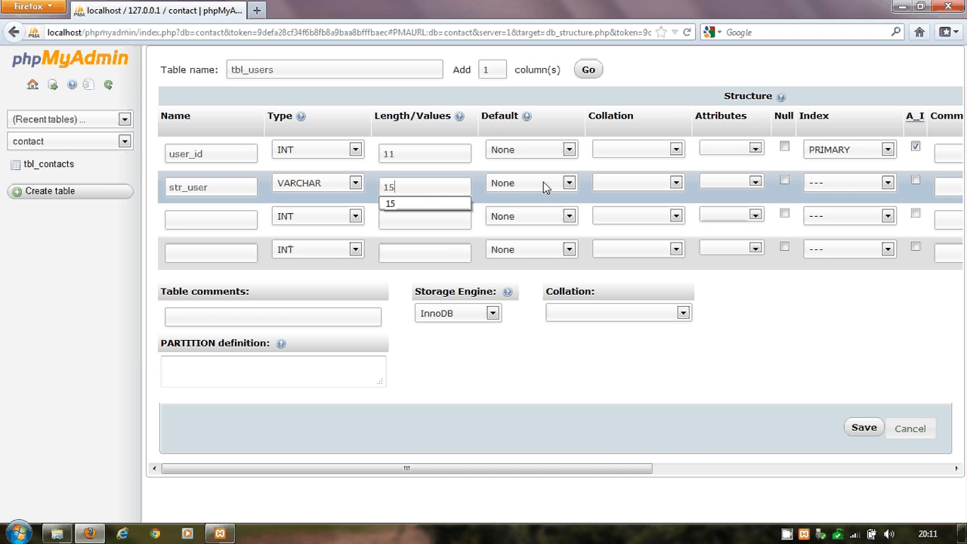
Define the third column str_password as VARCHAR 128 and begin naming the fourth
{"action": "left_click", "coordinate": [210, 219]}
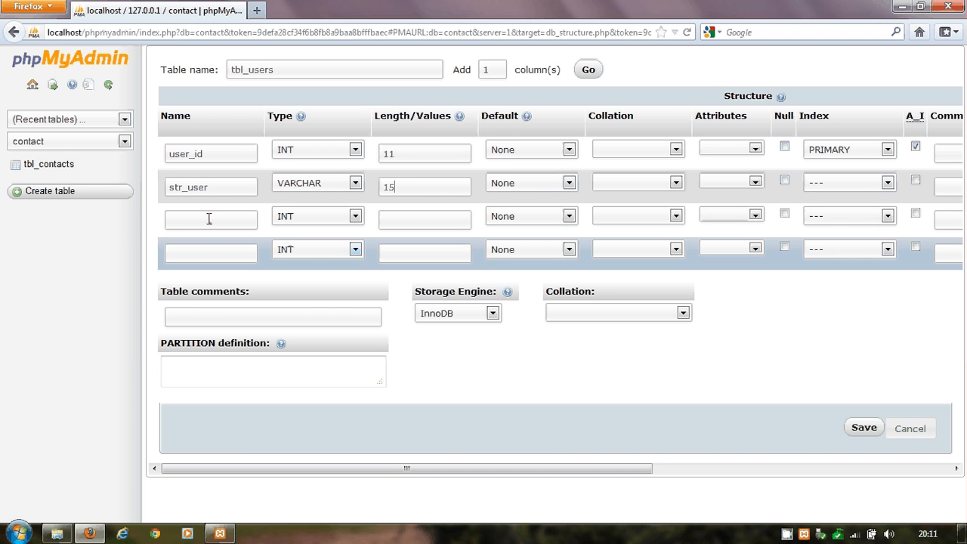
{"action": "left_click", "coordinate": [211, 219]}
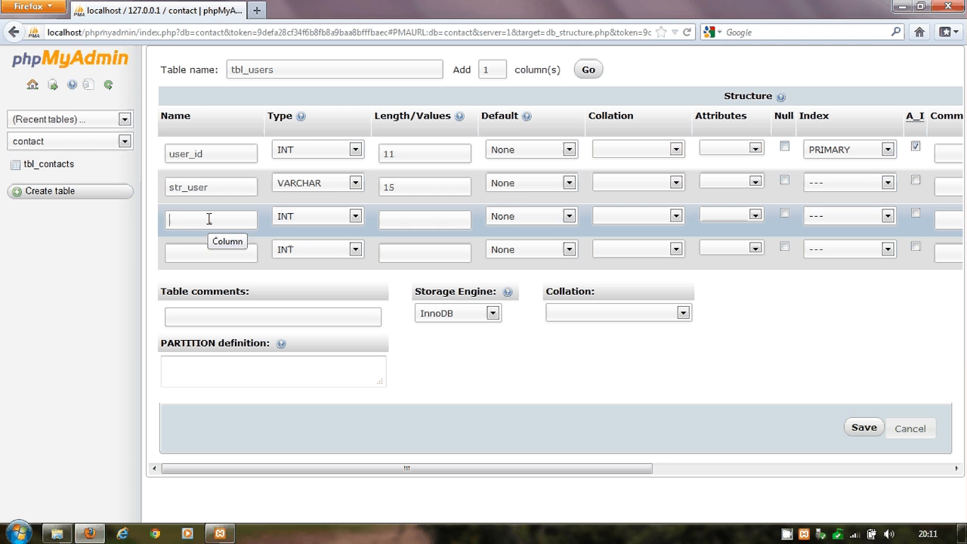
{"action": "type", "text": "str_password"}
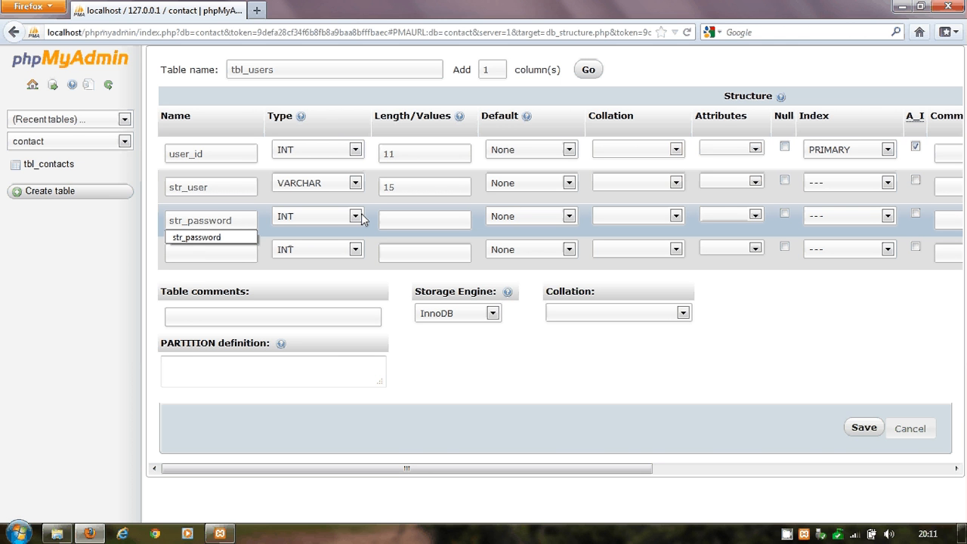
{"action": "left_click", "coordinate": [352, 216]}
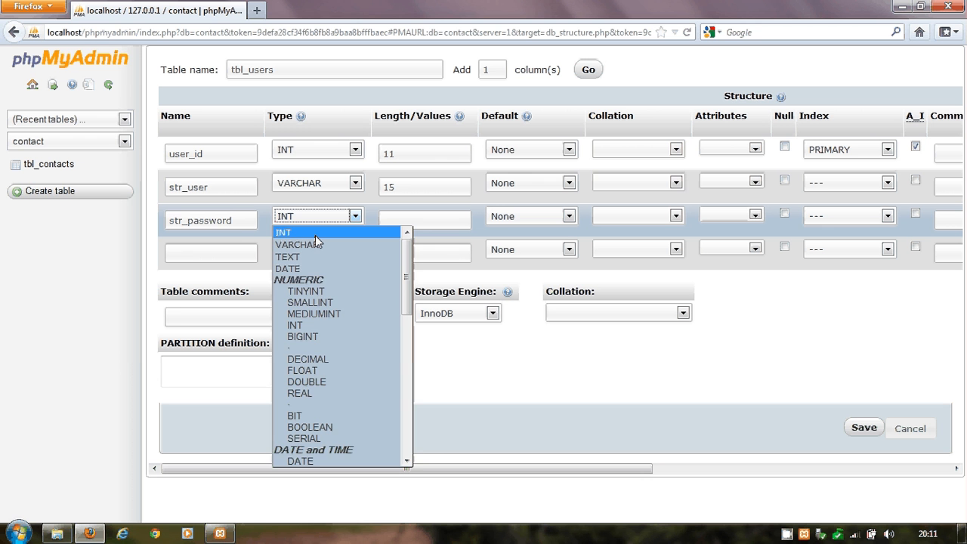
{"action": "left_click", "coordinate": [299, 245]}
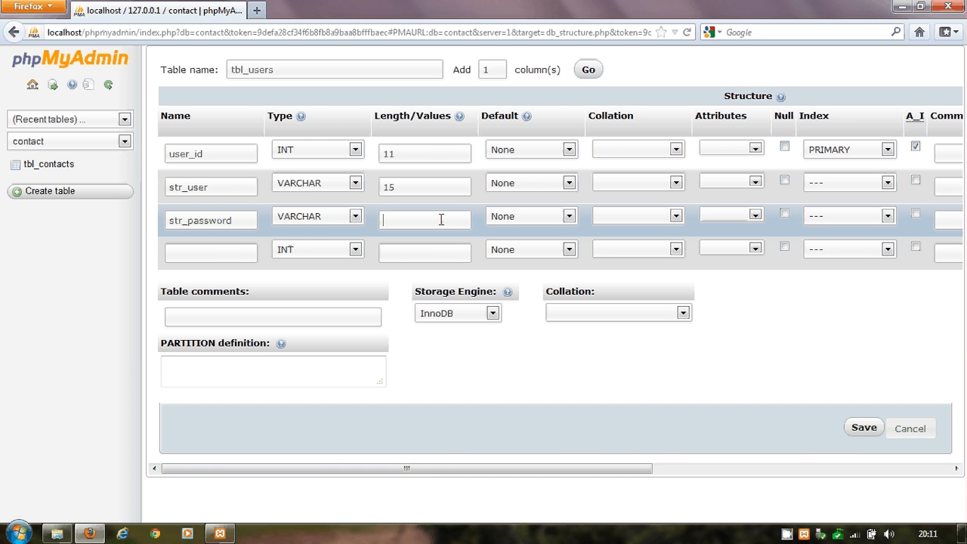
{"action": "type", "text": "128"}
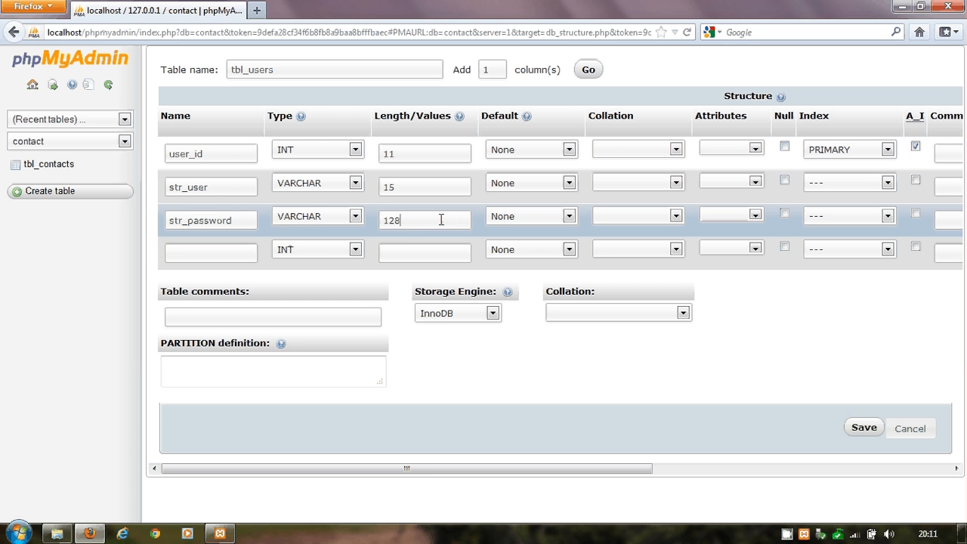
{"action": "left_click", "coordinate": [210, 252]}
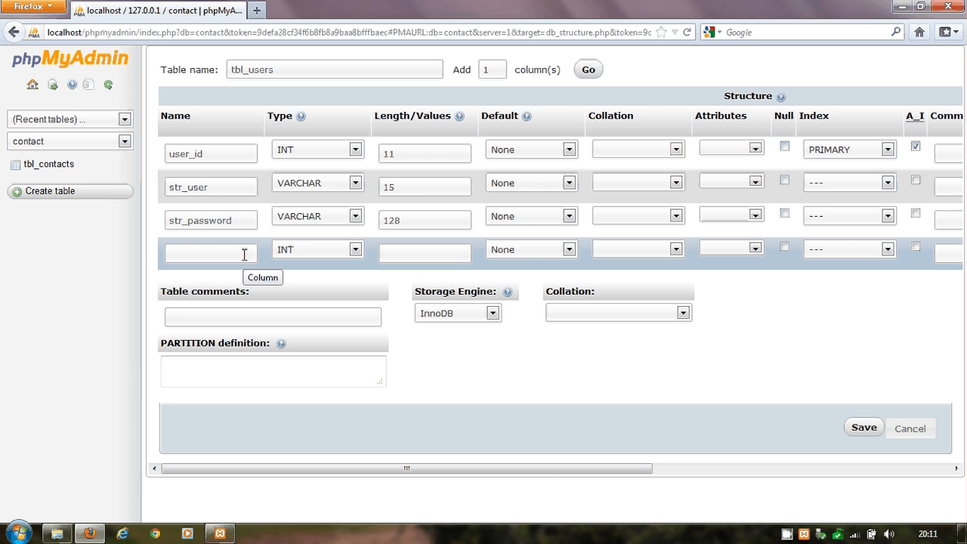
{"action": "type", "text": "str_+"}
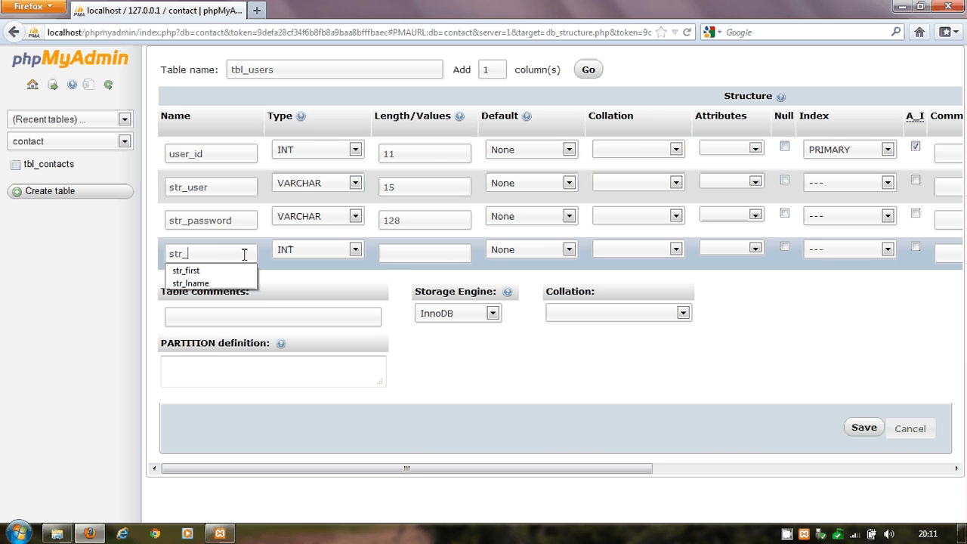
Define the fourth column str_first as VARCHAR with length 30
{"action": "left_click", "coordinate": [184, 269]}
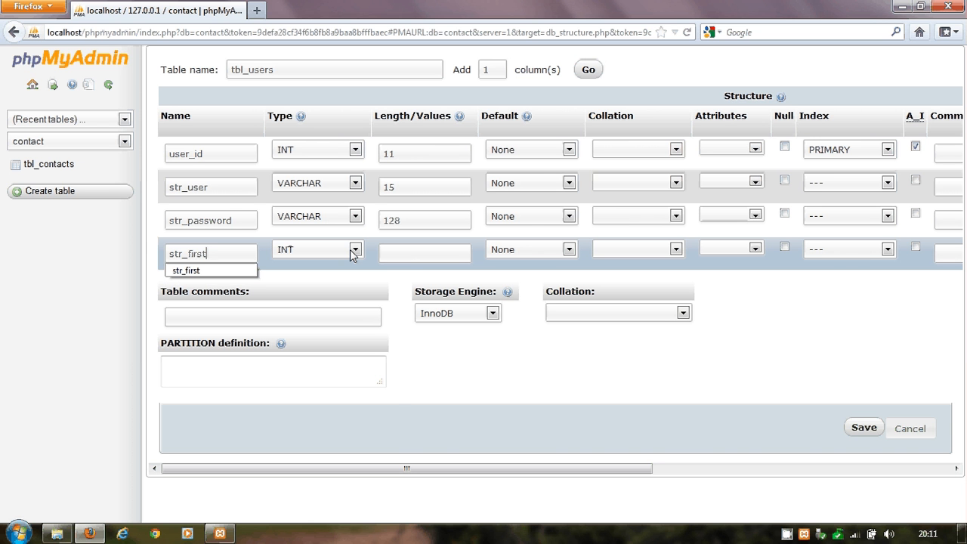
{"action": "left_click", "coordinate": [350, 250]}
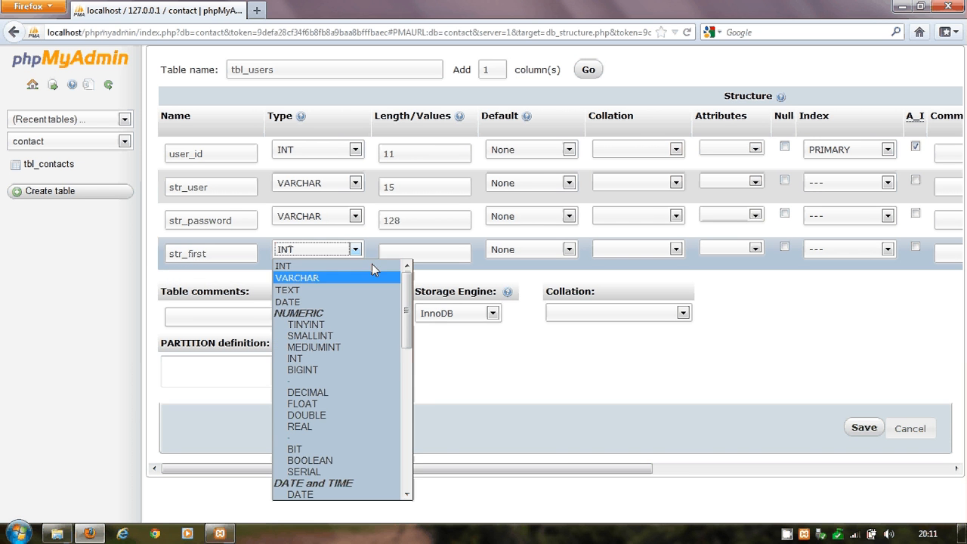
{"action": "left_click", "coordinate": [296, 278]}
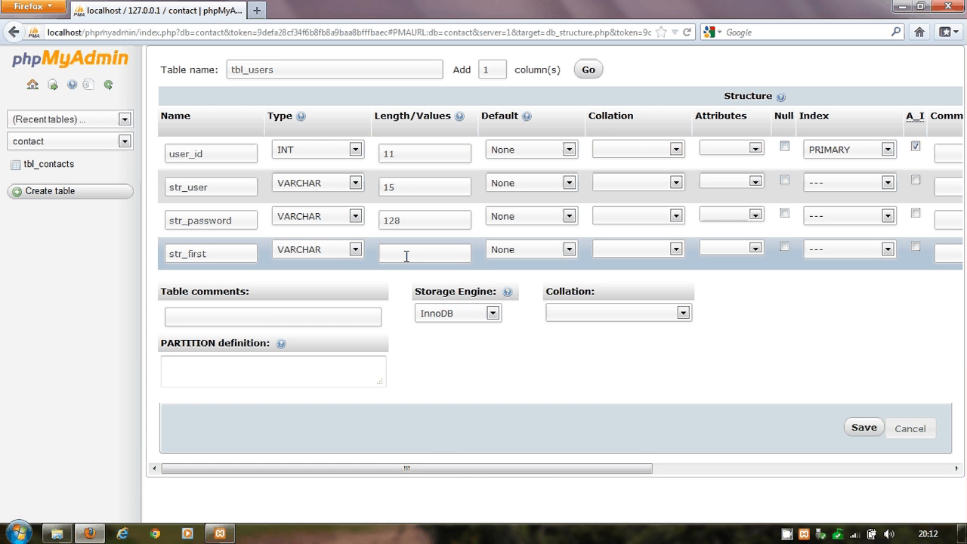
{"action": "type", "text": "30"}
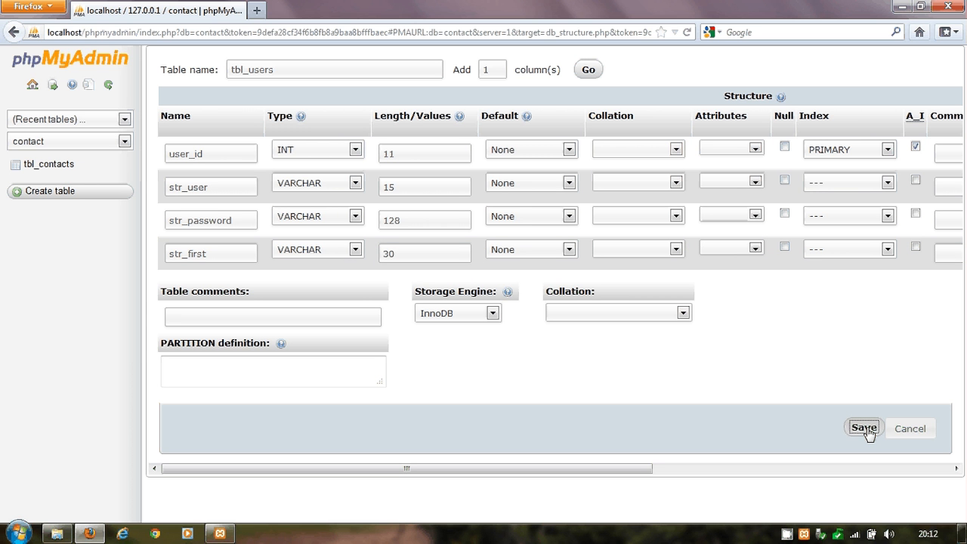
Save tbl_users so the contact database lists both tables
{"action": "left_click", "coordinate": [864, 429]}
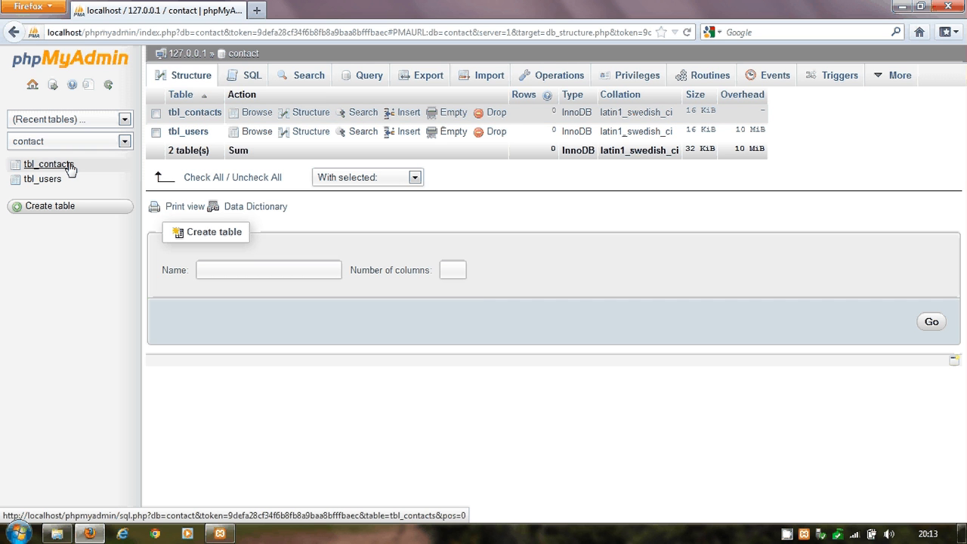
Open tbl_contacts from the navigation panel to view its five columns
{"action": "left_click", "coordinate": [48, 163]}
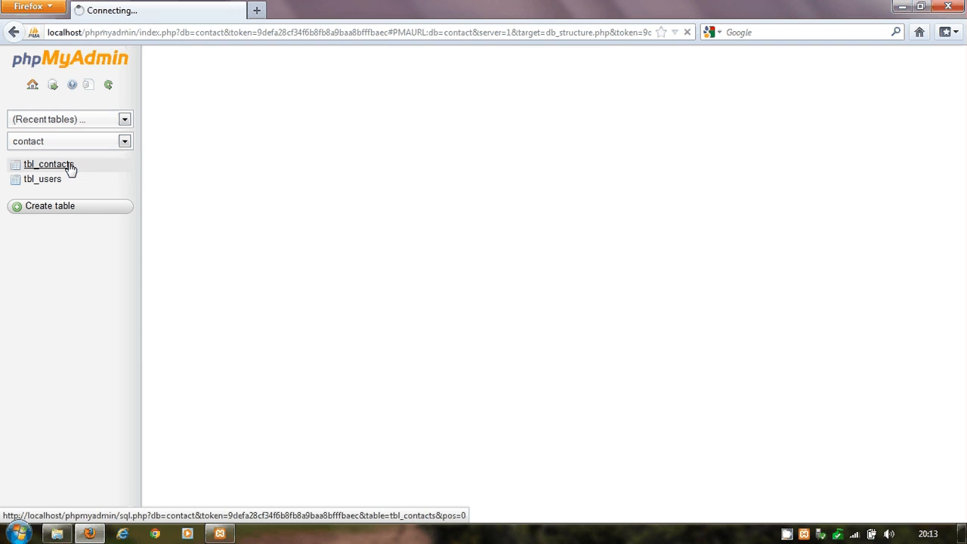
{"action": "left_click", "coordinate": [48, 163]}
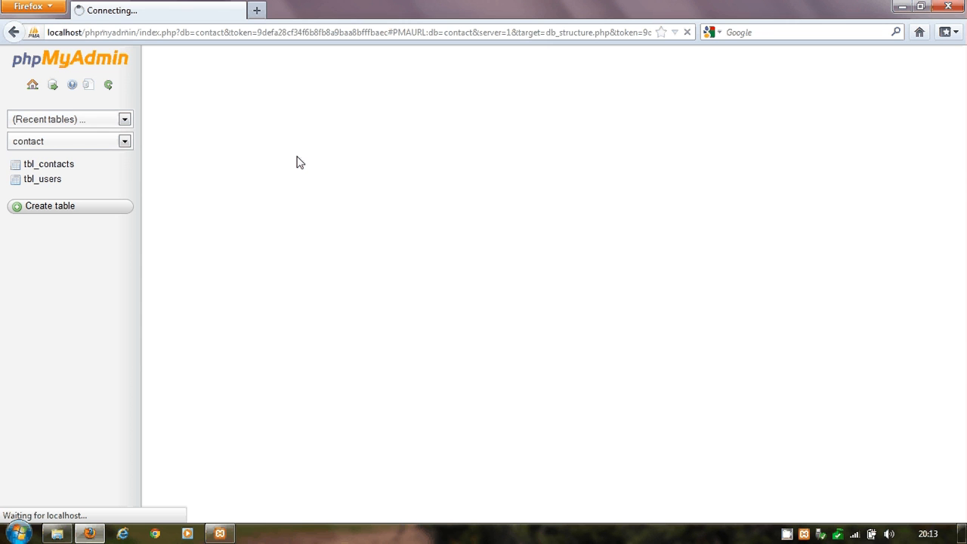
{"action": "mouse_move", "coordinate": [256, 124]}
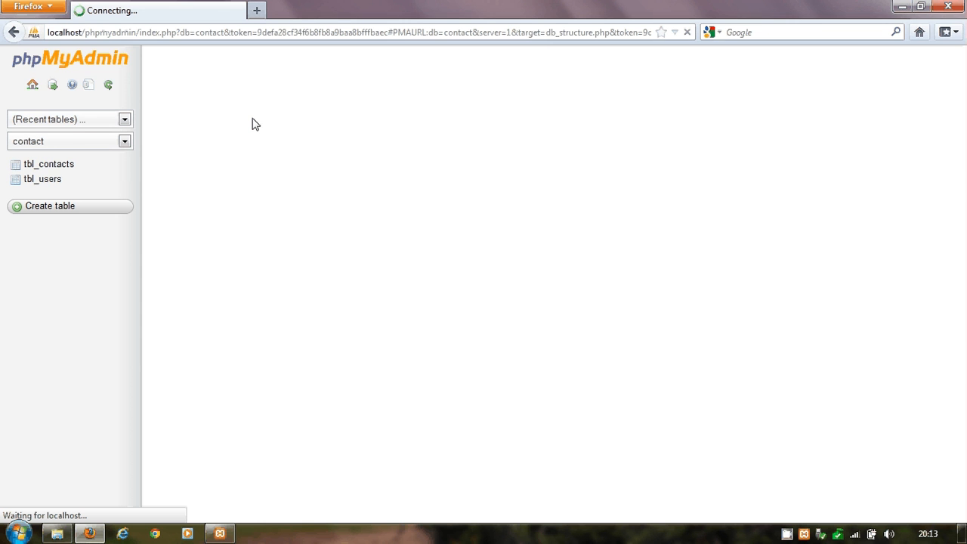
{"action": "left_click", "coordinate": [48, 163]}
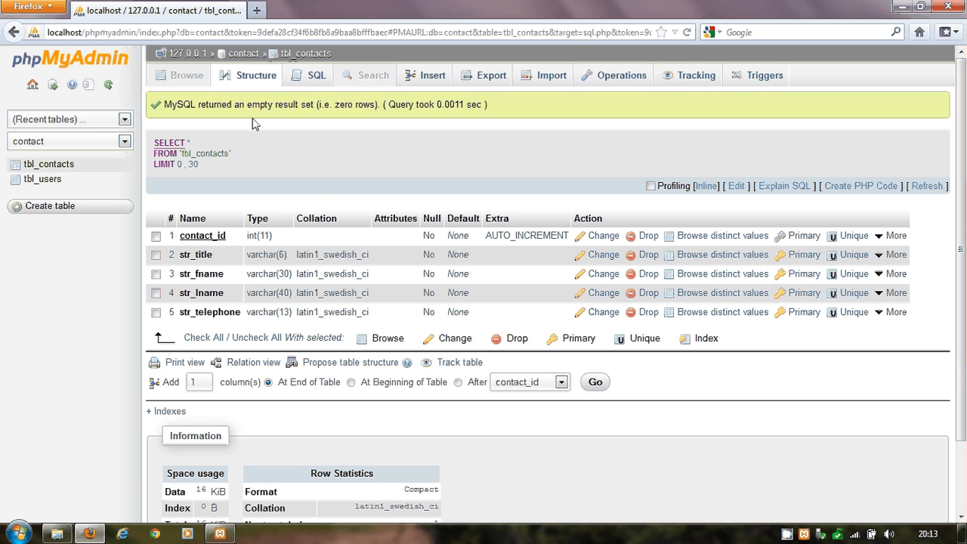
{"action": "mouse_move", "coordinate": [229, 323]}
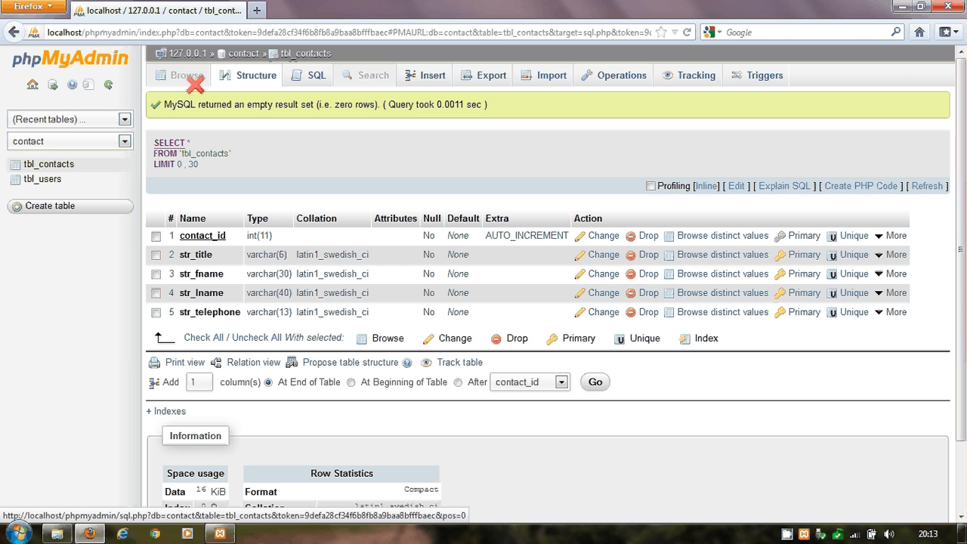
{"action": "mouse_move", "coordinate": [180, 76]}
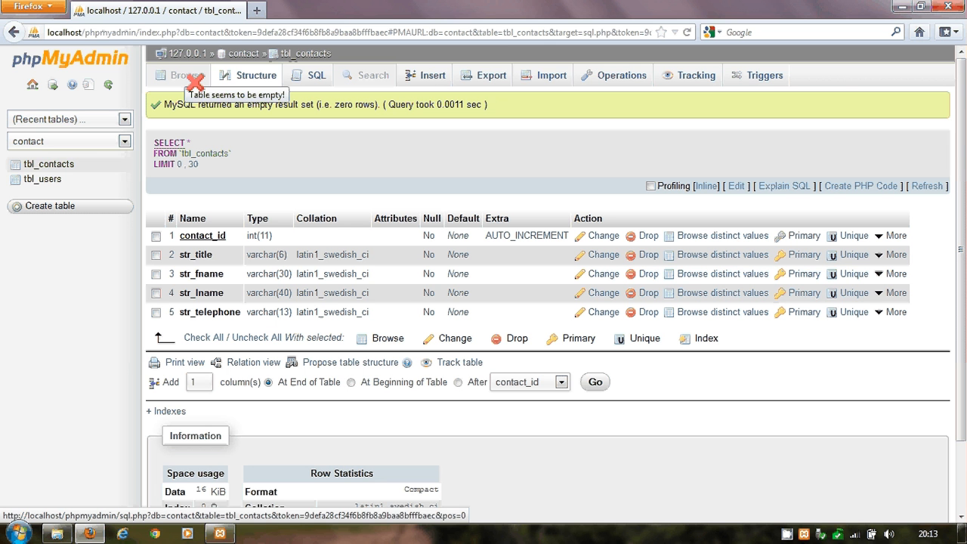
{"action": "left_click", "coordinate": [432, 76]}
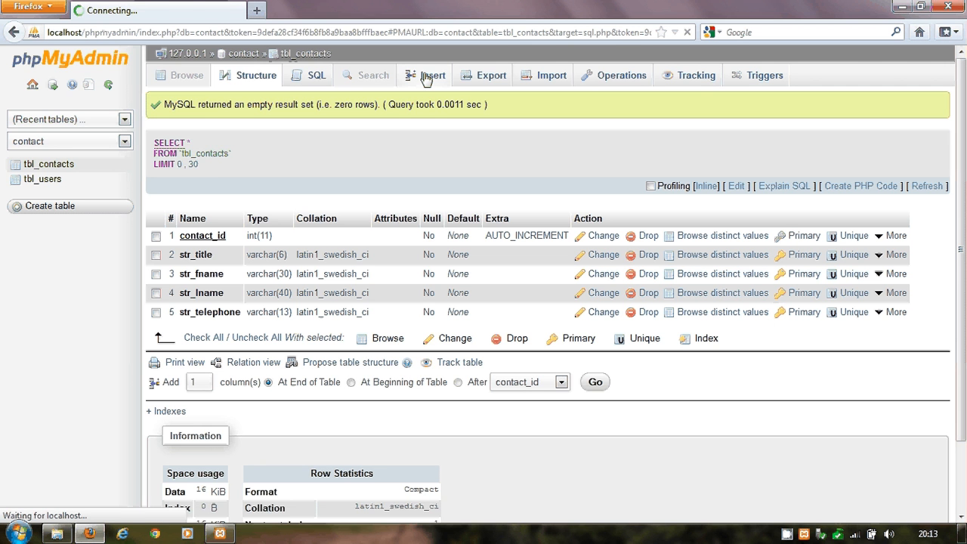
{"action": "left_click", "coordinate": [432, 76]}
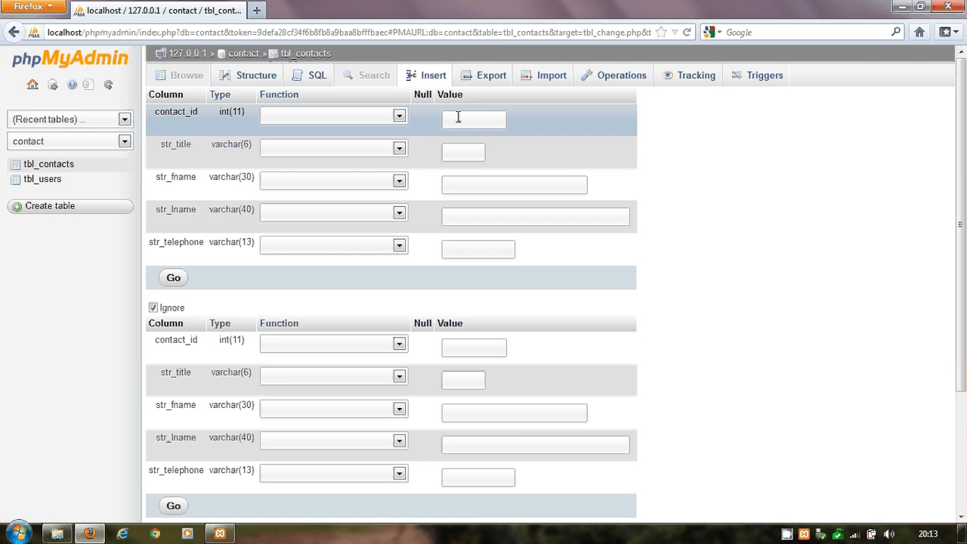
{"action": "left_click", "coordinate": [462, 151]}
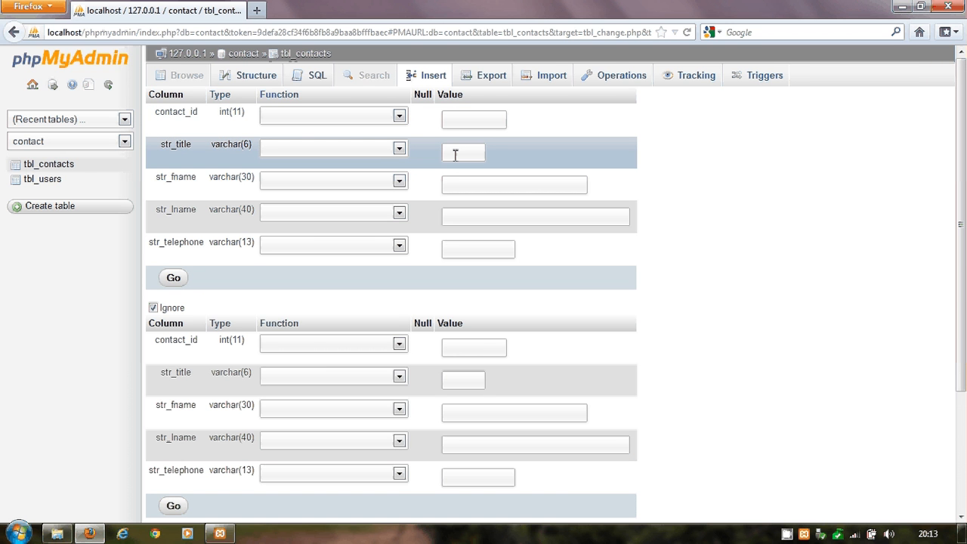
{"action": "type", "text": "Mr"}
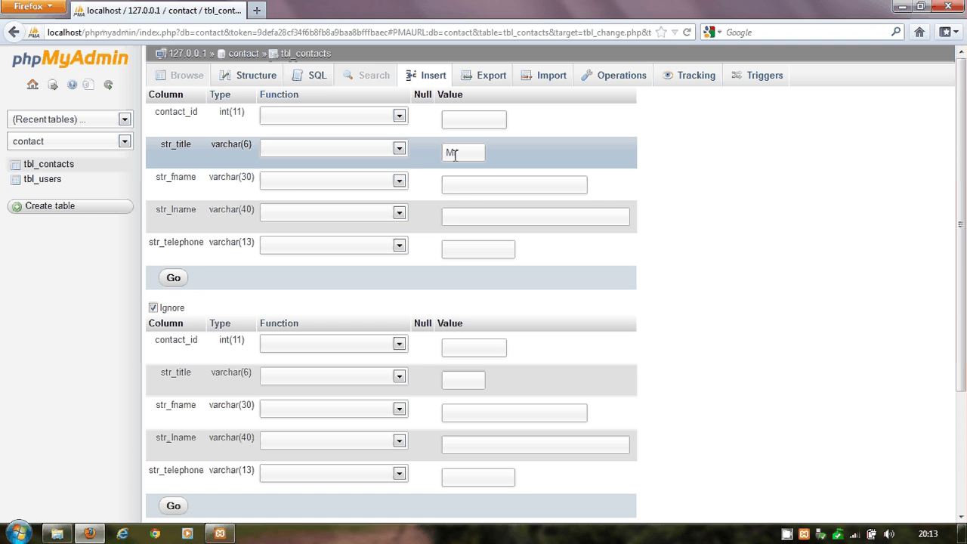
{"action": "type", "text": "Mickey"}
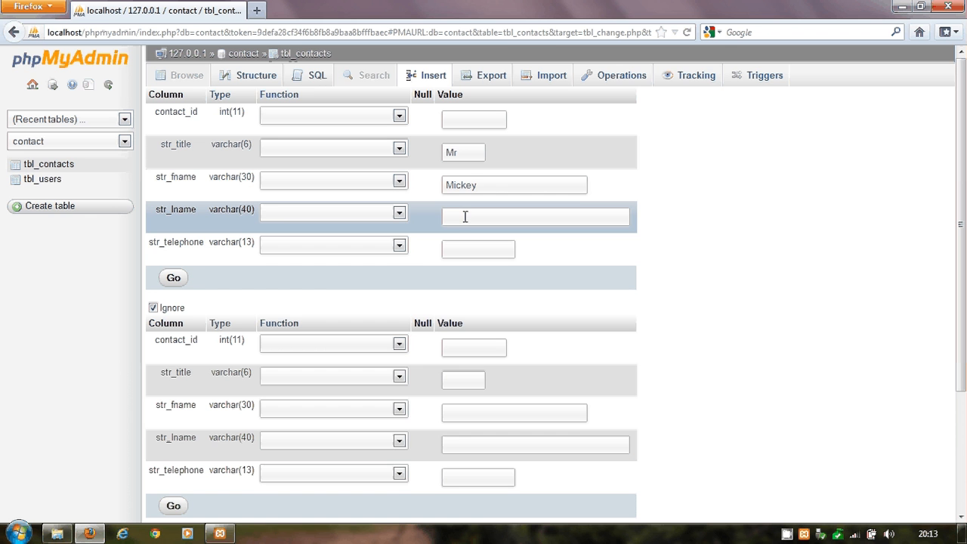
{"action": "type", "text": "Mouse"}
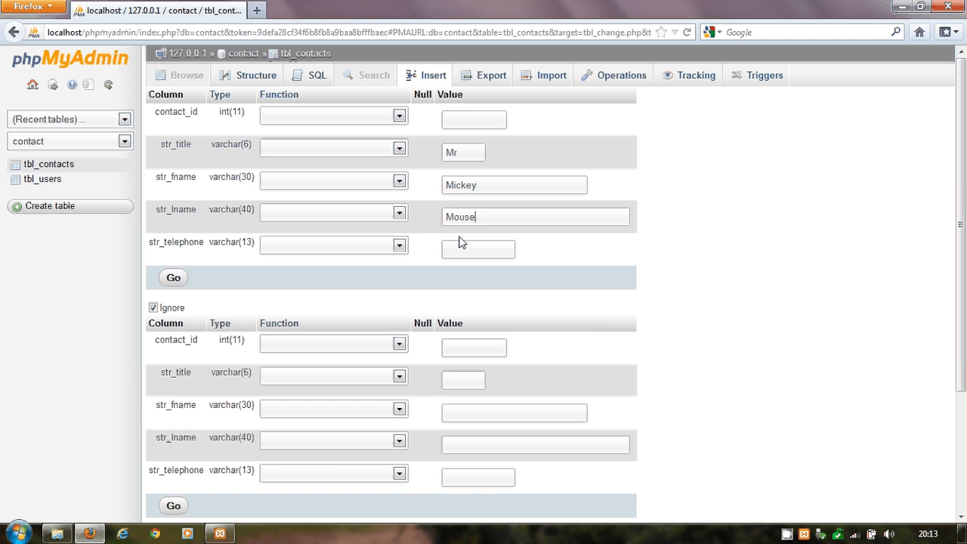
{"action": "type", "text": "0"}
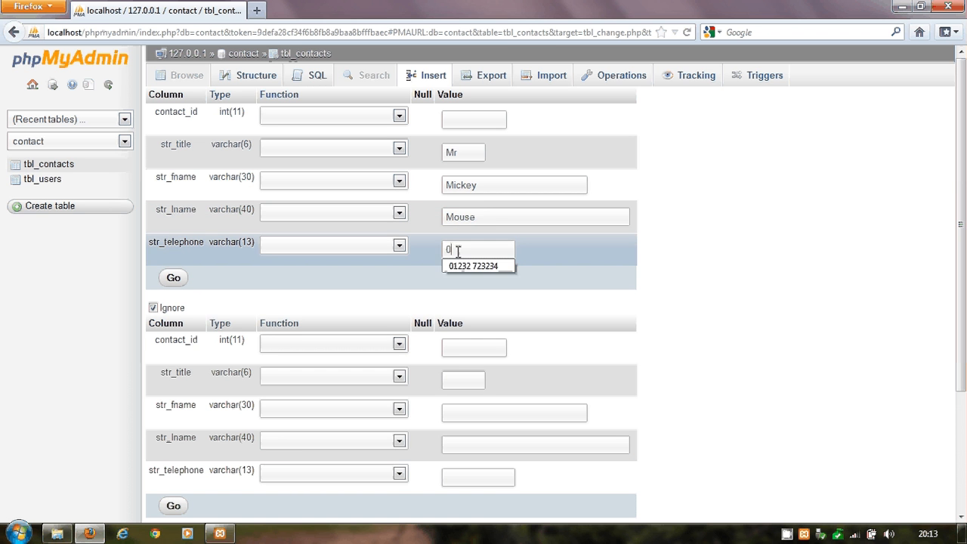
{"action": "mouse_move", "coordinate": [466, 269]}
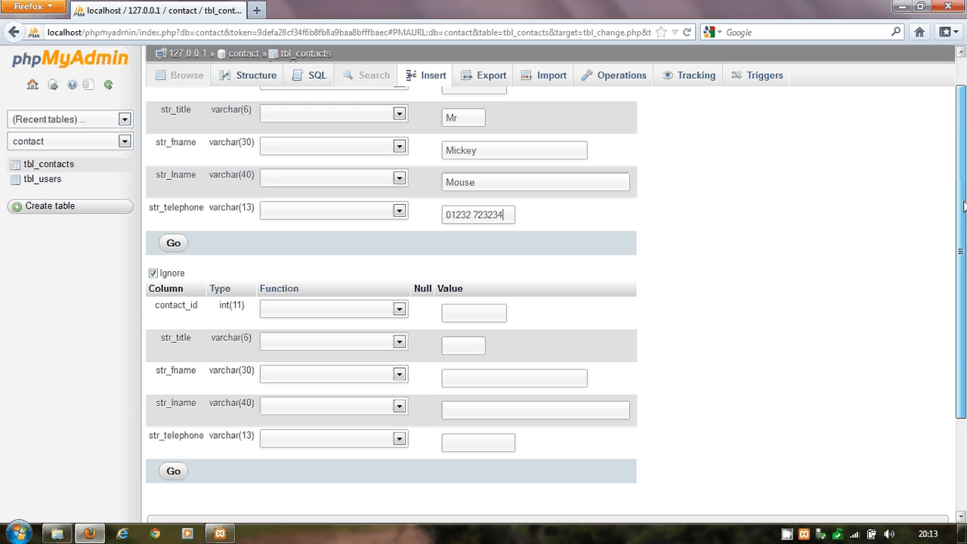
{"action": "scroll", "scroll_direction": "down", "scroll_amount": 3}
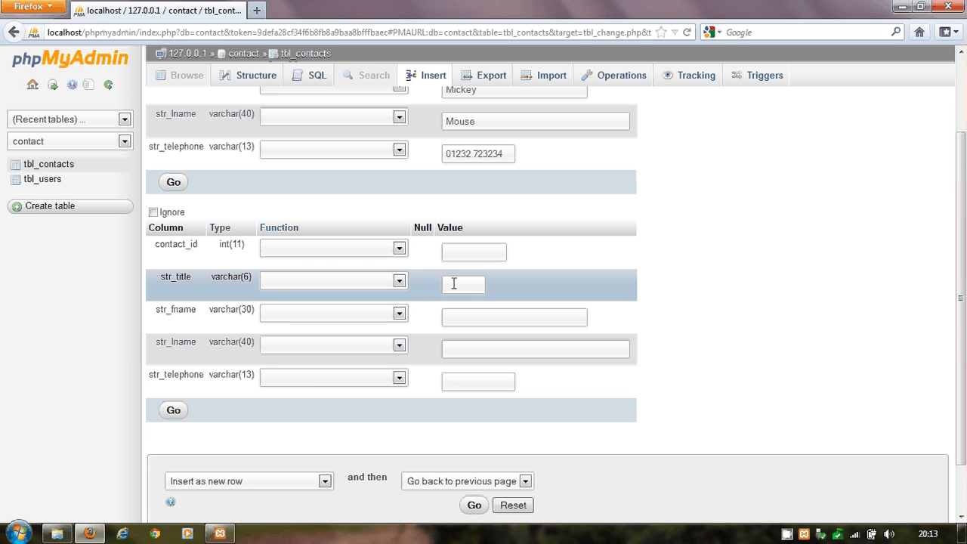
{"action": "type", "text": "M"}
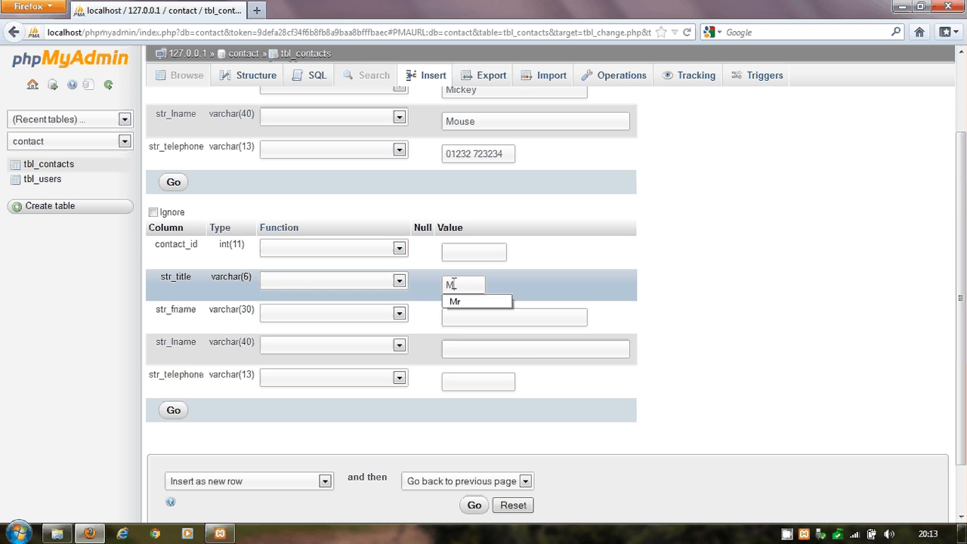
{"action": "left_click", "coordinate": [453, 300]}
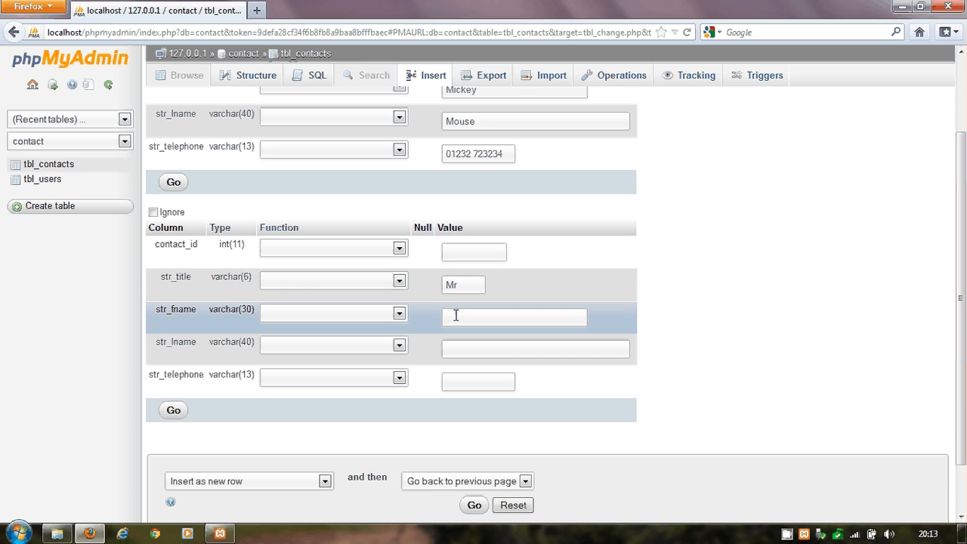
{"action": "type", "text": "D"}
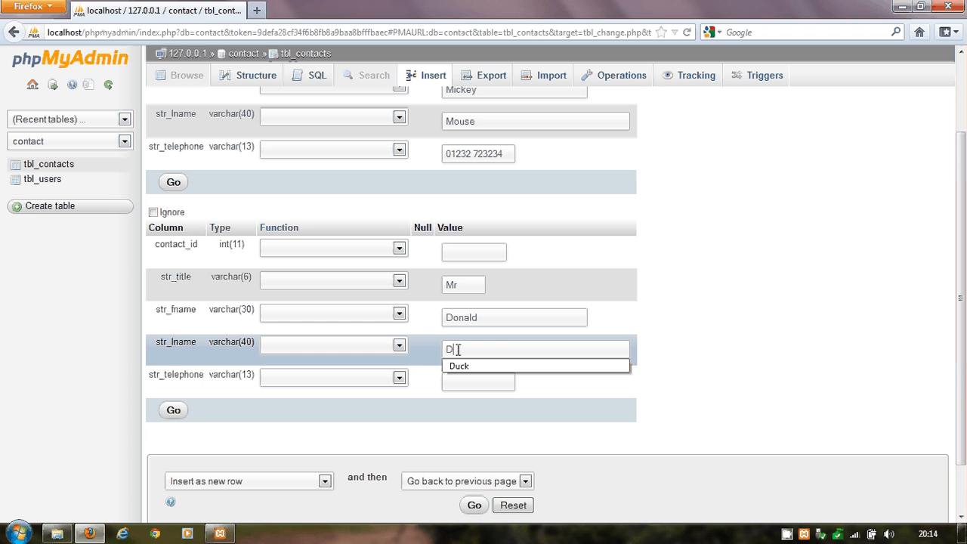
{"action": "left_click", "coordinate": [460, 366]}
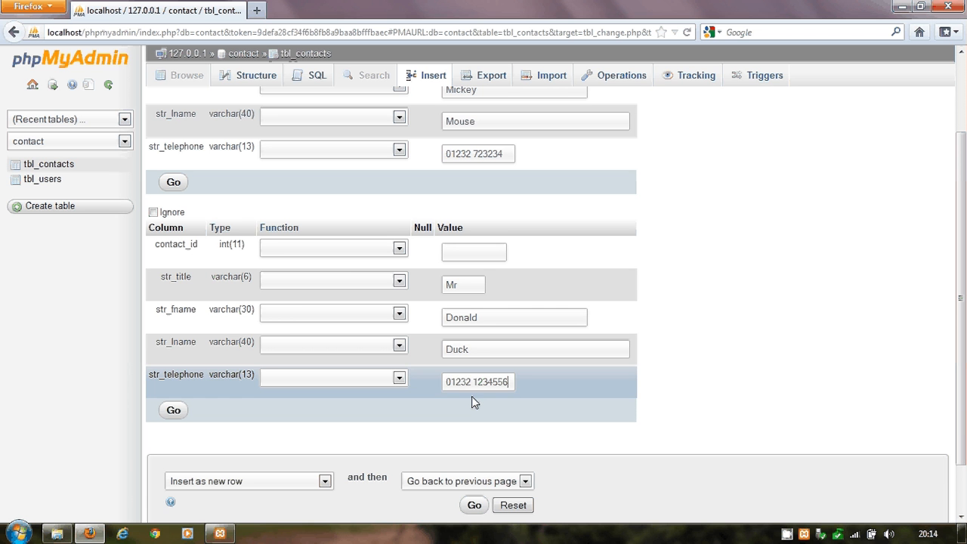
{"action": "mouse_move", "coordinate": [719, 351]}
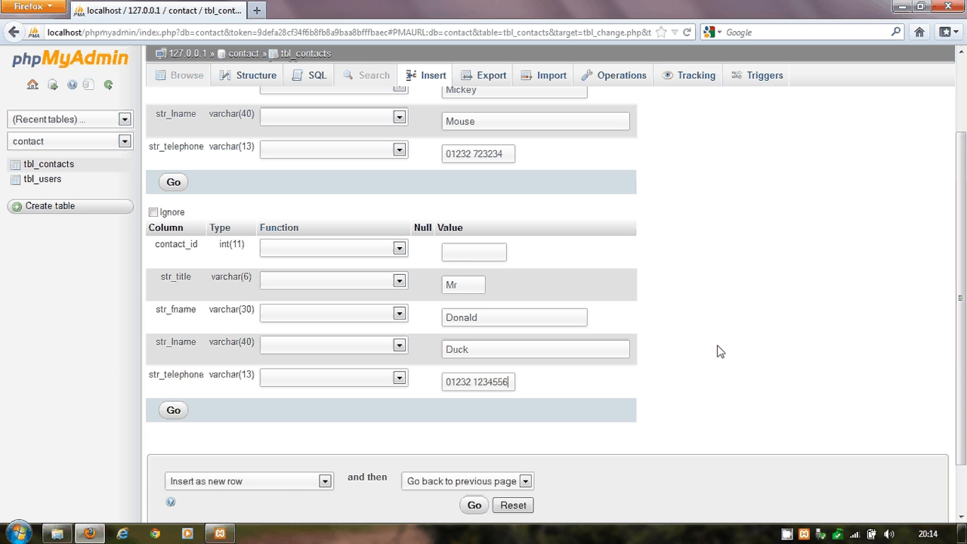
{"action": "mouse_move", "coordinate": [906, 308]}
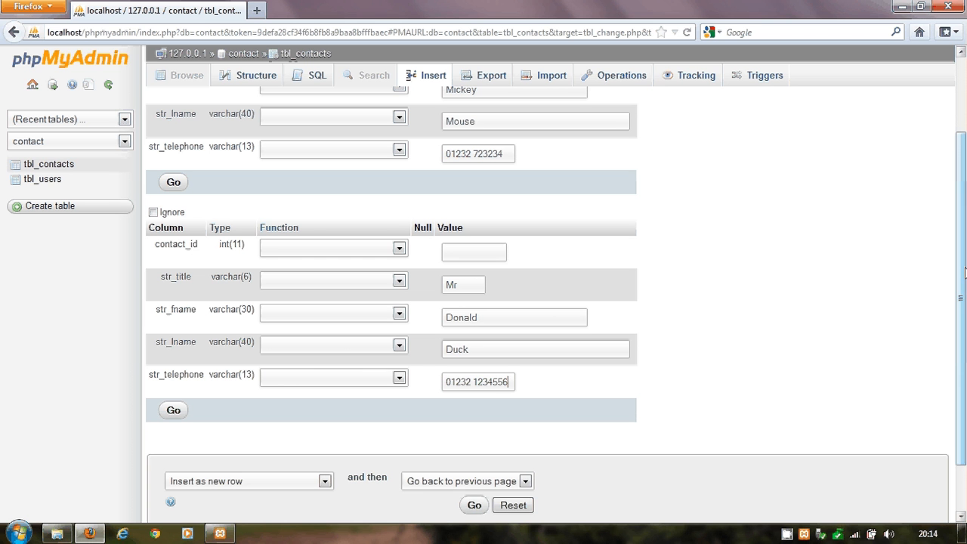
{"action": "scroll", "scroll_direction": "down", "scroll_amount": 3}
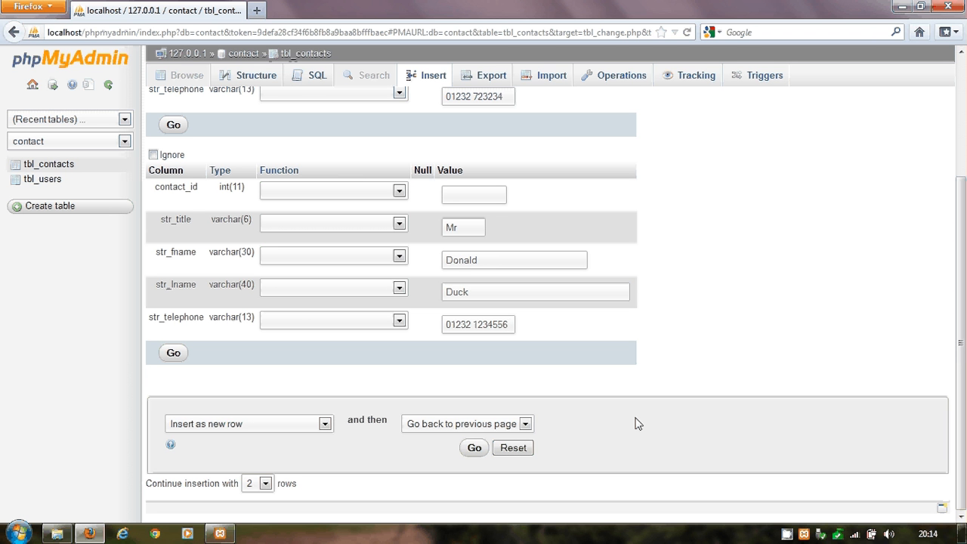
{"action": "left_click", "coordinate": [477, 323]}
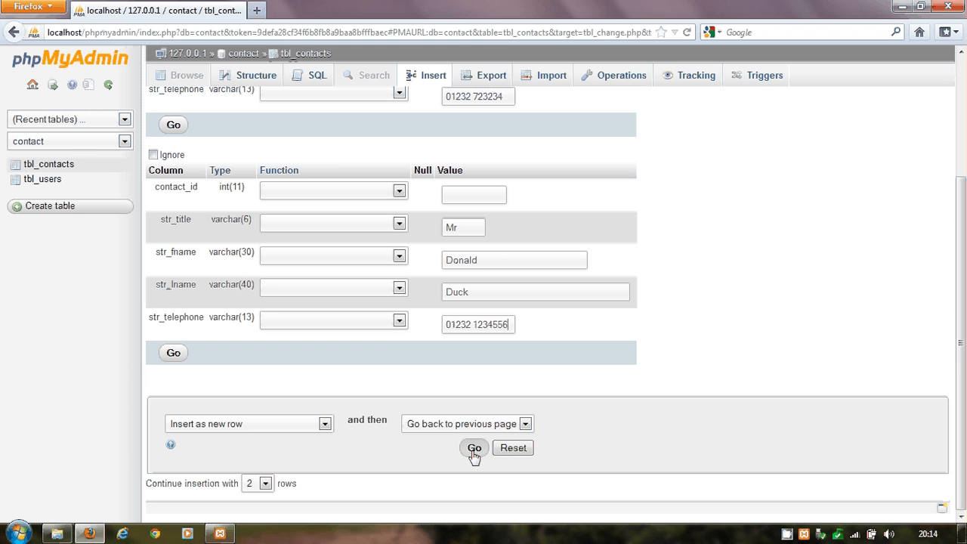
Submit the insert form with Go, saving both contacts and reviewing the generated INSERT statement
{"action": "left_click", "coordinate": [472, 447]}
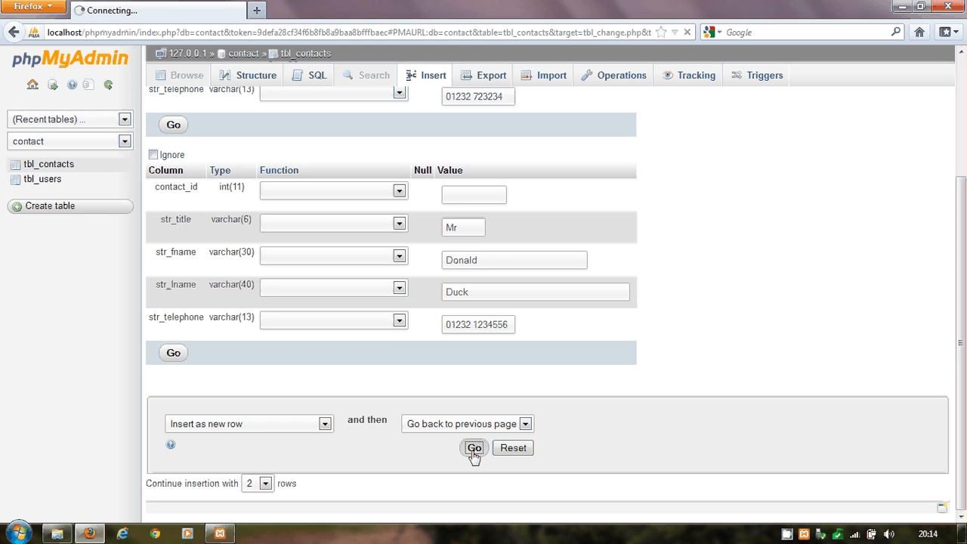
{"action": "left_click", "coordinate": [475, 447]}
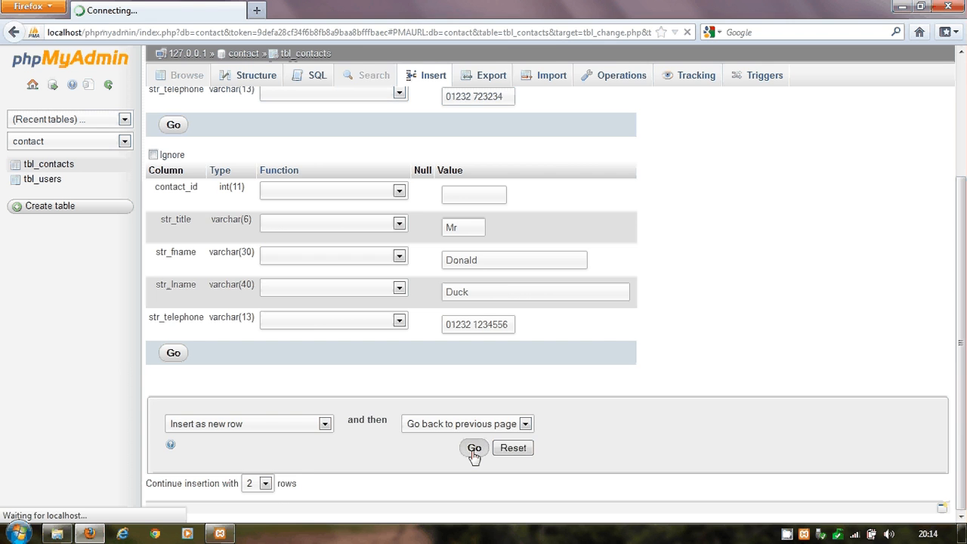
{"action": "left_click", "coordinate": [474, 447]}
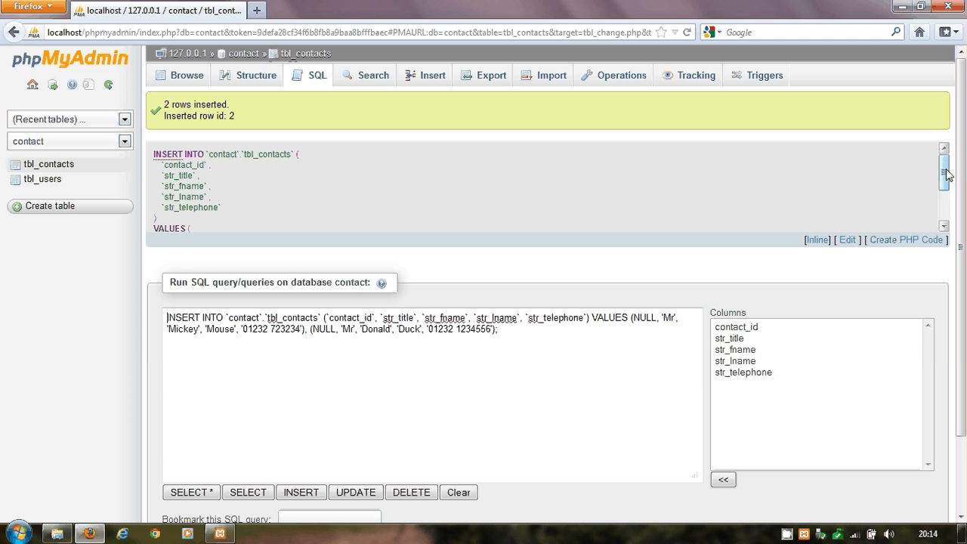
{"action": "scroll", "scroll_direction": "down", "scroll_amount": 3}
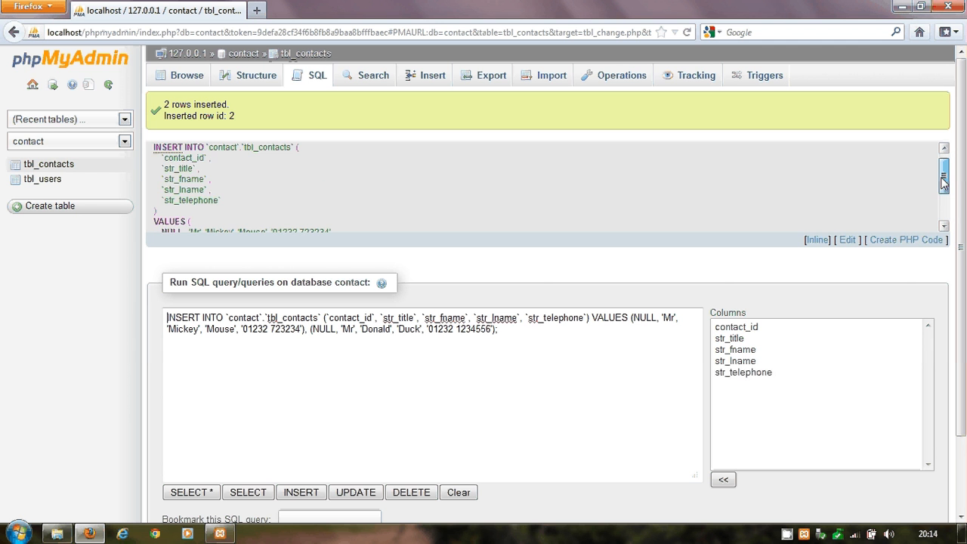
{"action": "scroll", "scroll_direction": "down", "scroll_amount": 3}
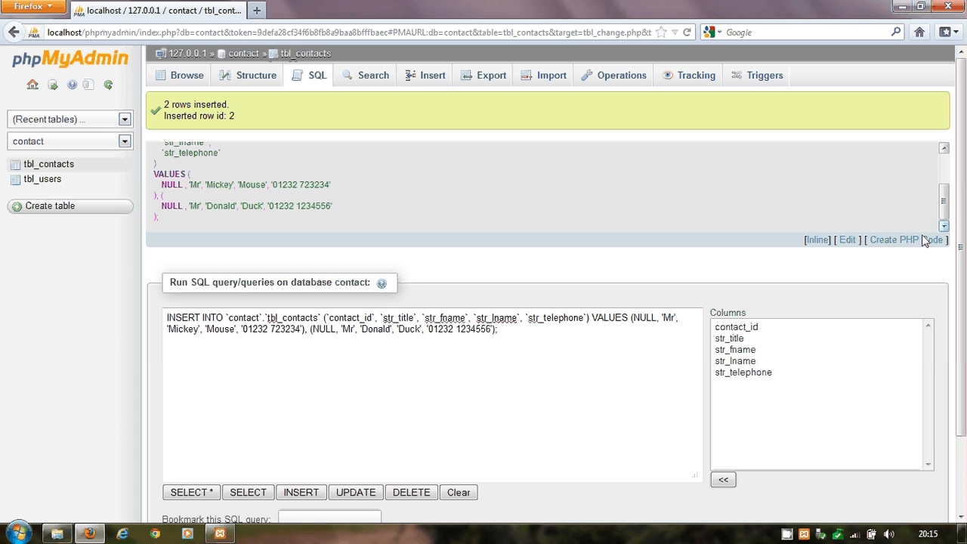
{"action": "mouse_move", "coordinate": [674, 227]}
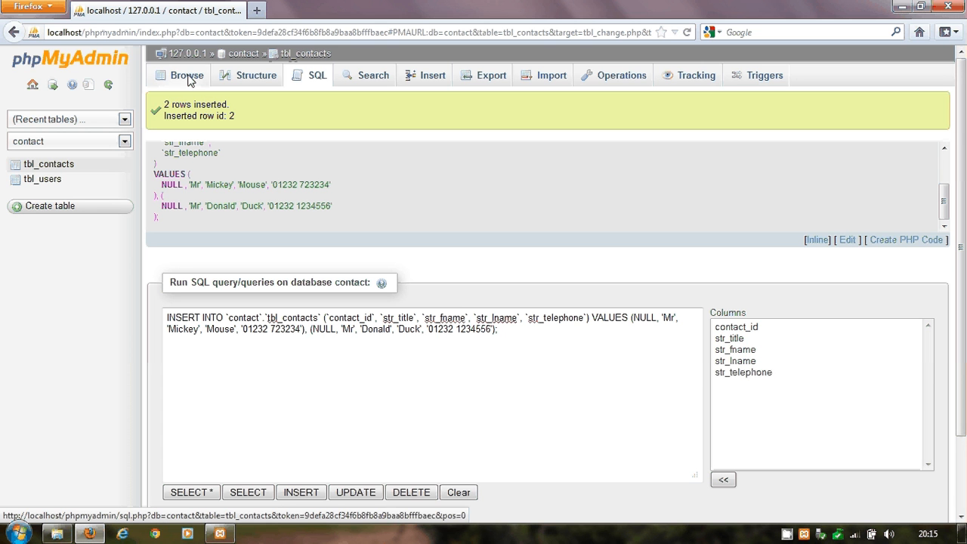
Browse tbl_contacts to see Mickey Mouse (id 1) and Donald Duck (id 2) listed
{"action": "left_click", "coordinate": [184, 75]}
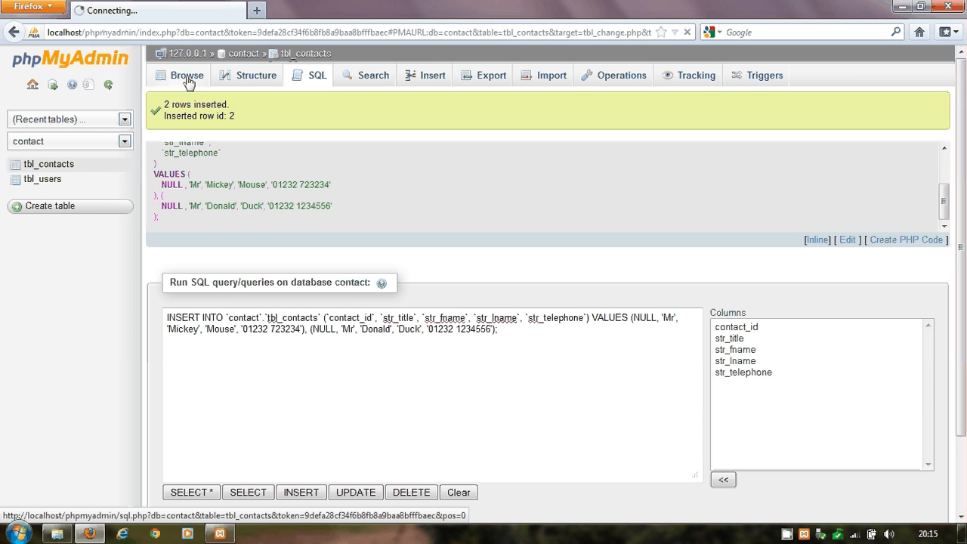
{"action": "left_click", "coordinate": [185, 75]}
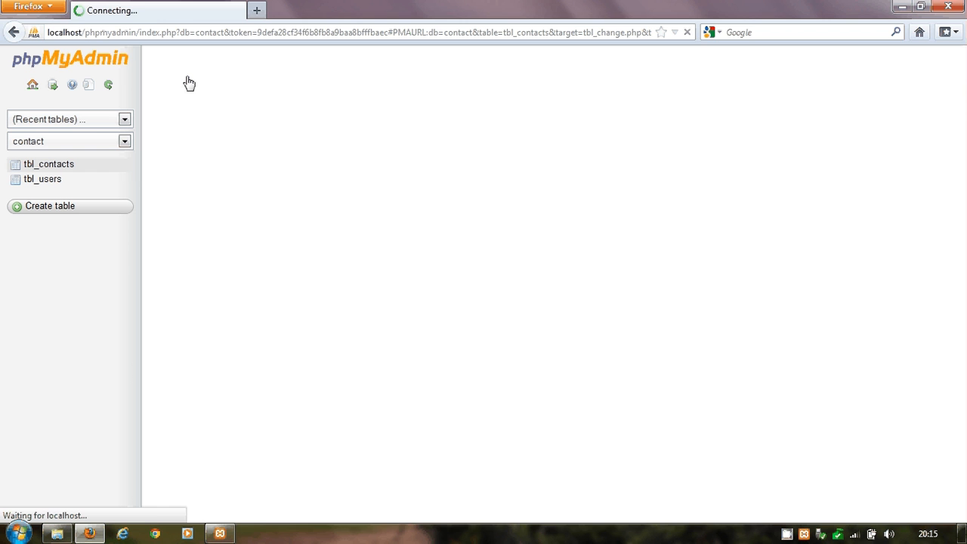
{"action": "left_click", "coordinate": [49, 163]}
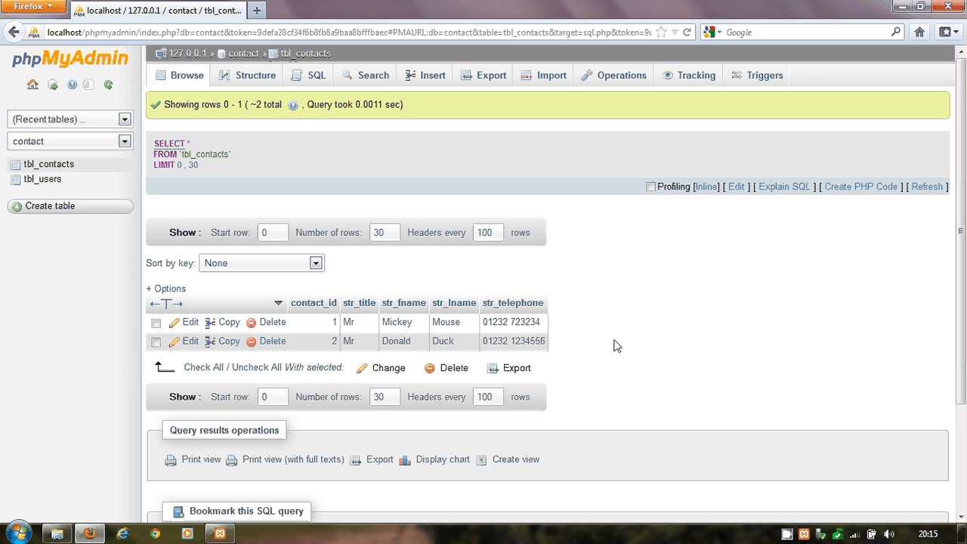
{"action": "mouse_move", "coordinate": [243, 230]}
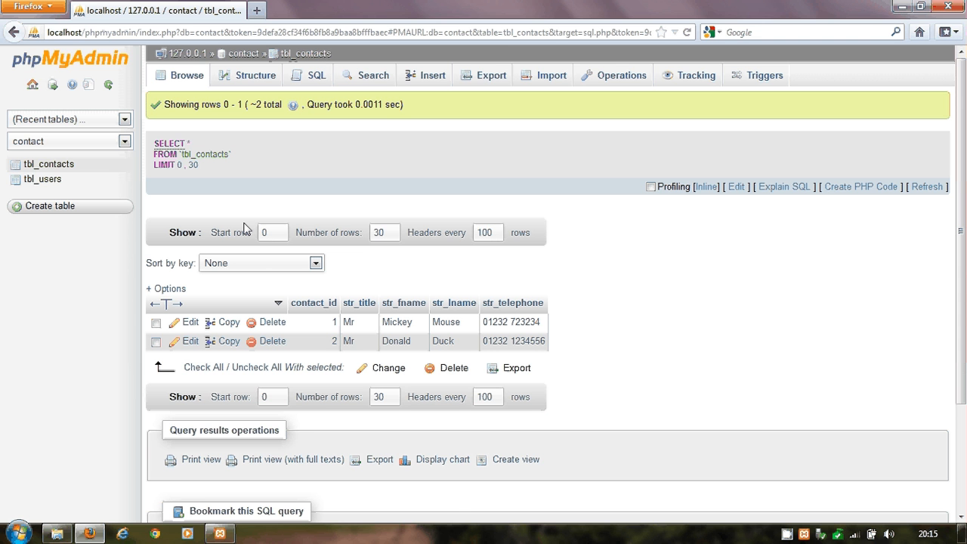
{"action": "left_click", "coordinate": [44, 178]}
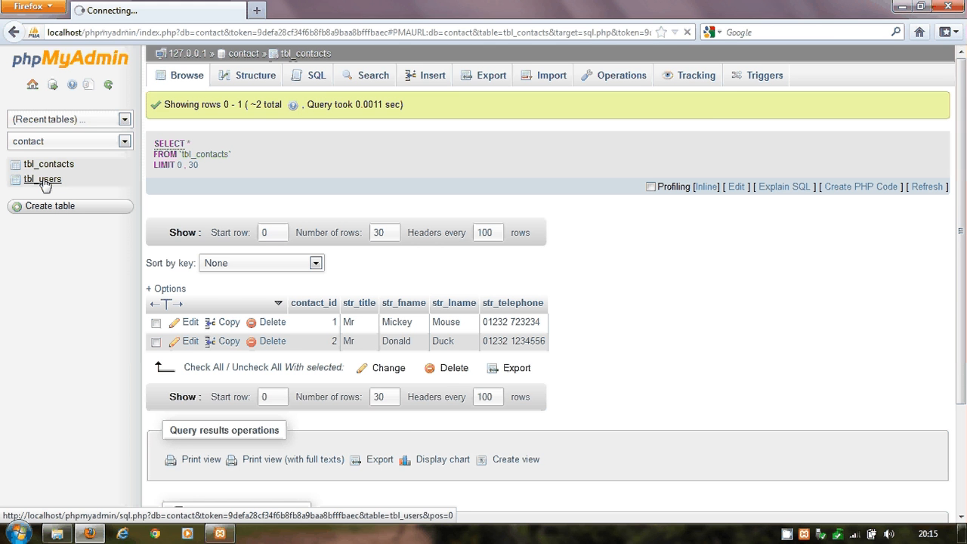
Switch to the empty tbl_users table and start inserting a new row
{"action": "left_click", "coordinate": [42, 178]}
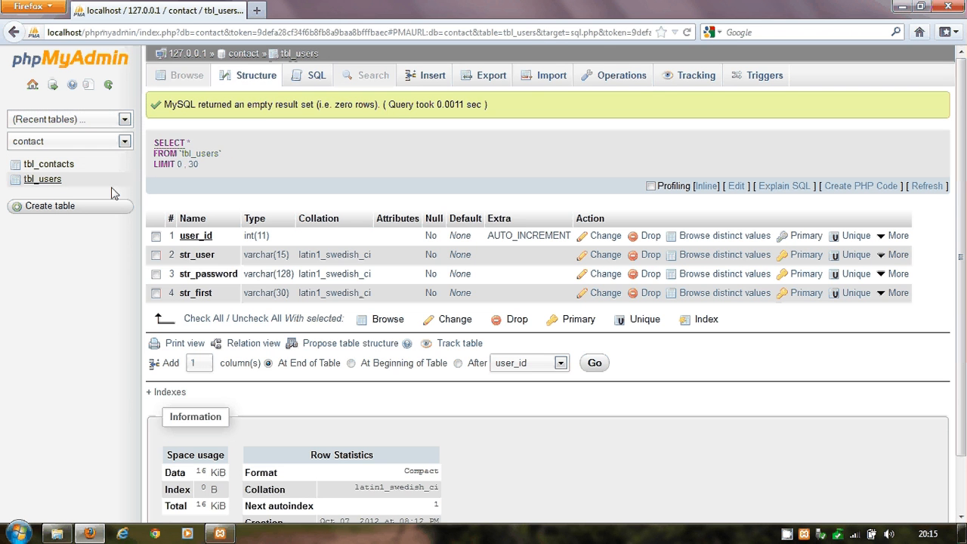
{"action": "mouse_move", "coordinate": [432, 83]}
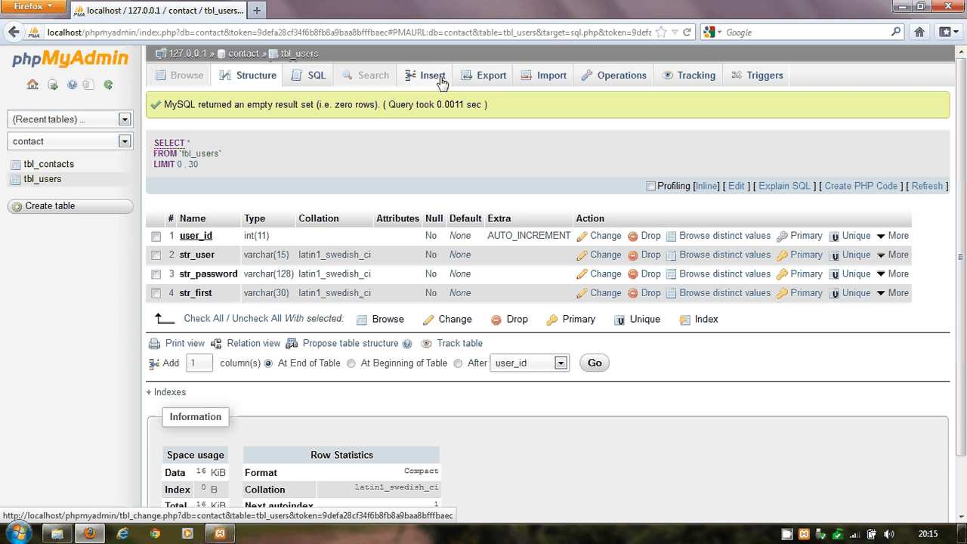
{"action": "left_click", "coordinate": [432, 76]}
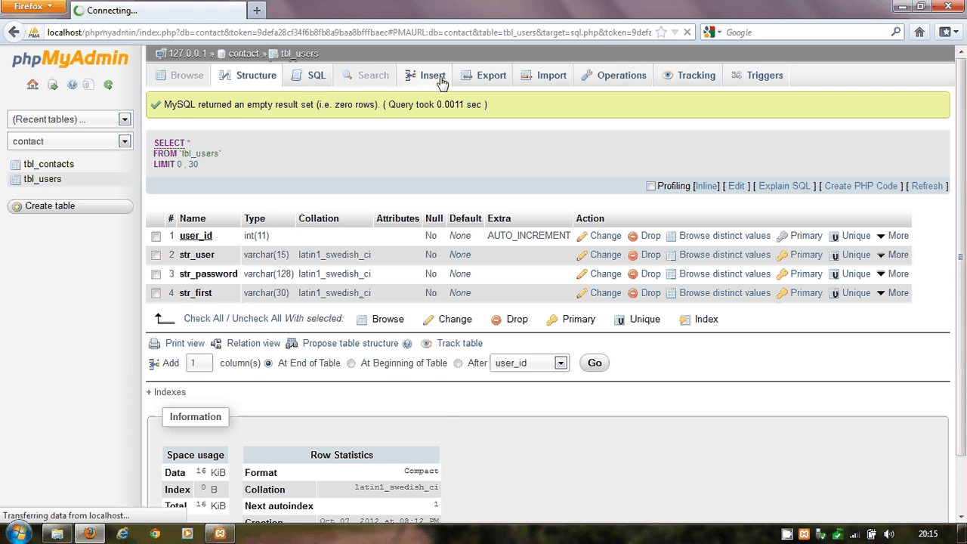
Enter test_user, password with the PASSWORD function applied, and first name Gary
{"action": "left_click", "coordinate": [434, 75]}
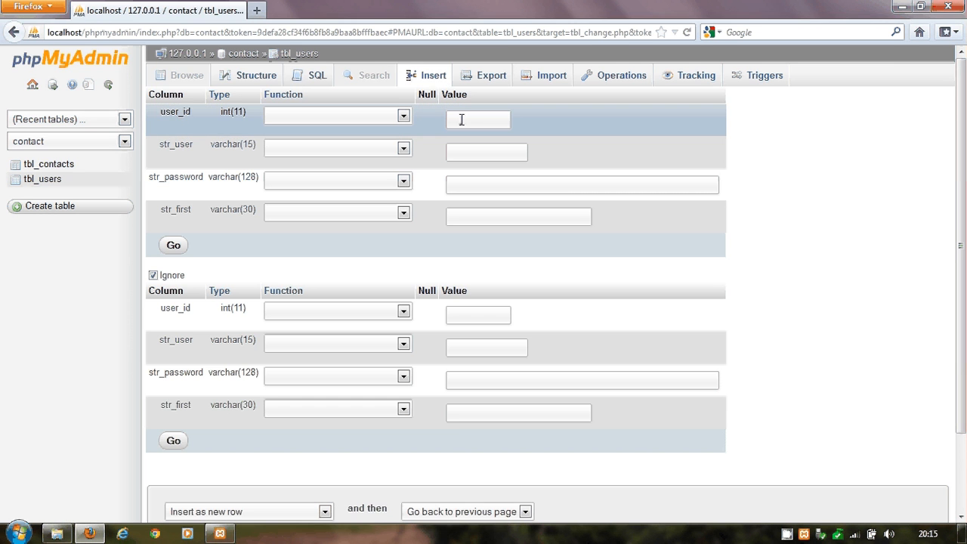
{"action": "left_click", "coordinate": [487, 151]}
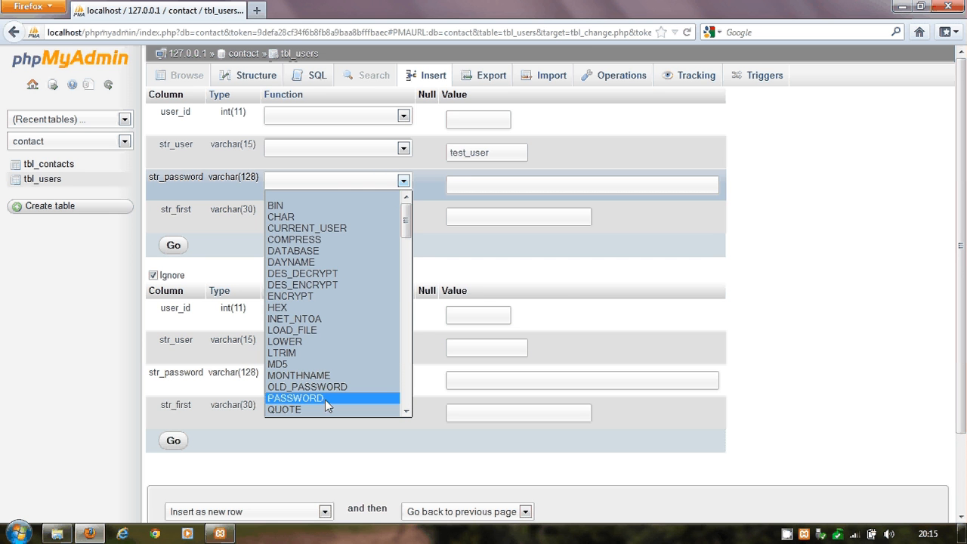
{"action": "left_click", "coordinate": [295, 397]}
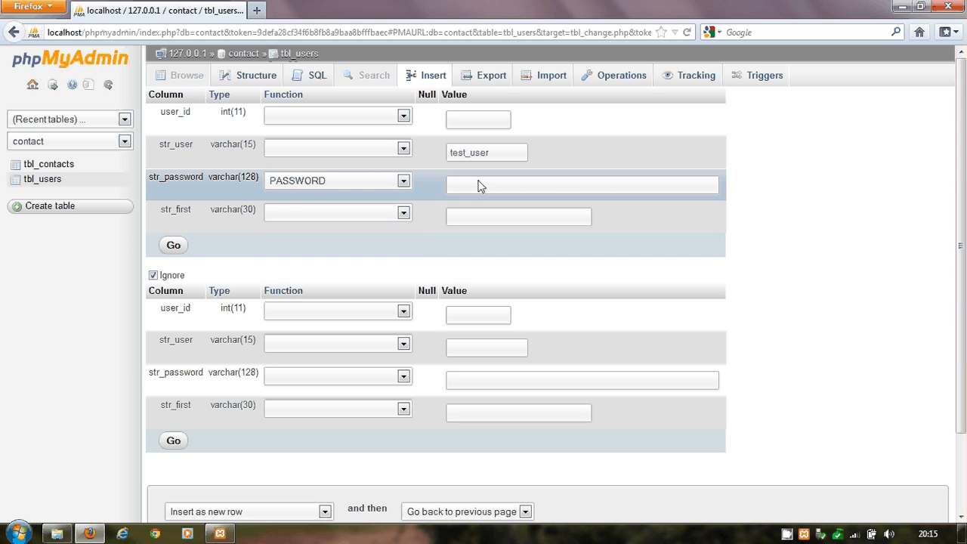
{"action": "left_click", "coordinate": [582, 184]}
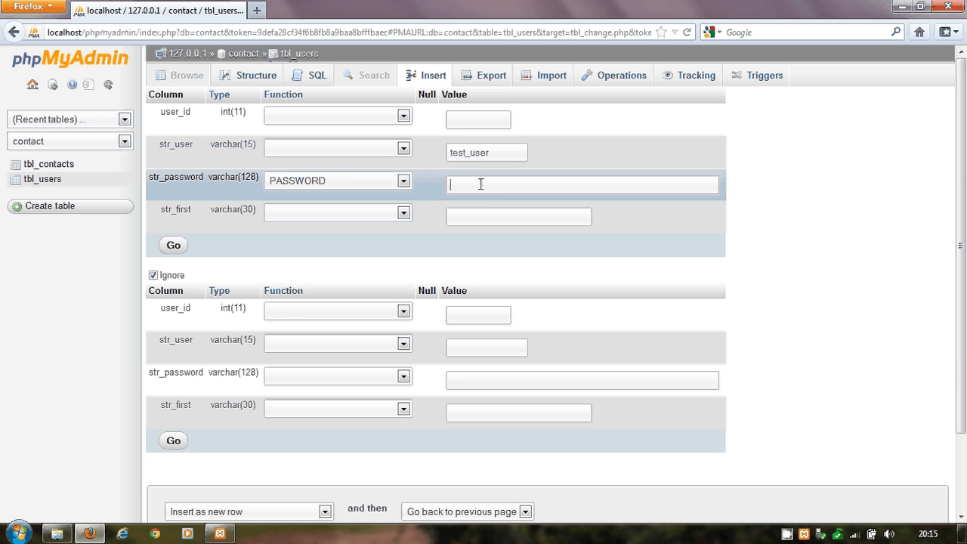
{"action": "type", "text": "password"}
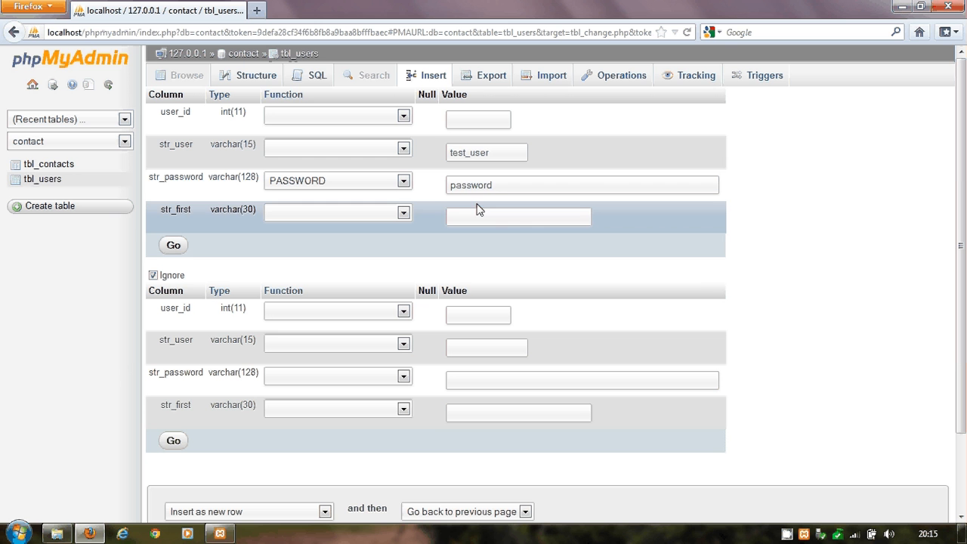
{"action": "left_click", "coordinate": [518, 216]}
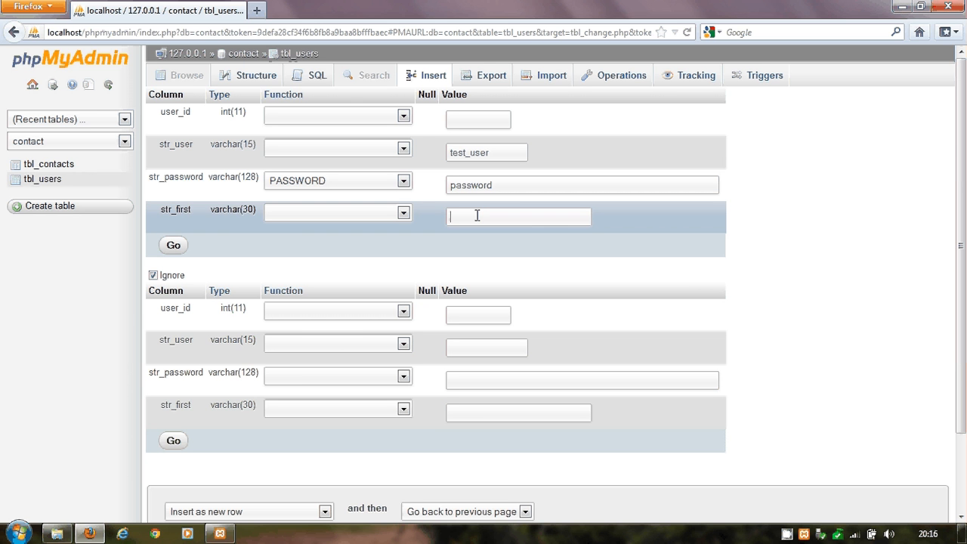
{"action": "type", "text": "Gary"}
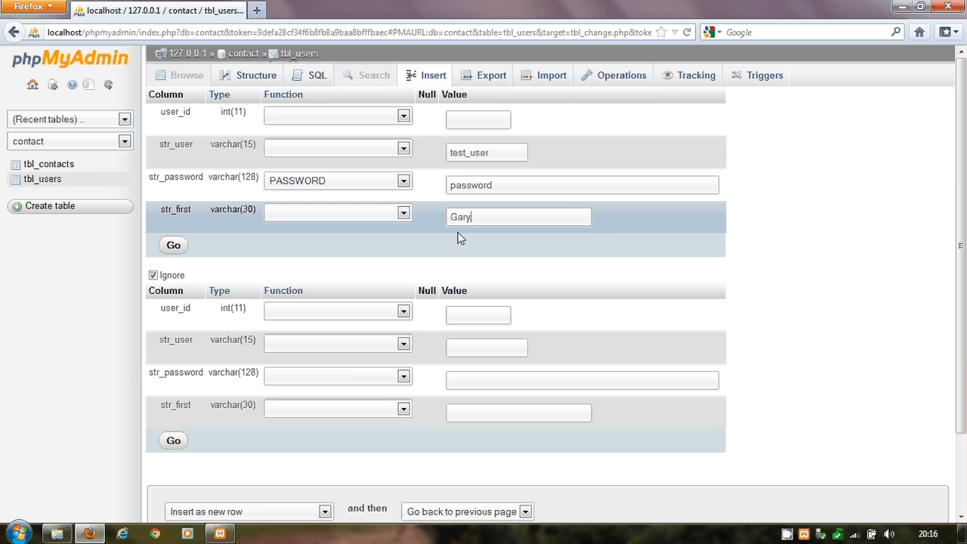
{"action": "mouse_move", "coordinate": [172, 245]}
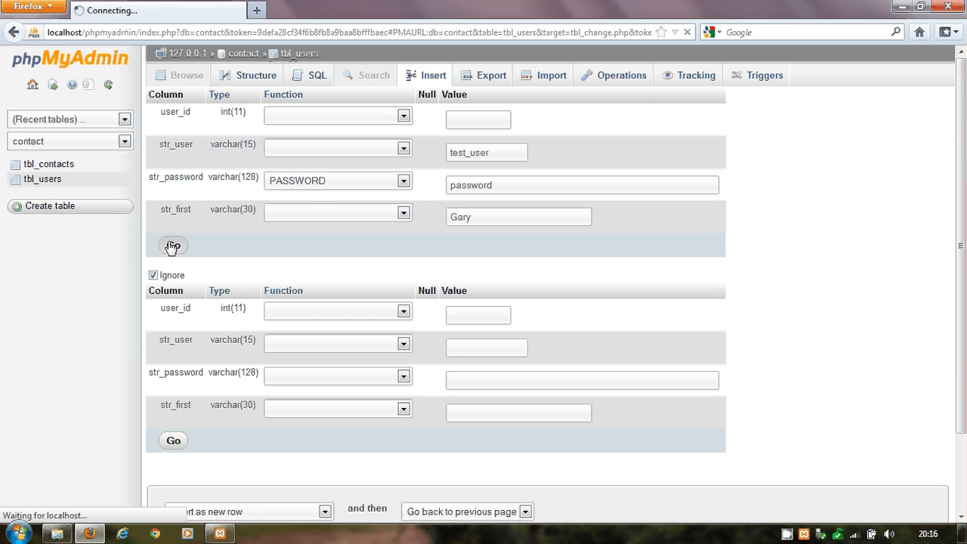
Insert the test_user row into tbl_users and head to its Browse view
{"action": "left_click", "coordinate": [172, 245]}
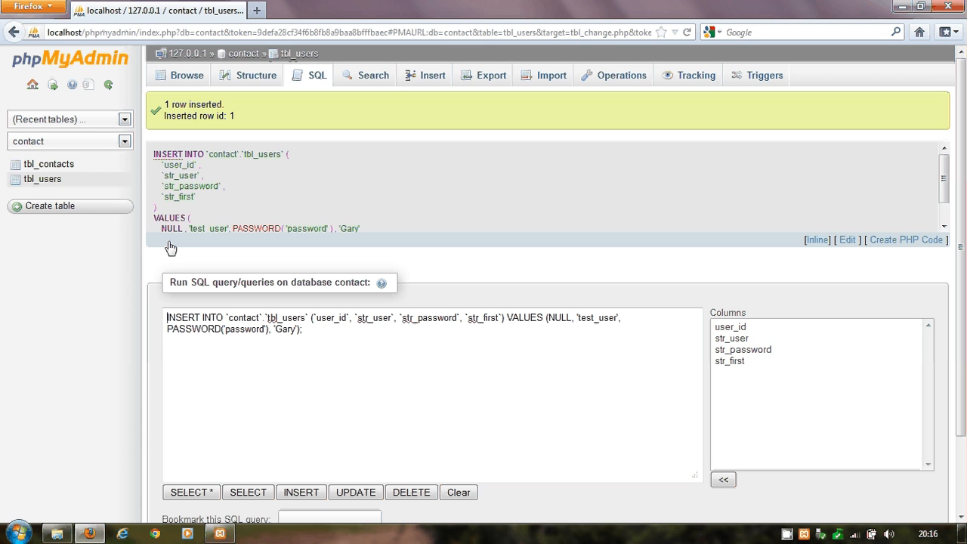
{"action": "mouse_move", "coordinate": [195, 163]}
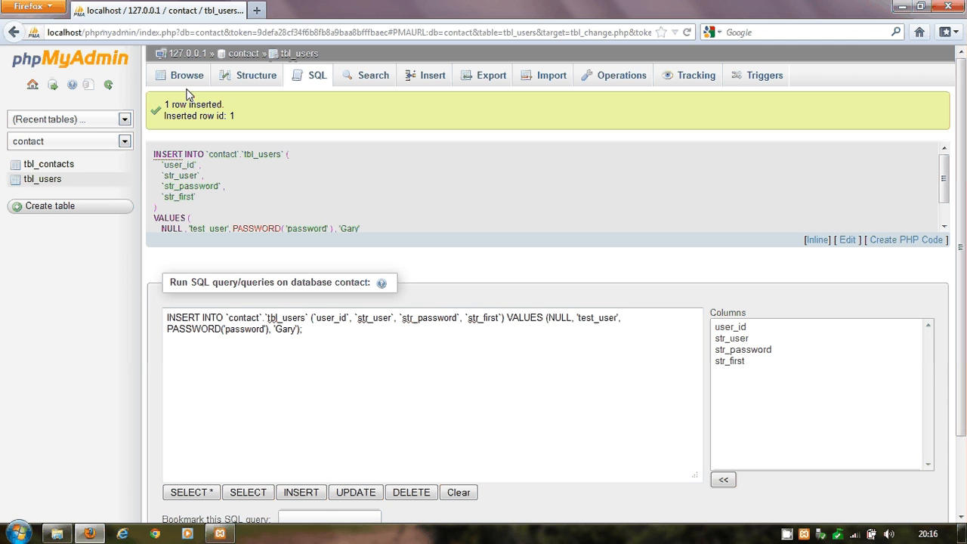
{"action": "left_click", "coordinate": [202, 76]}
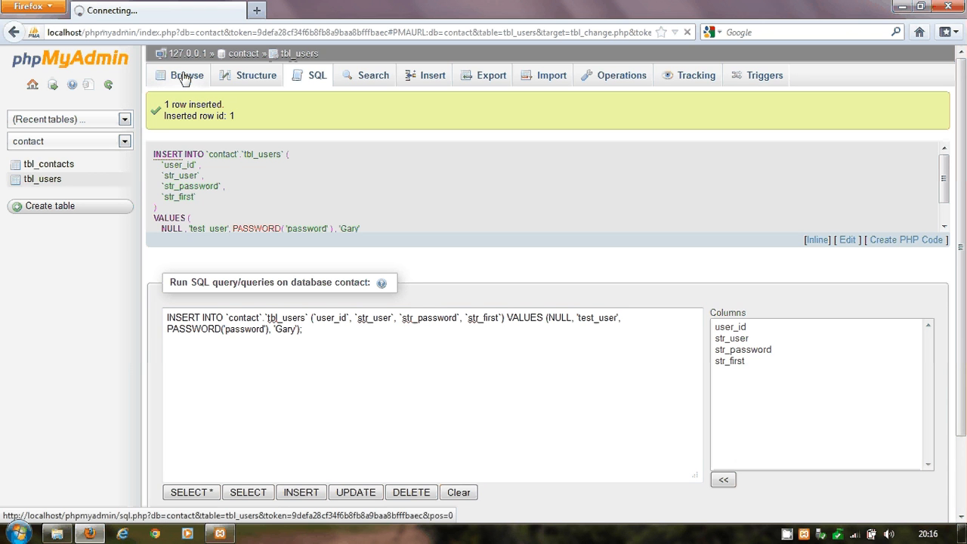
Browse tbl_users to check test_user's hashed str_password value and first name Gary
{"action": "left_click", "coordinate": [185, 76]}
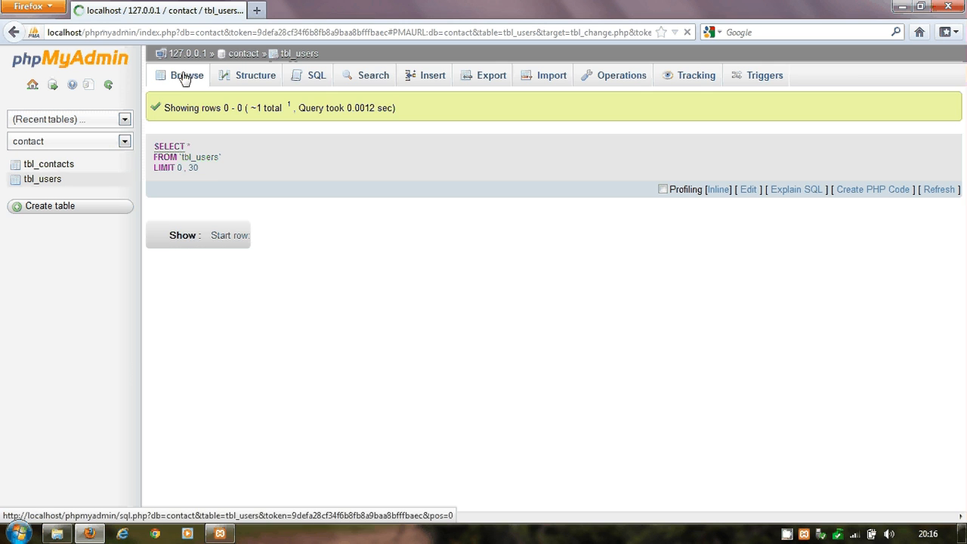
{"action": "left_click", "coordinate": [180, 76]}
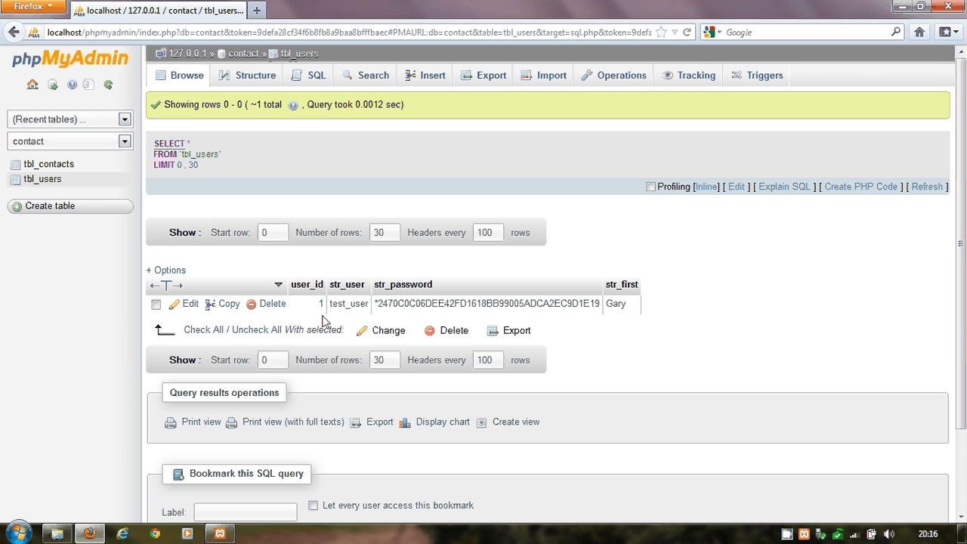
{"action": "mouse_move", "coordinate": [322, 305]}
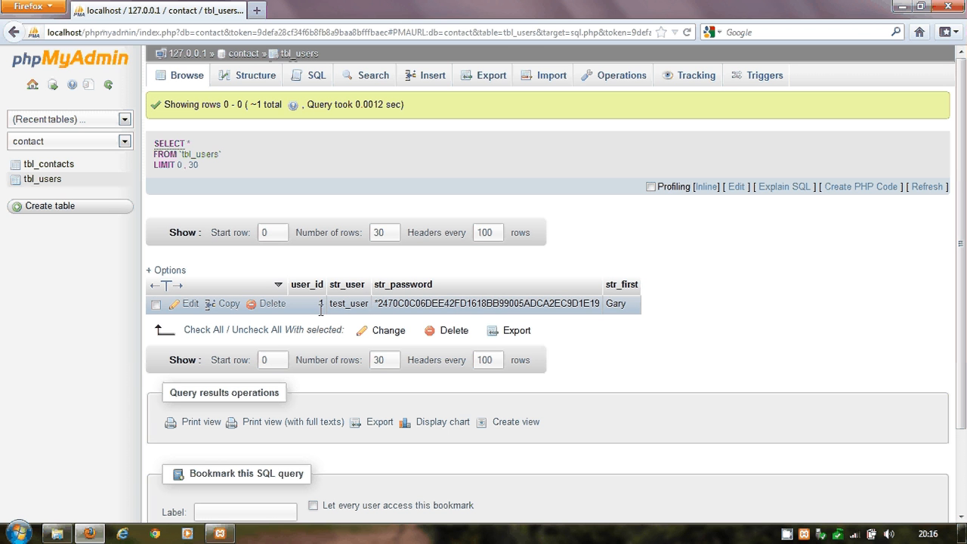